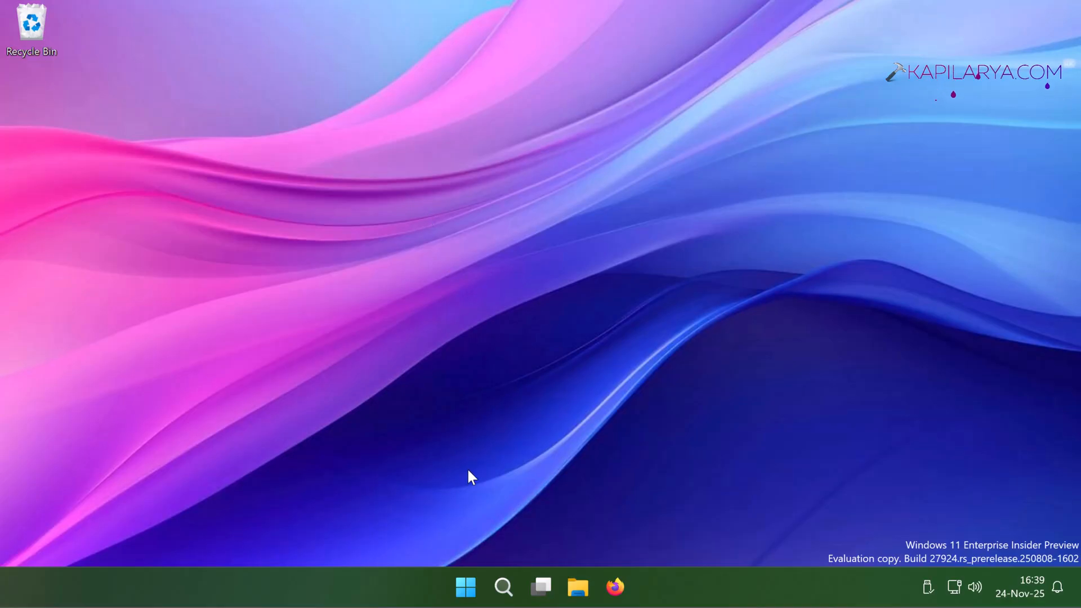
mouse_move(452, 541)
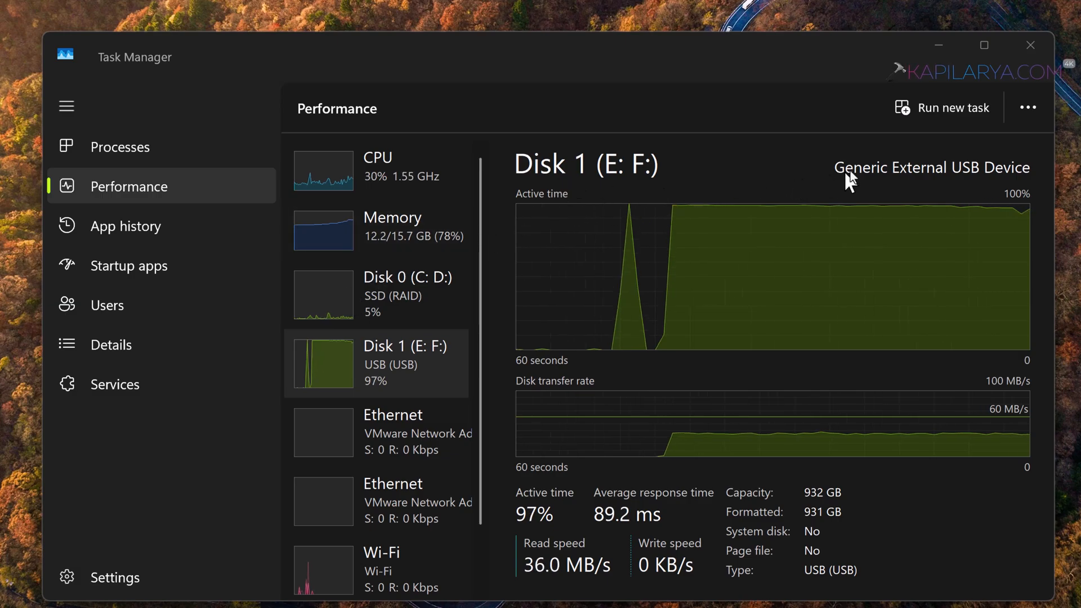
mouse_move(613, 376)
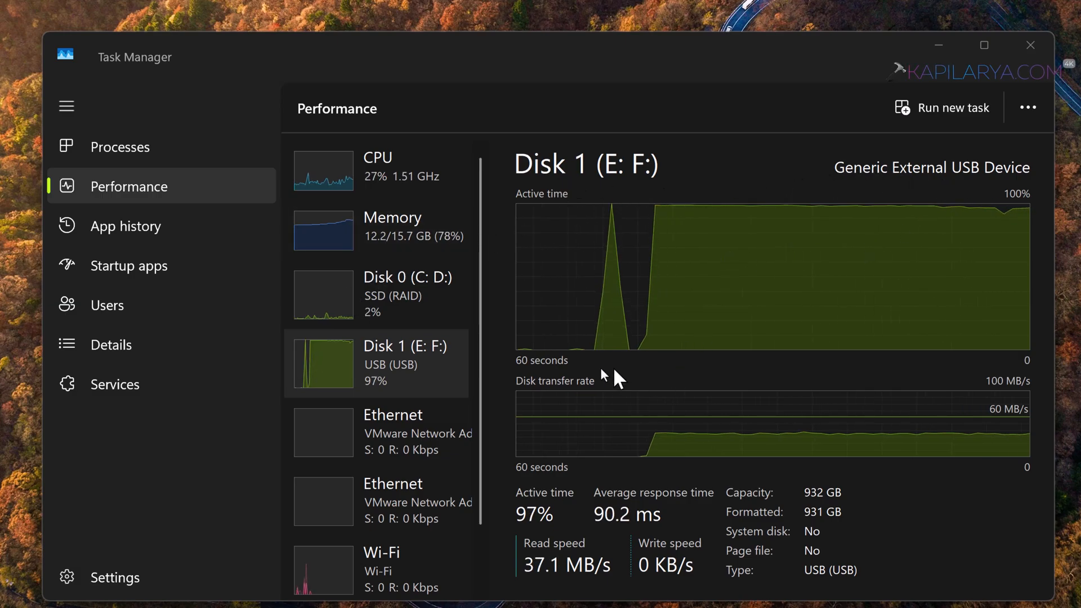
mouse_move(602, 354)
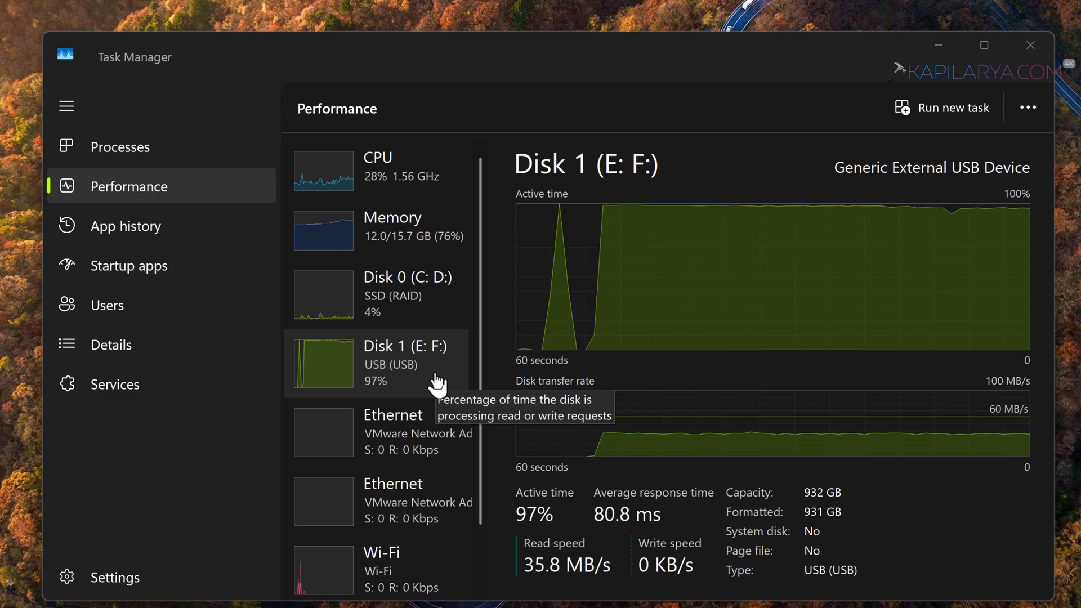
mouse_move(458, 378)
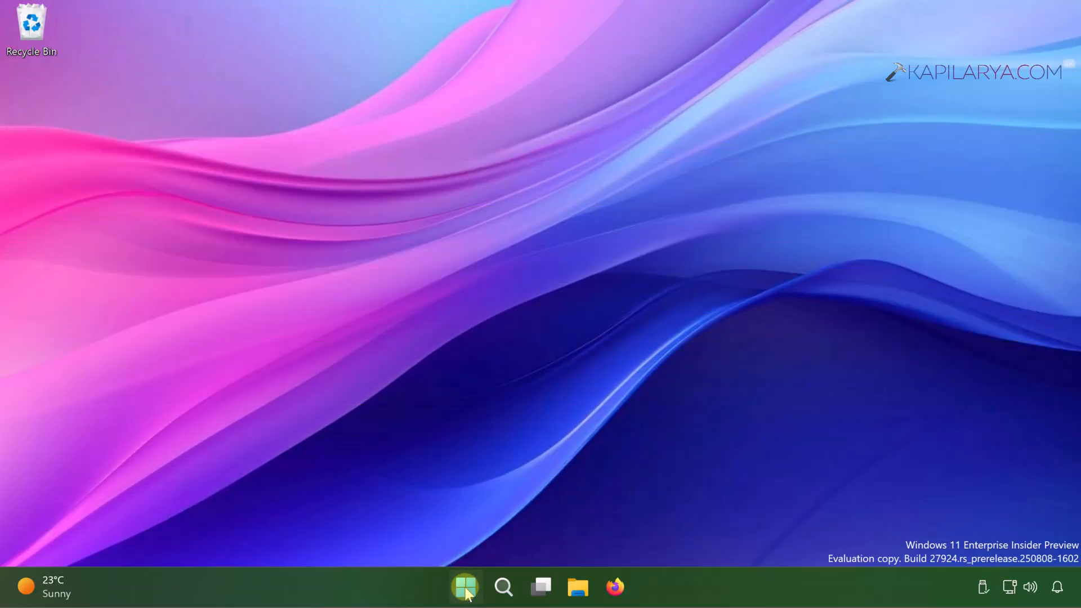
Open the Run dialog from the Start quick menu and begin typing 'se'.
right_click(466, 587)
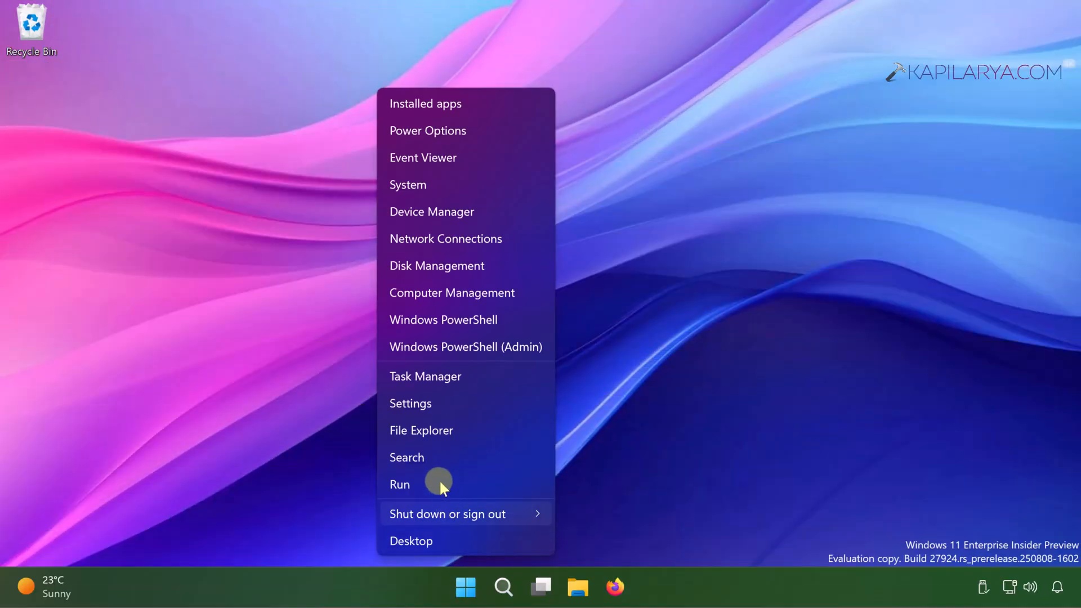
click(400, 484)
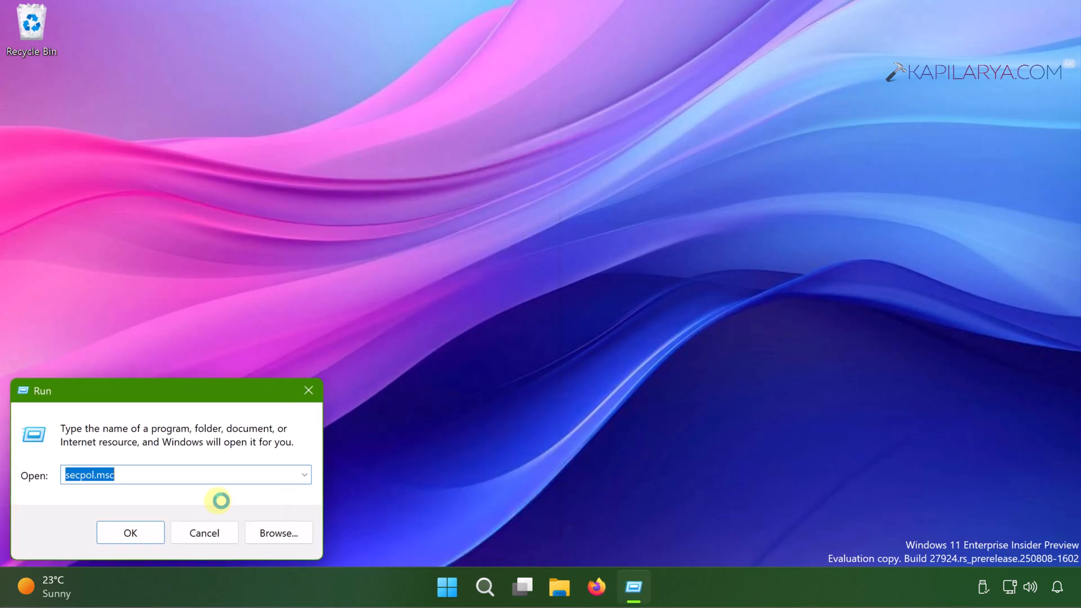
text(se)
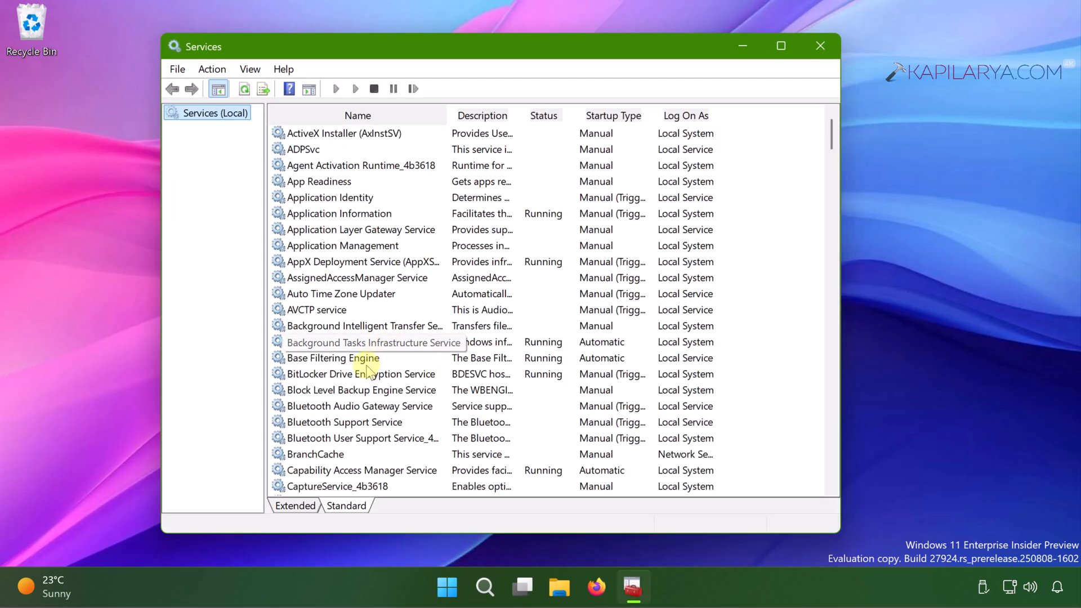
Stop the SysMain service and set its startup type to Disabled, applying the change.
scroll(down, 3)
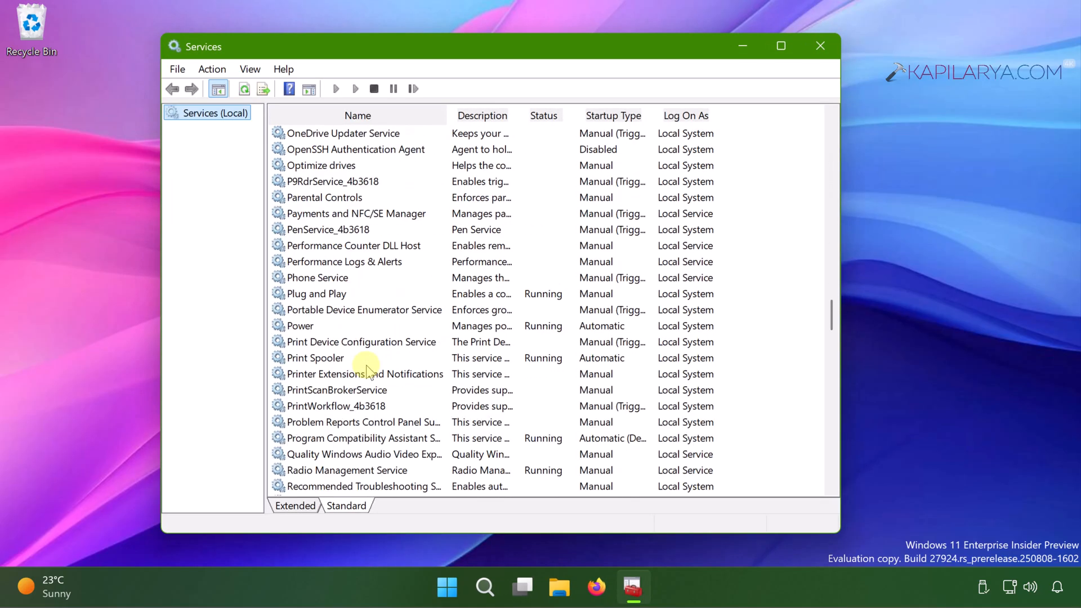
scroll(down, 3)
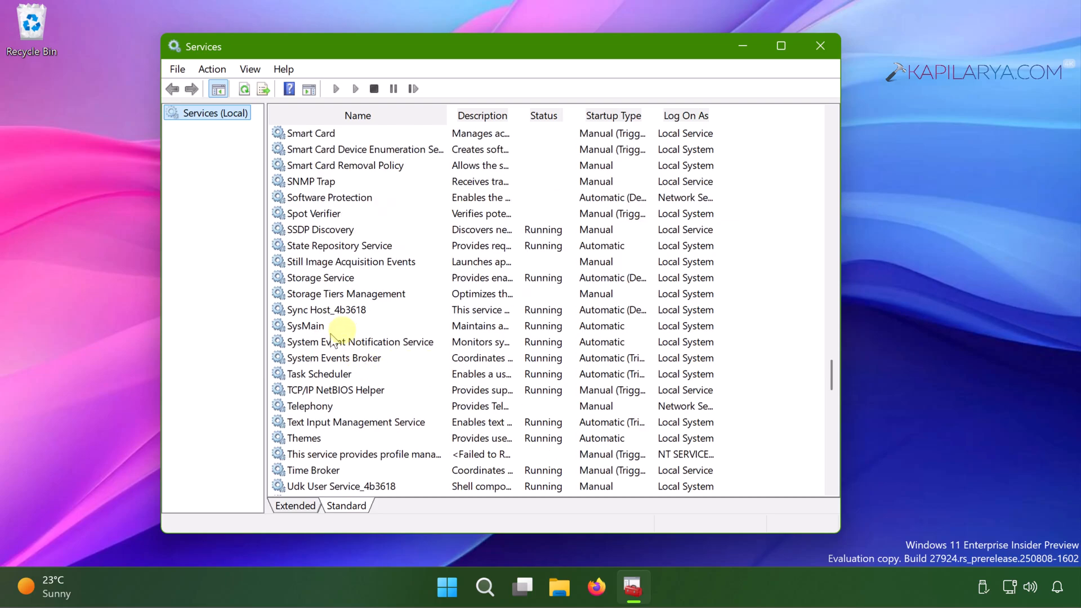
double_click(305, 325)
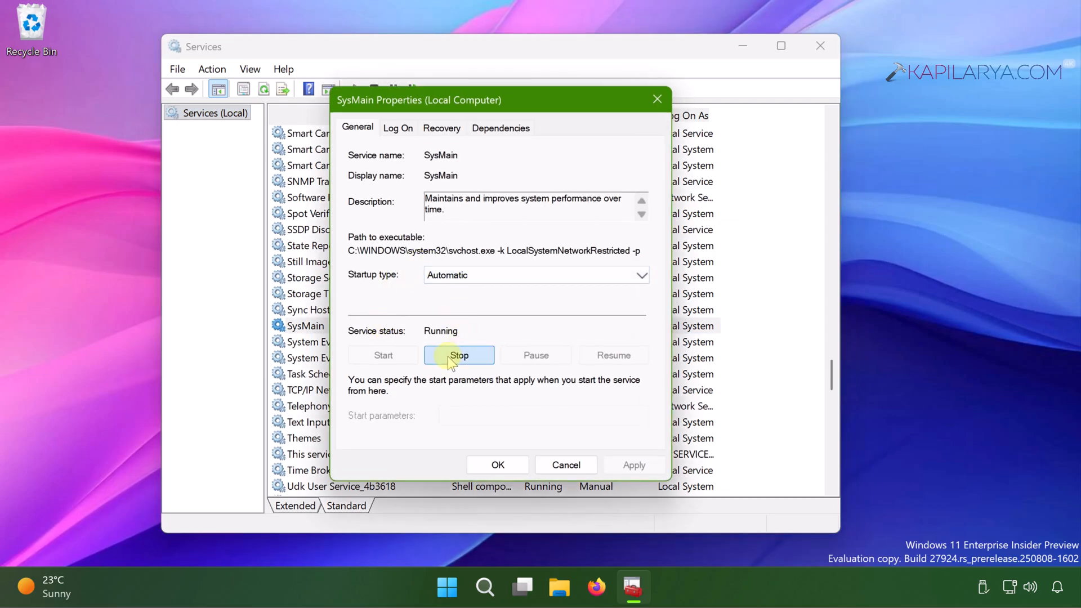
click(459, 355)
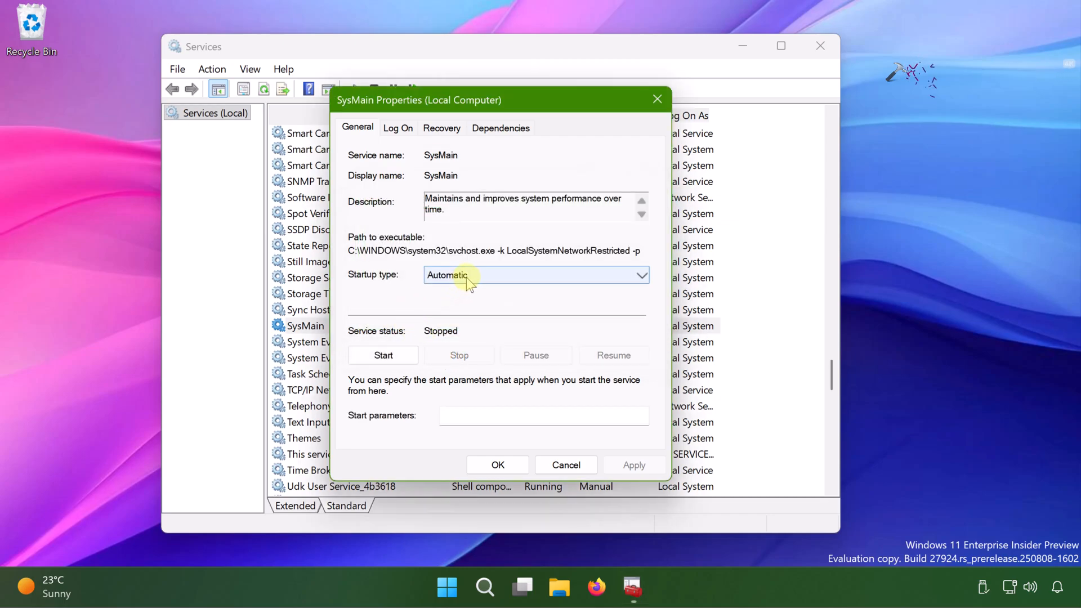
click(536, 274)
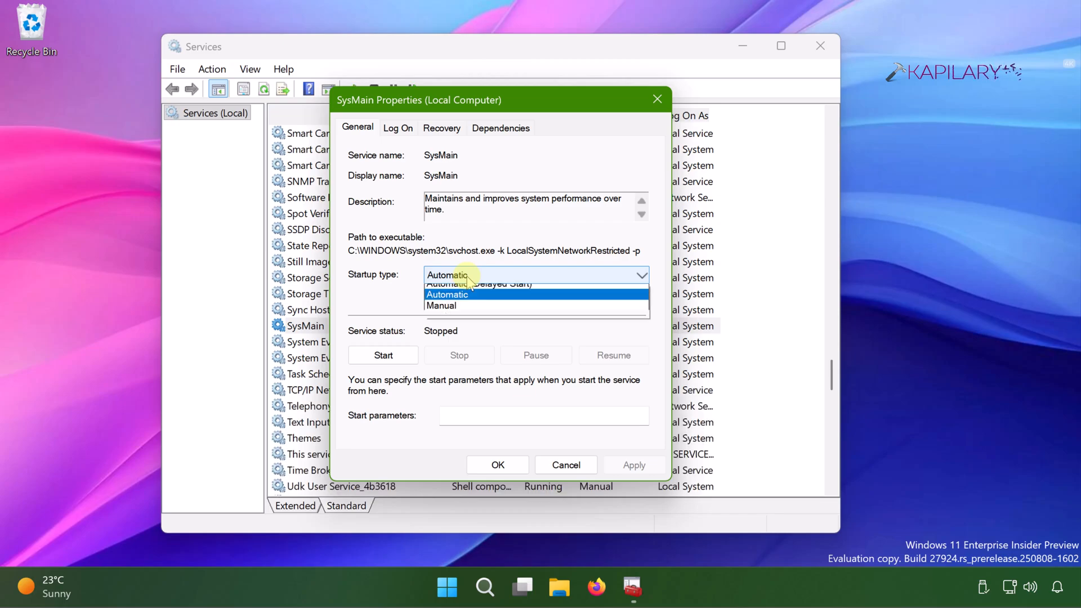
click(444, 317)
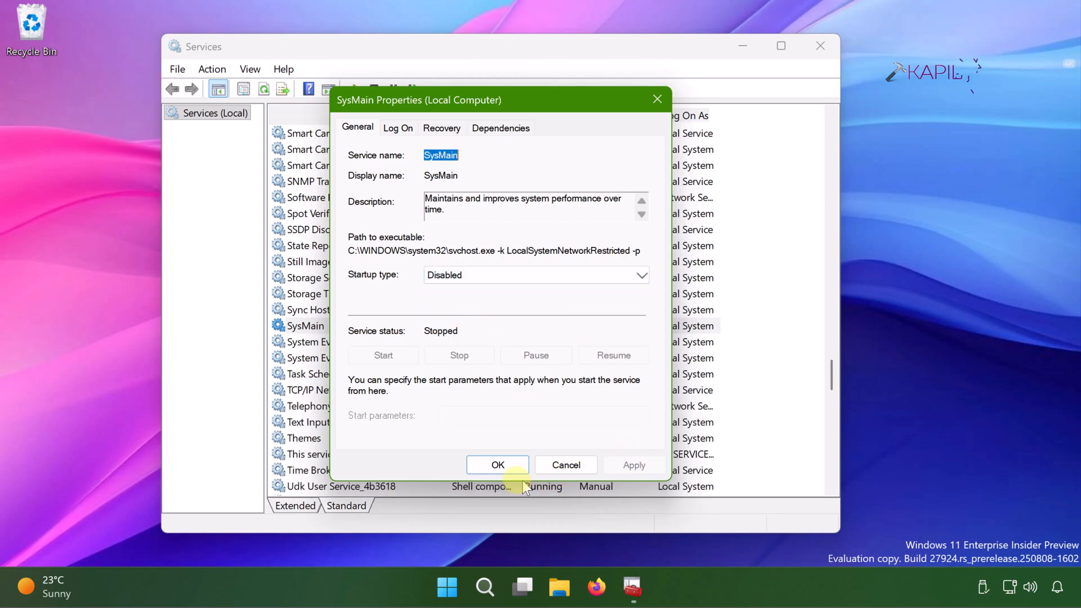
click(497, 465)
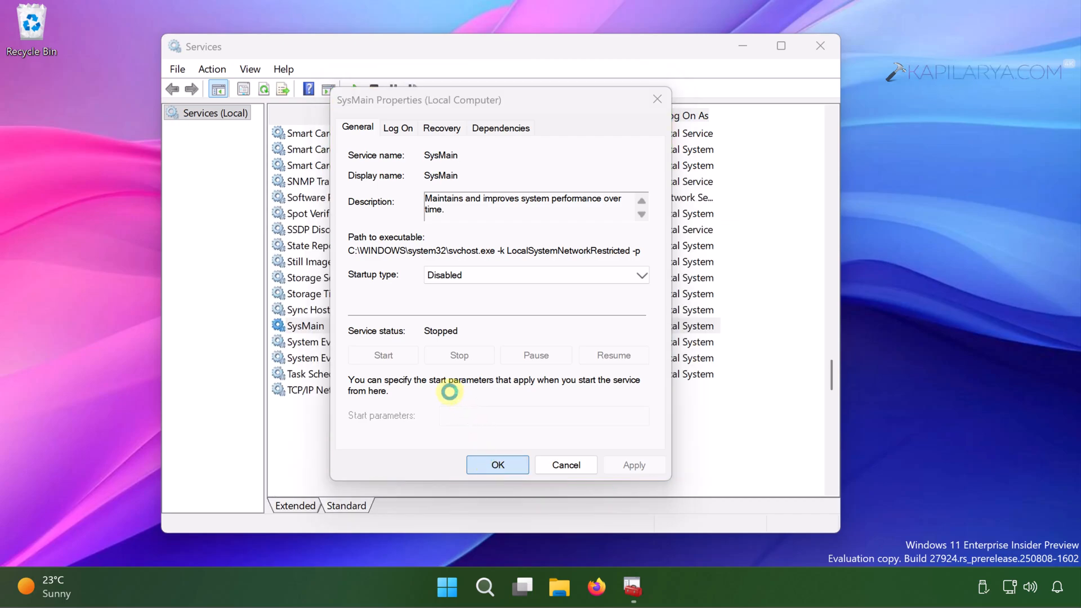
click(497, 465)
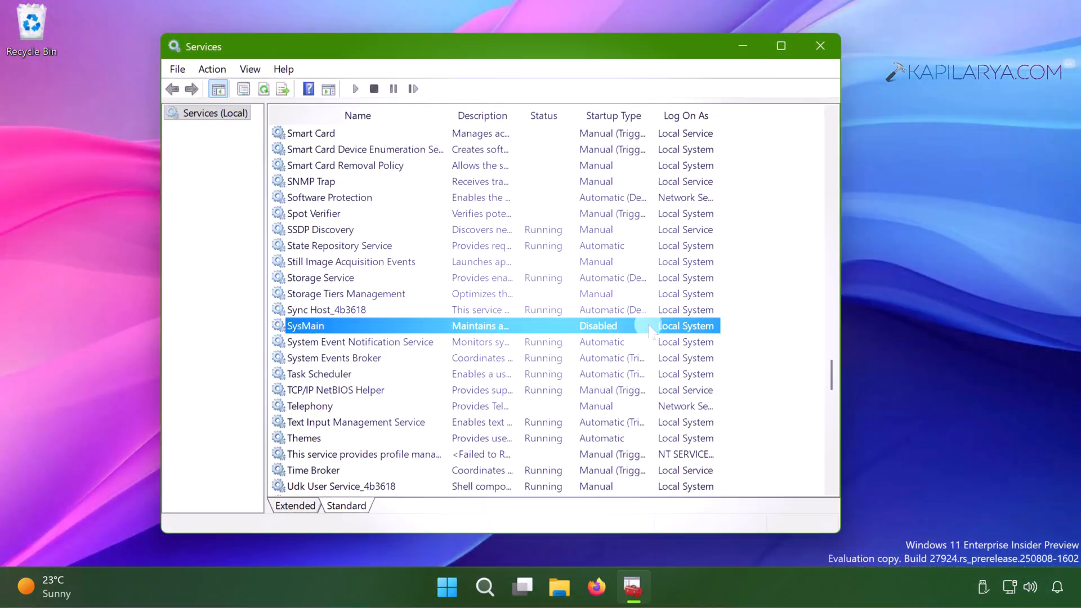
right_click(752, 587)
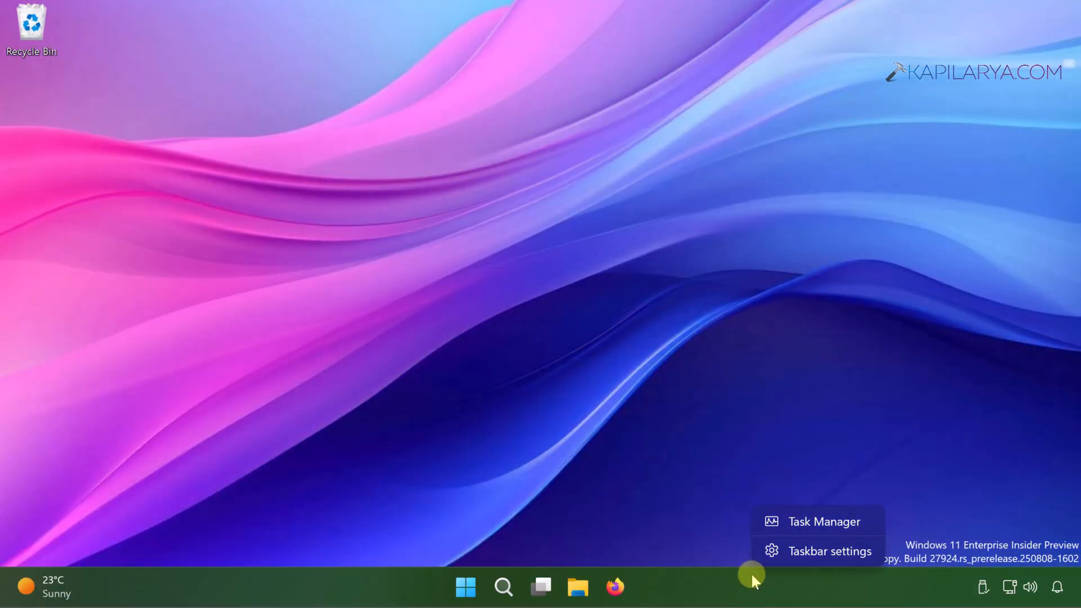
mouse_move(765, 569)
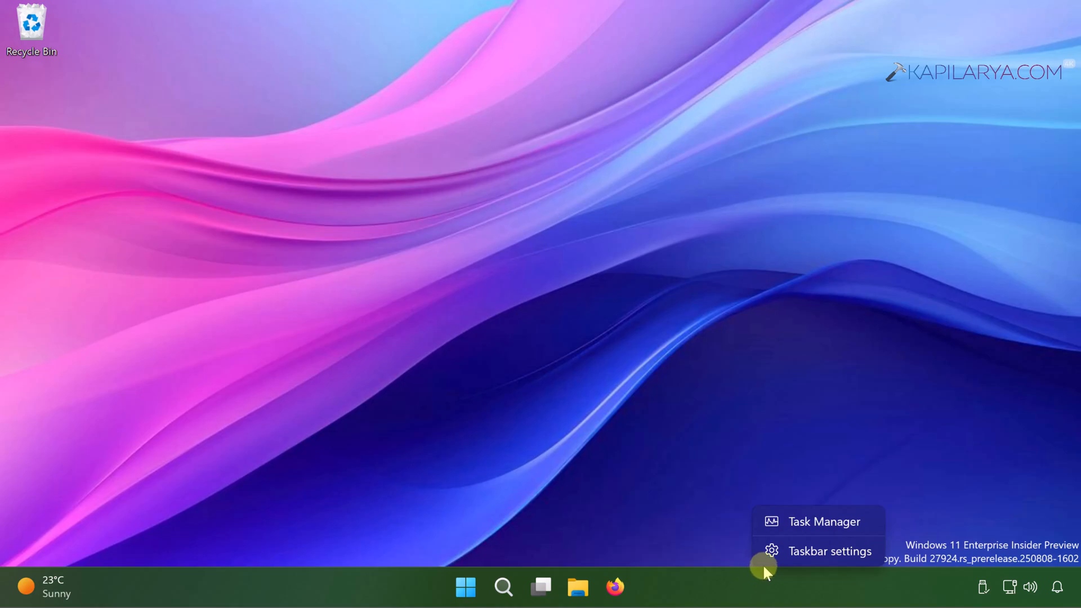
Disable msedge.exe in Task Manager's Startup apps list, then close Task Manager.
click(824, 521)
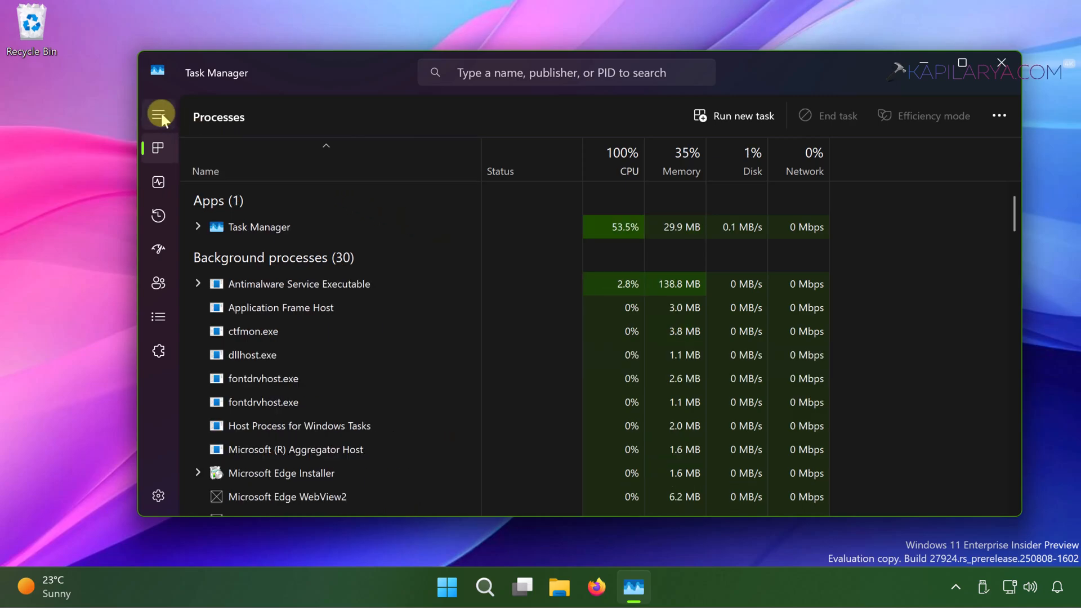
click(160, 115)
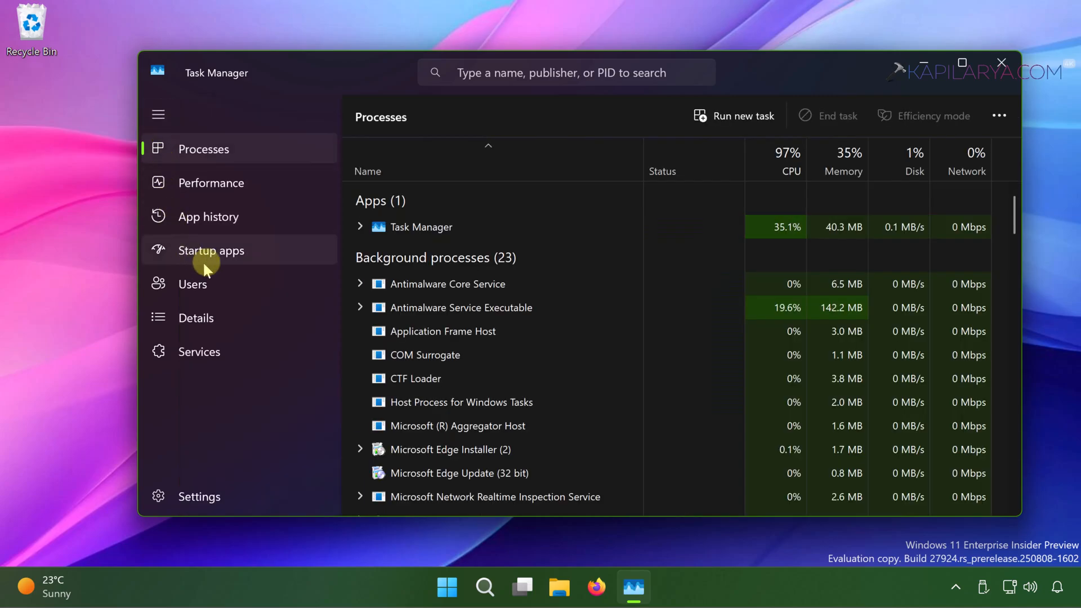
click(212, 250)
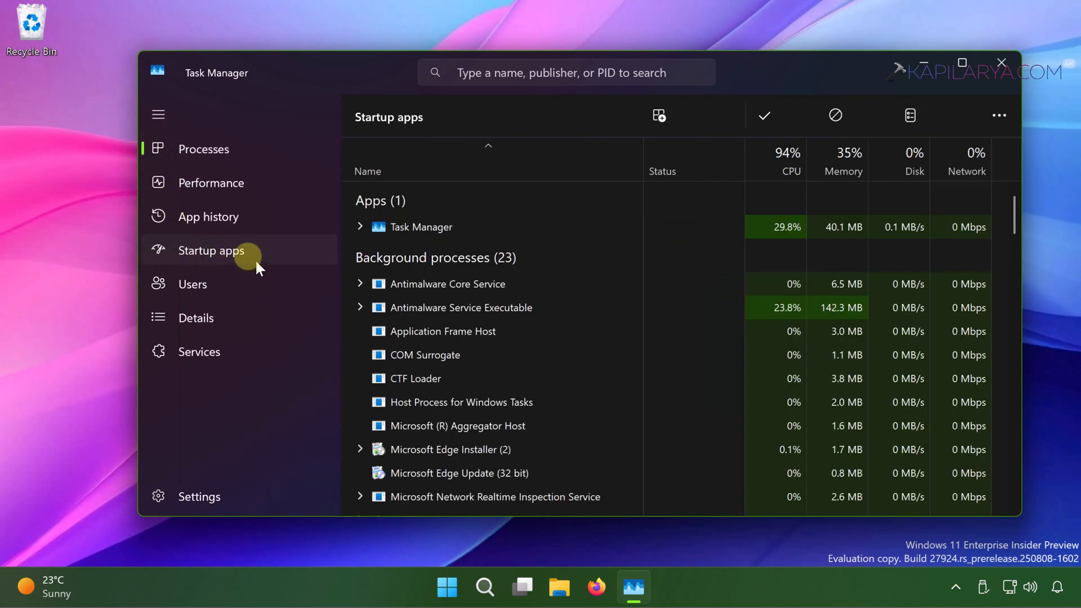
click(211, 250)
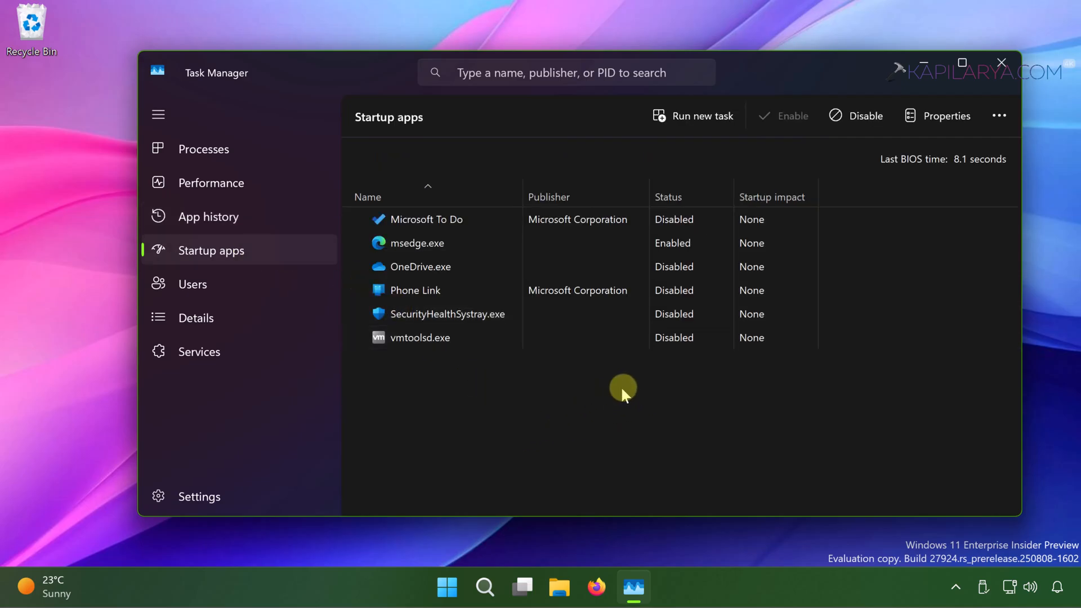
mouse_move(593, 383)
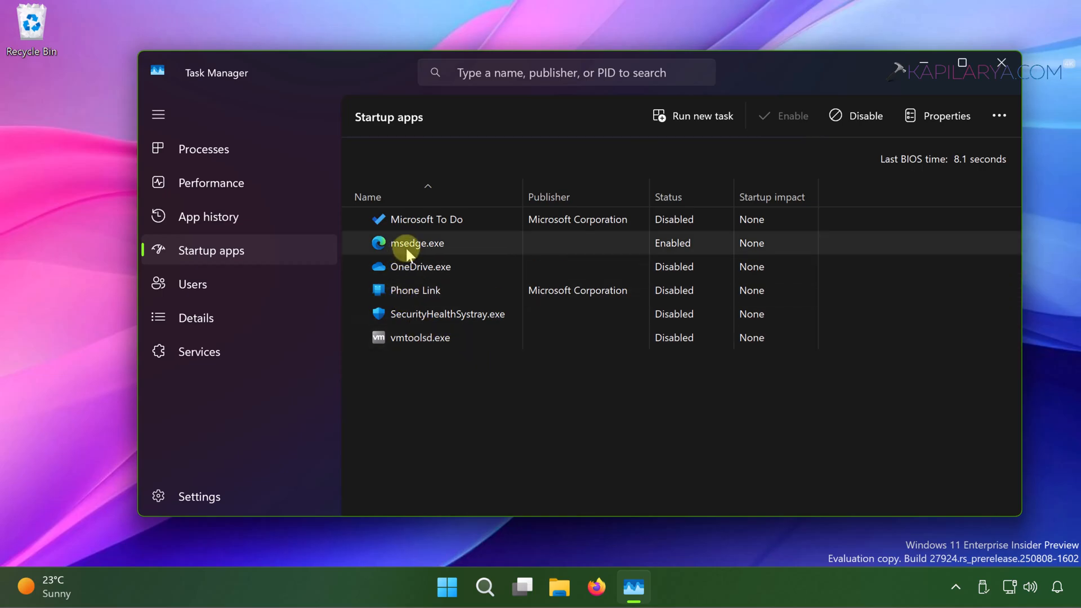
mouse_move(678, 249)
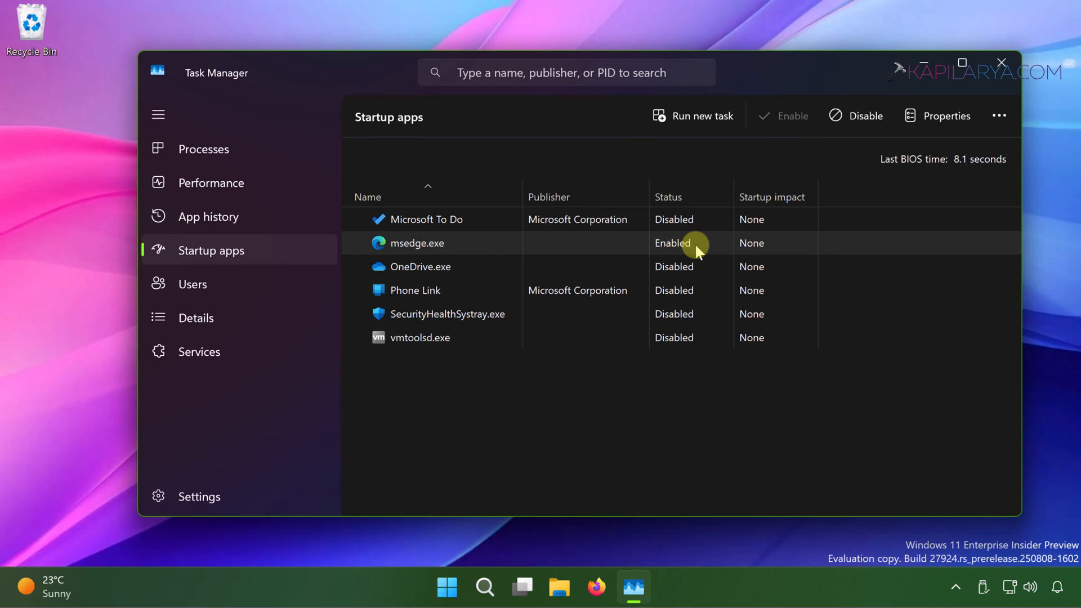
mouse_move(722, 245)
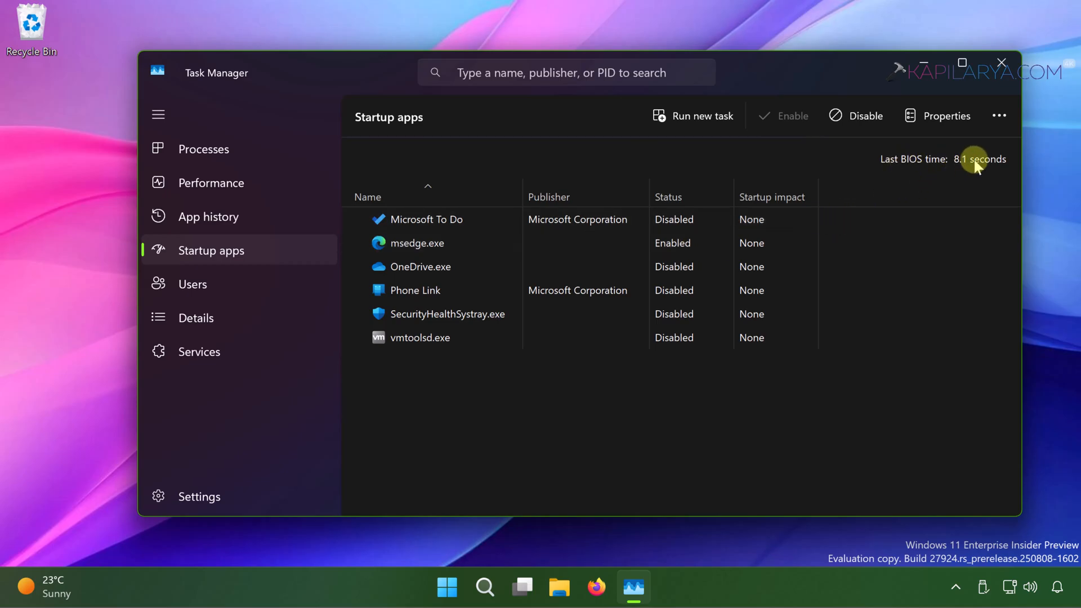
mouse_move(987, 172)
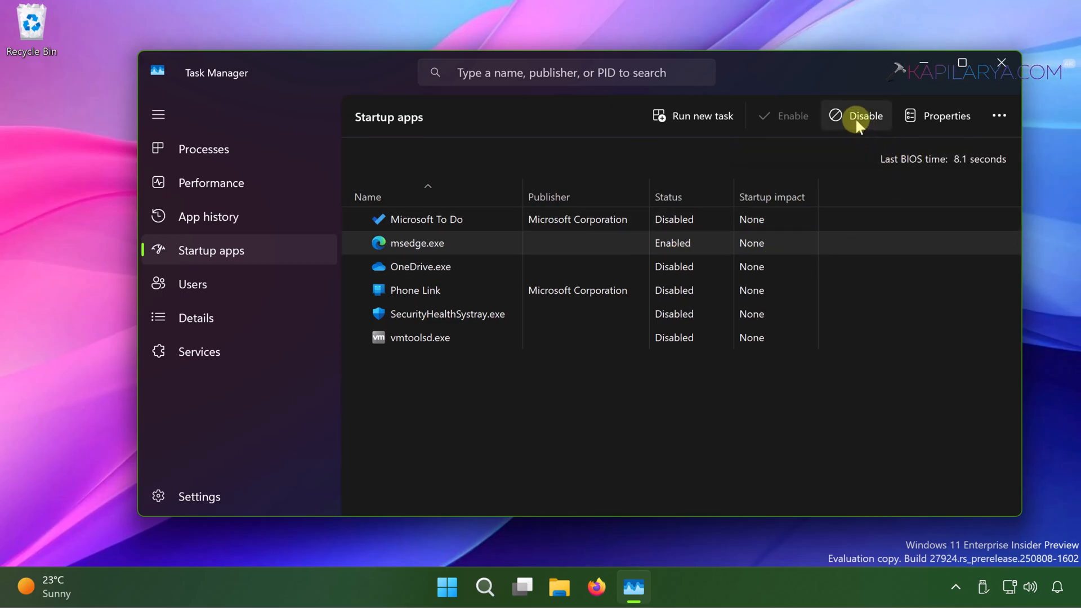
click(866, 115)
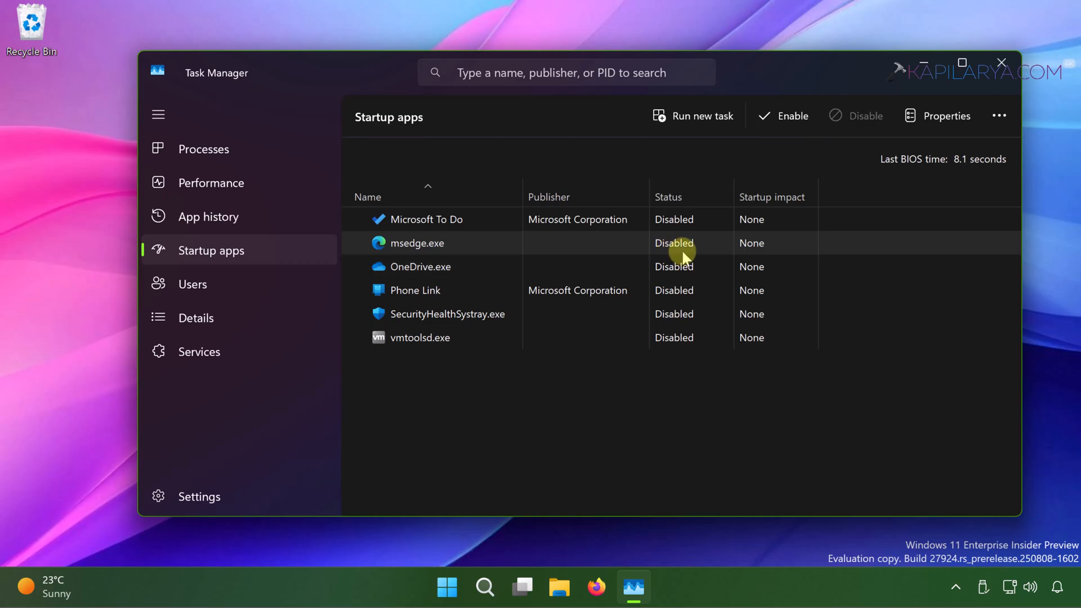
click(1001, 63)
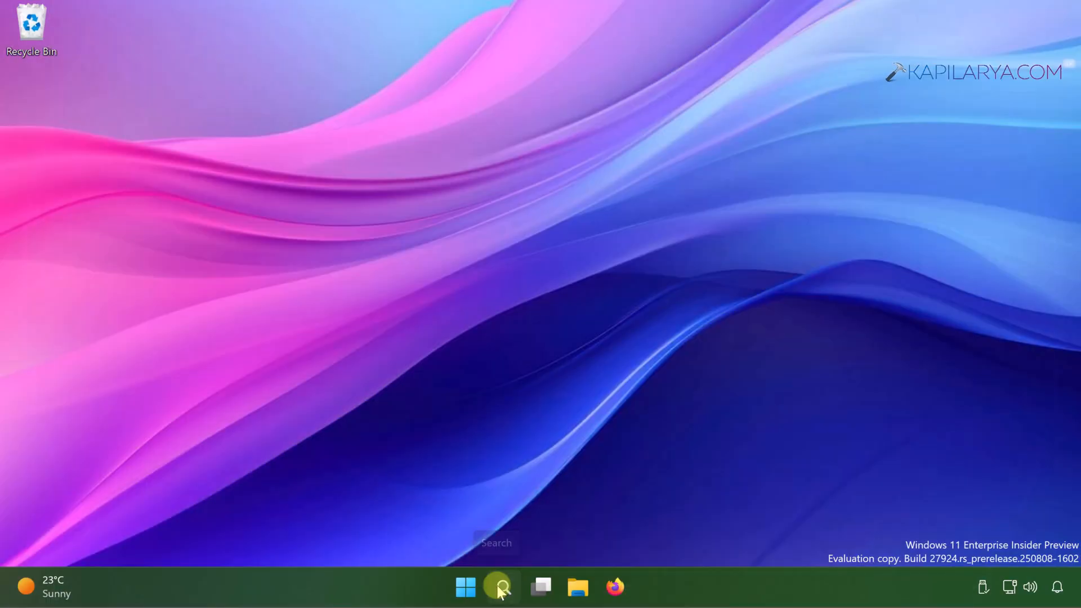
Search Windows for 'windows security'.
text(w)
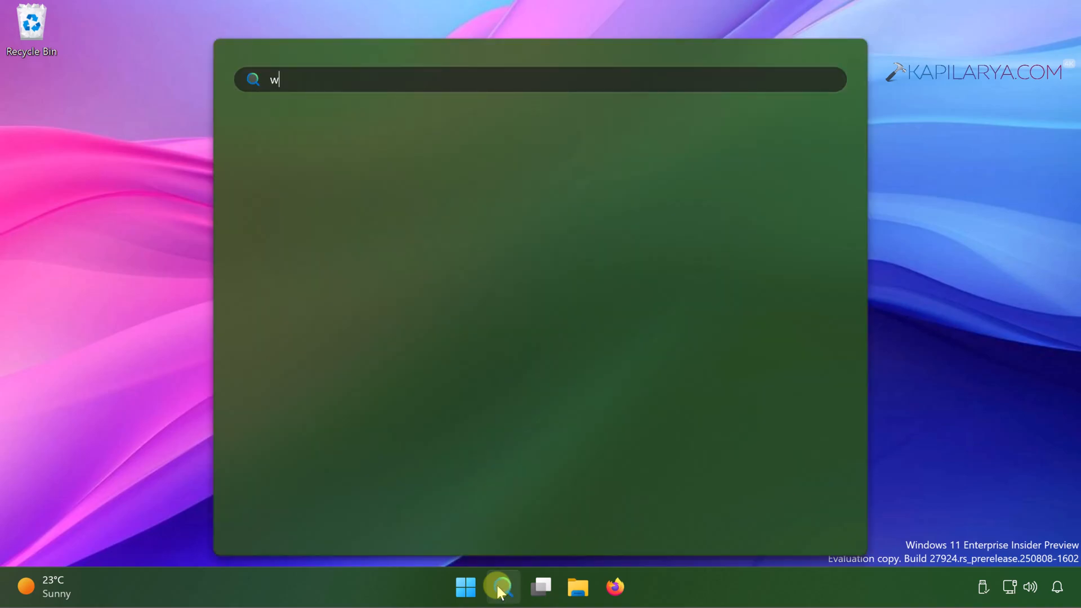
text(indows sec)
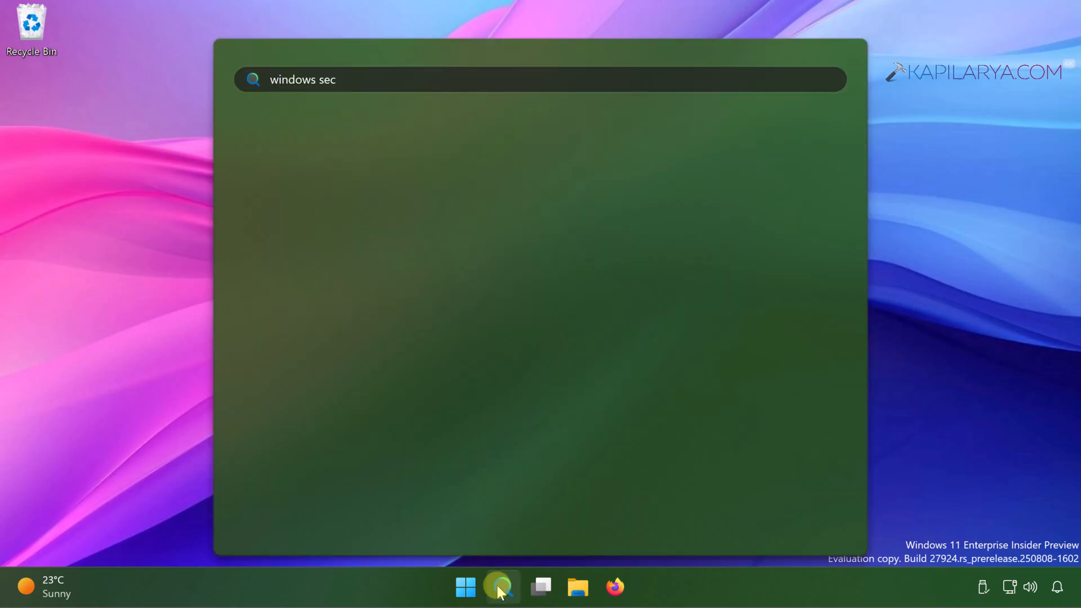
text(urity)
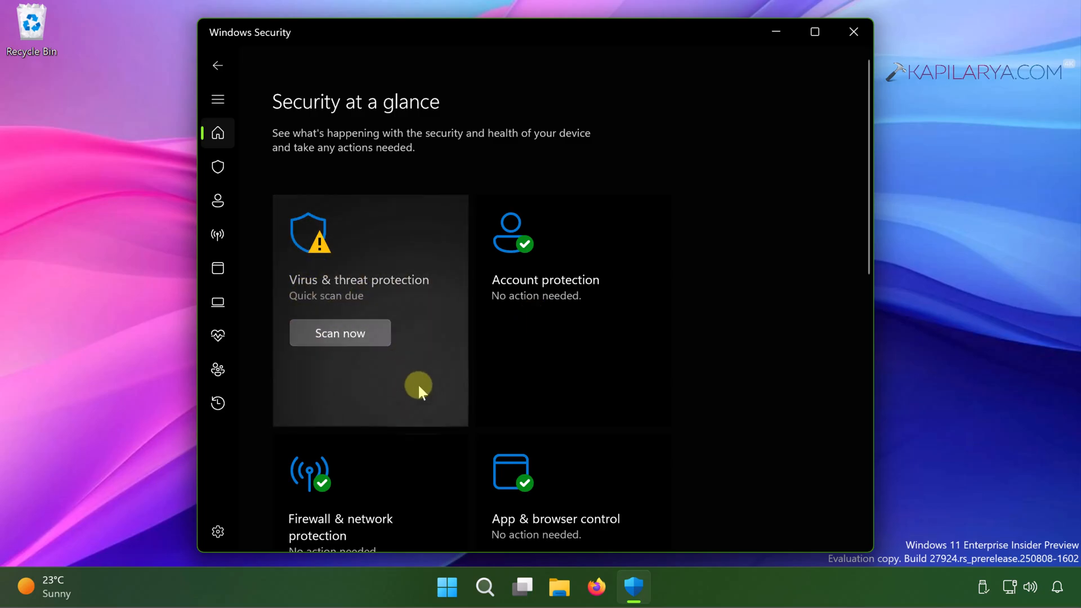
mouse_move(385, 127)
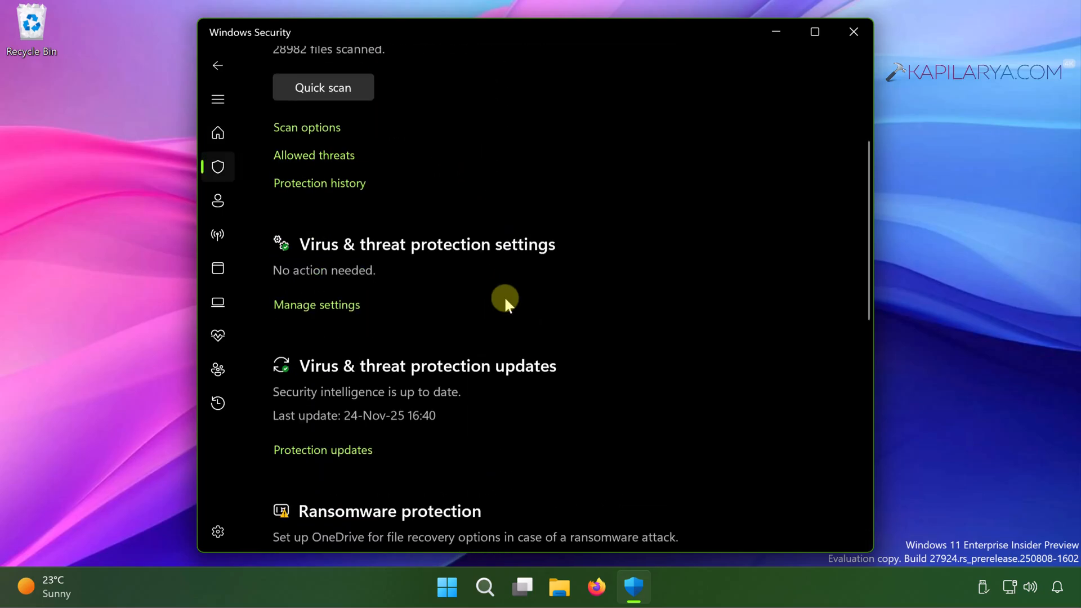
Review security intelligence version 1.441.455.0, then return to Virus & threat protection.
scroll(down, 3)
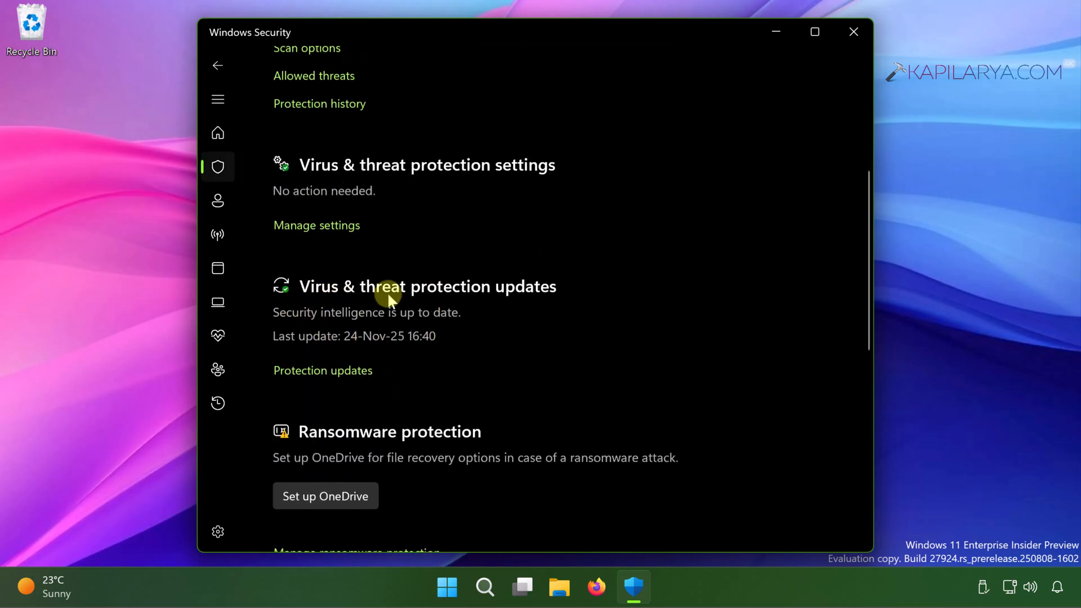
scroll(up, 3)
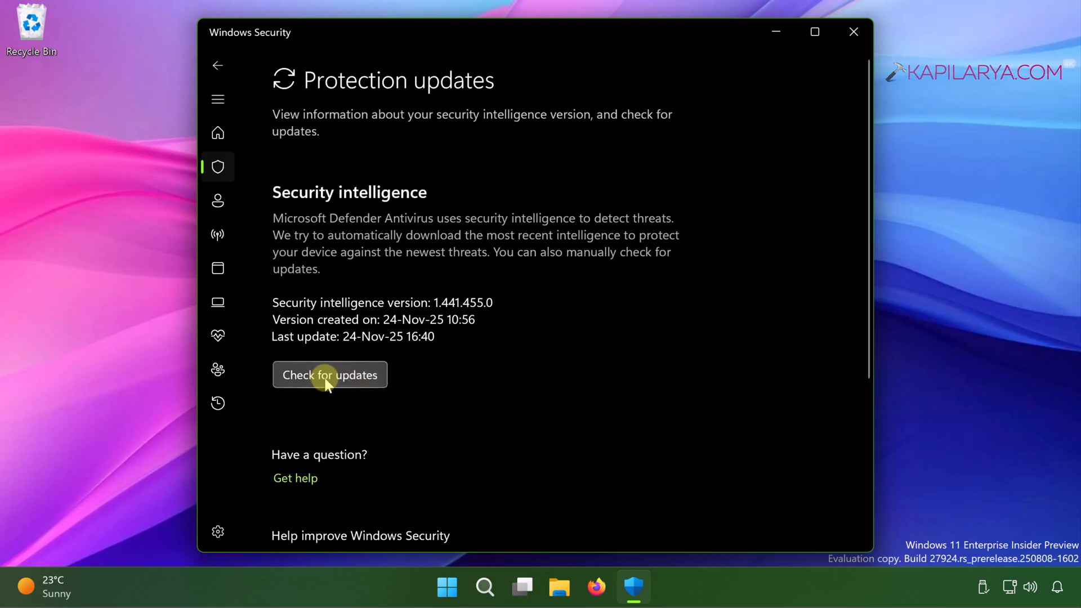
mouse_move(396, 341)
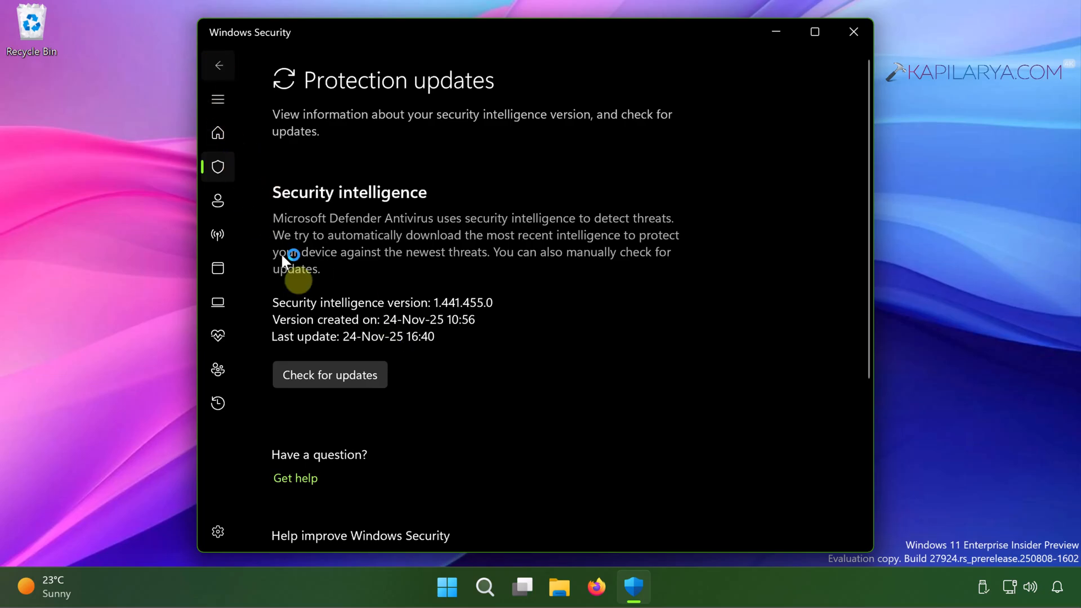
click(217, 65)
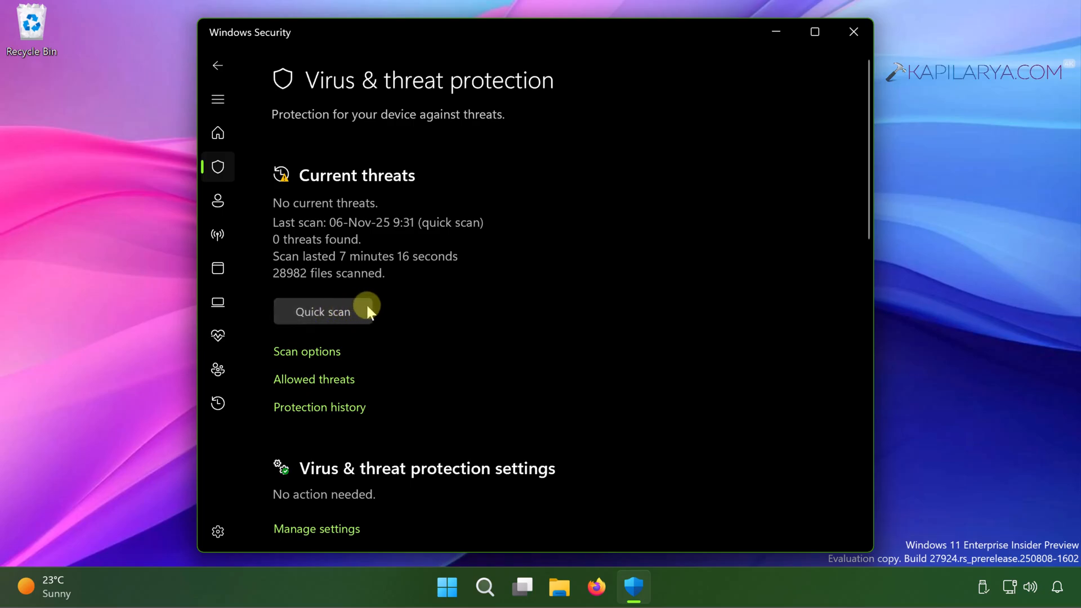
mouse_move(354, 340)
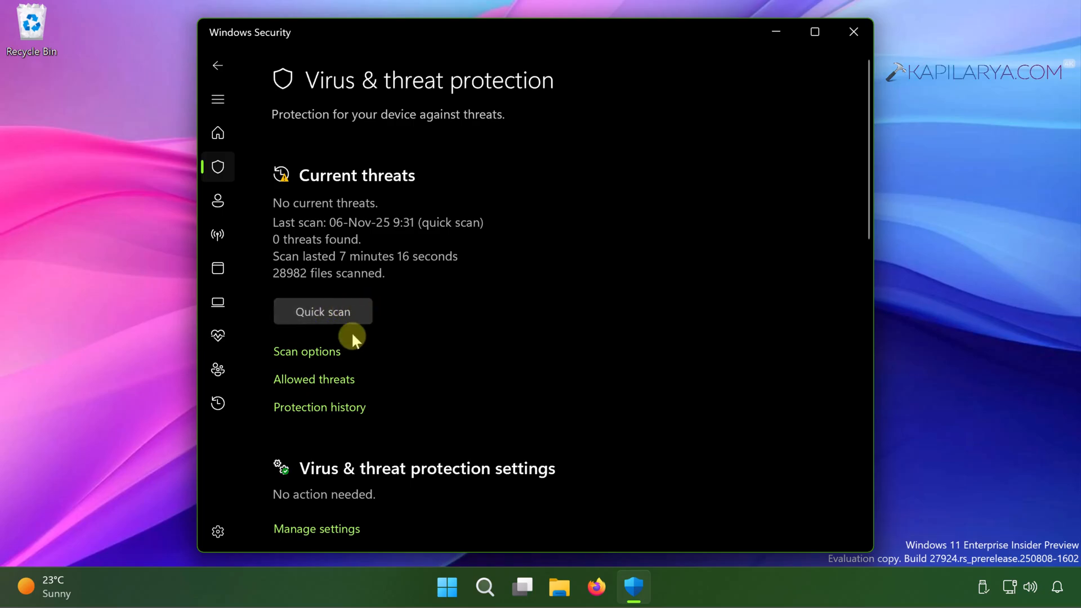
Select Full scan in Scan options, then close Windows Security.
click(322, 311)
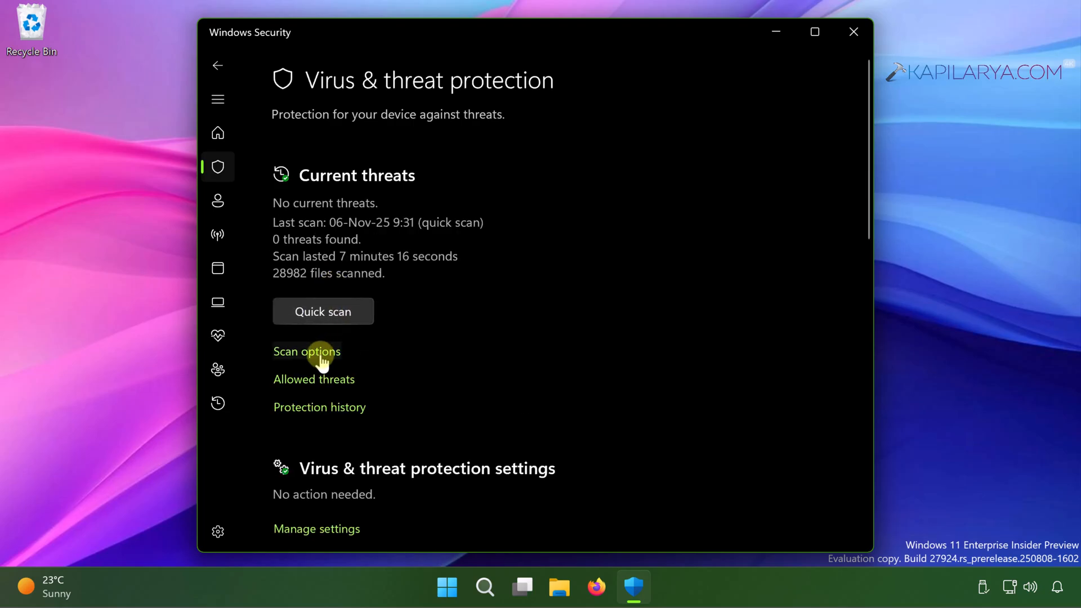
click(307, 351)
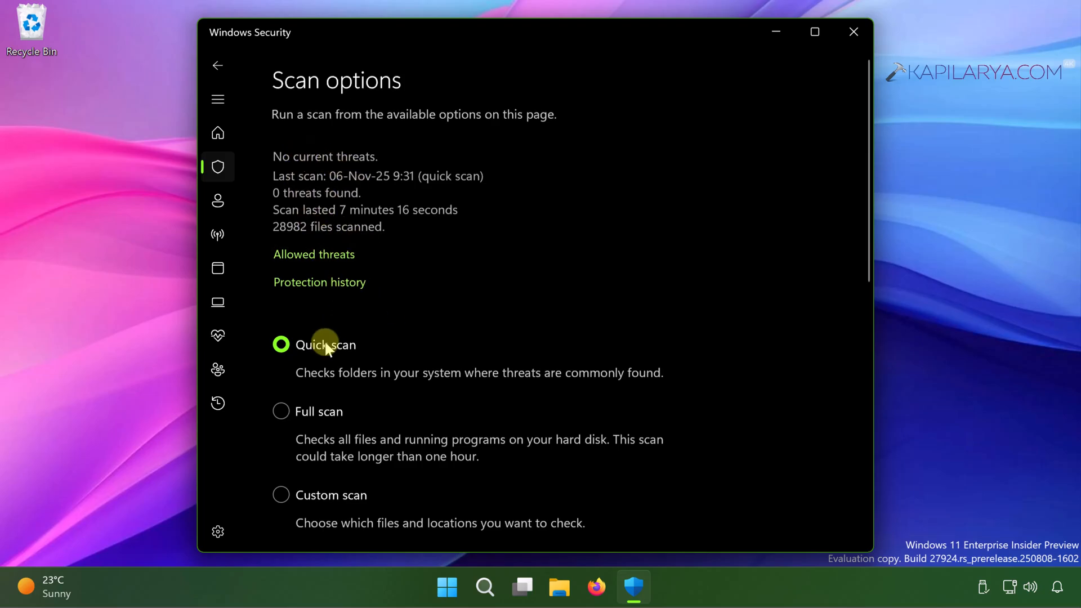
mouse_move(302, 421)
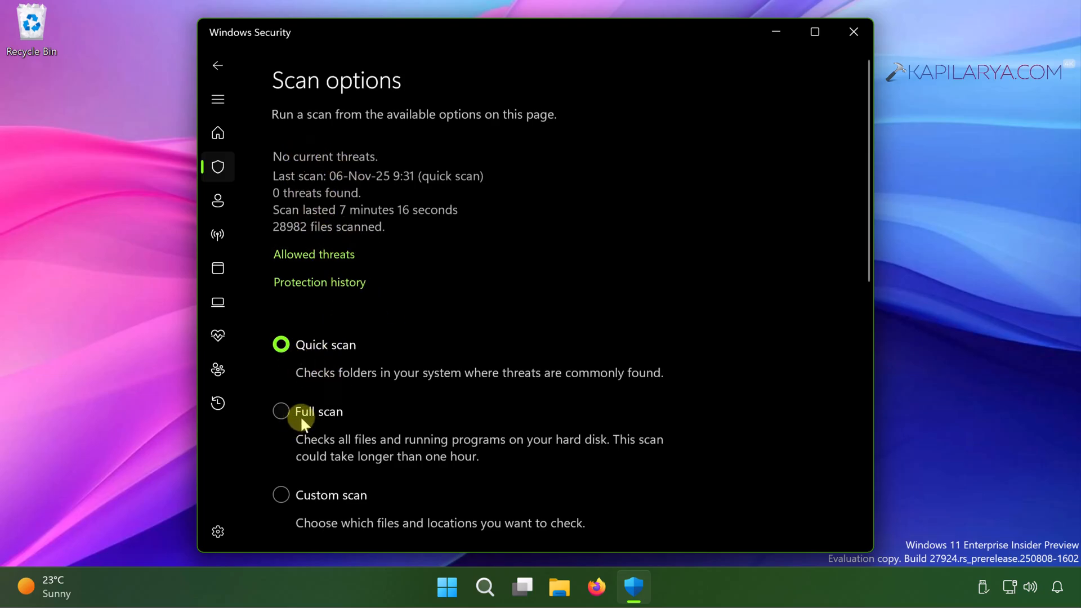
click(281, 411)
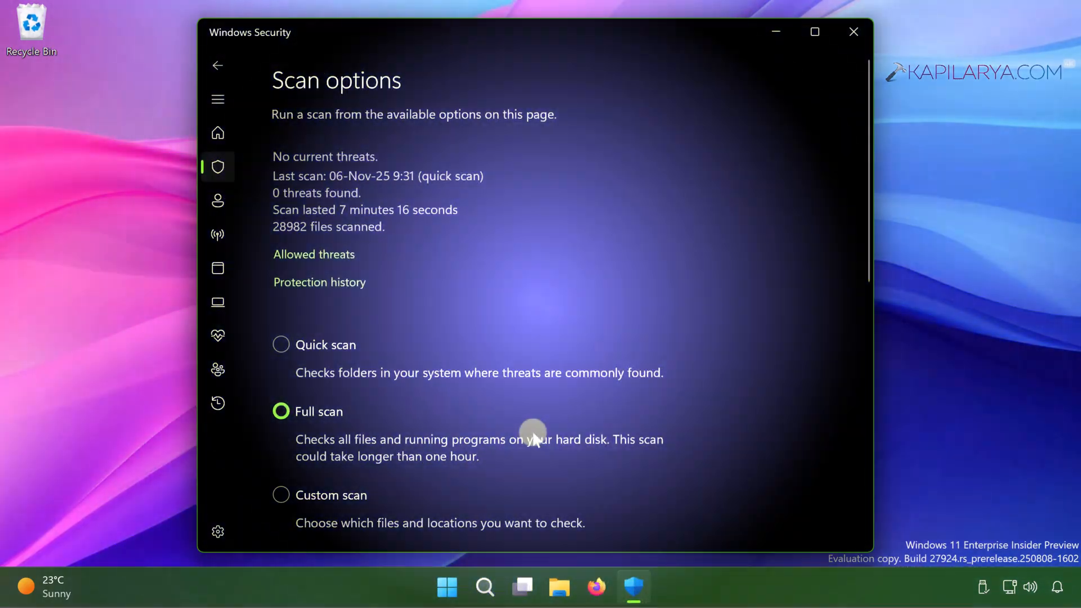
click(853, 31)
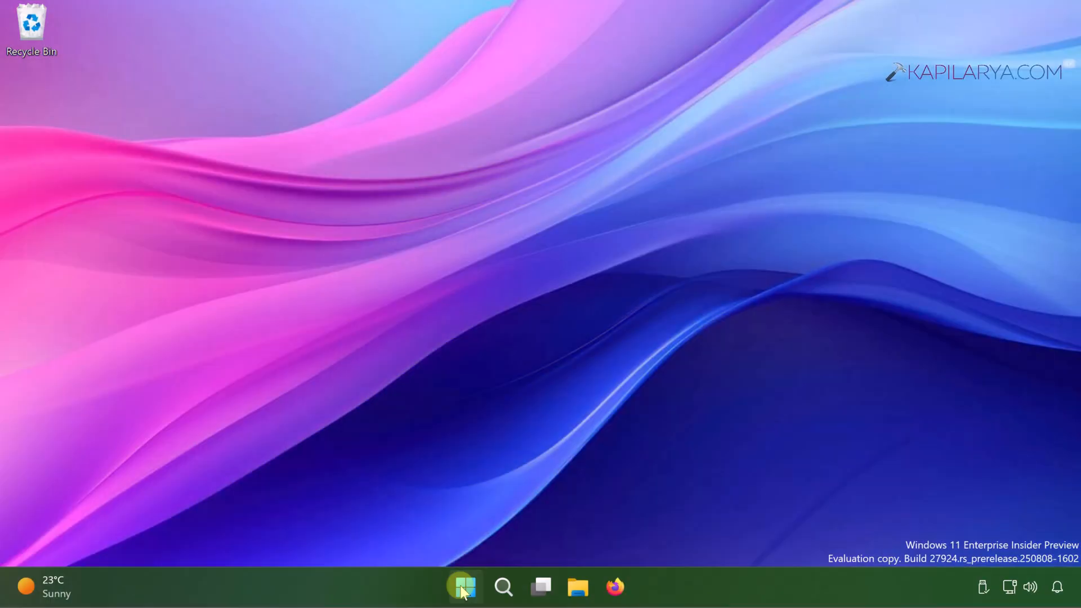
Turn off 'Automatically save my restartable apps' in Accounts sign-in options, then close Settings.
right_click(463, 586)
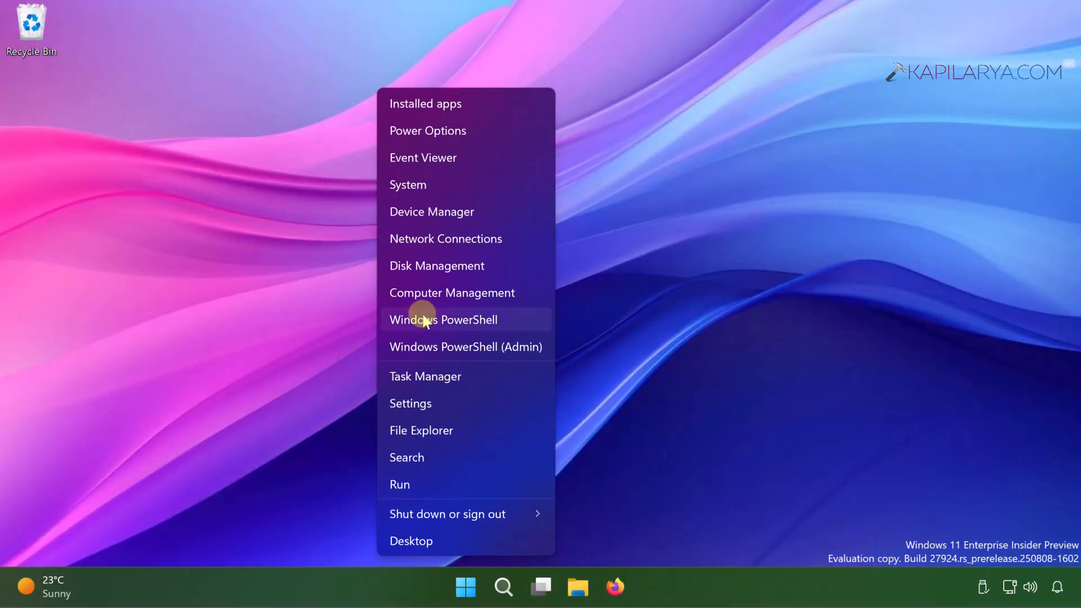
click(410, 403)
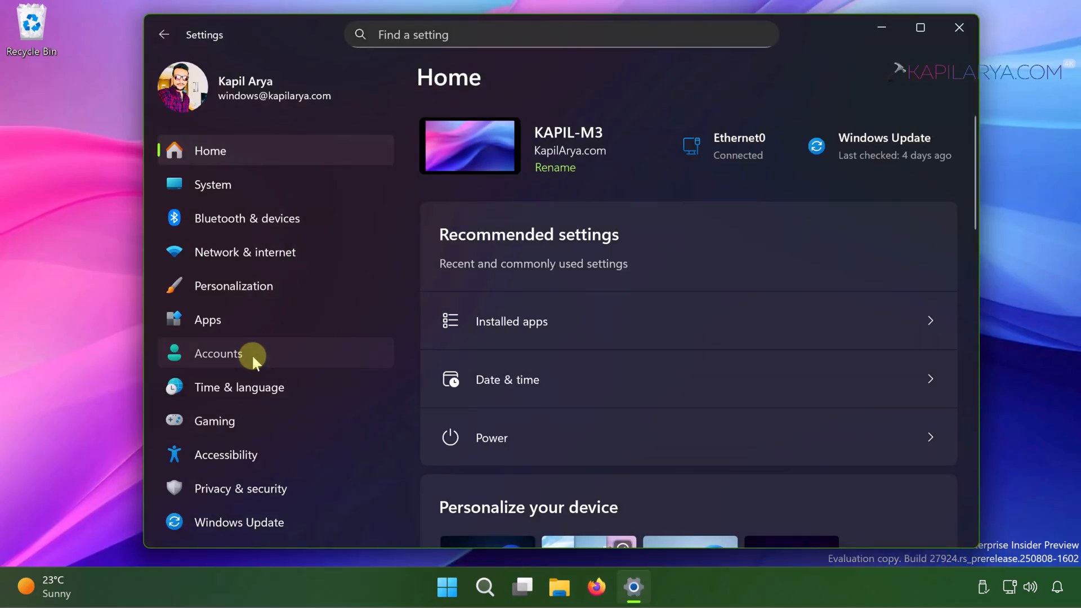
click(219, 354)
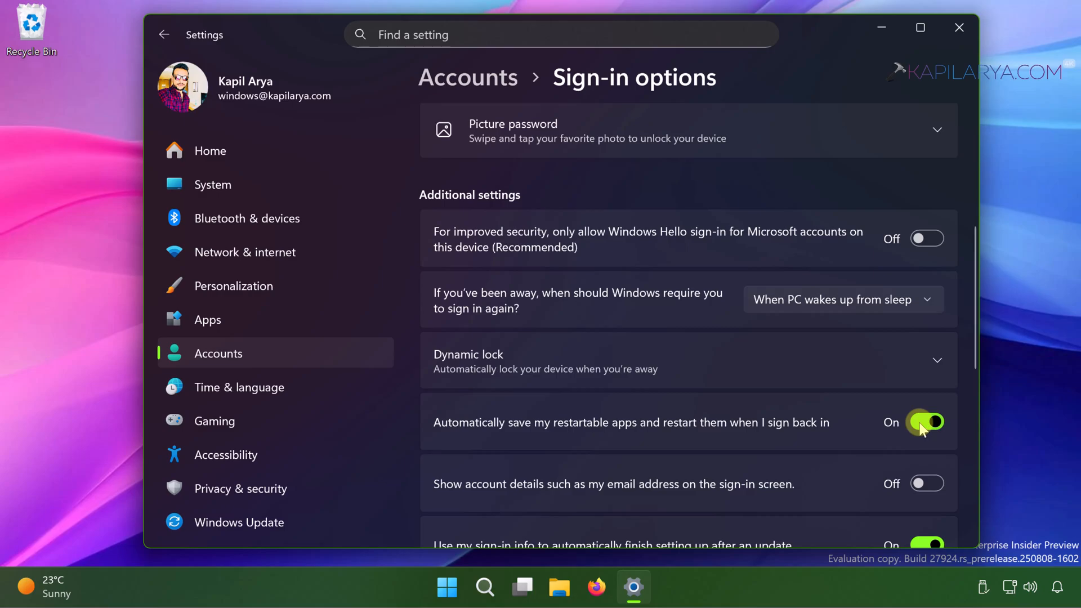
click(927, 421)
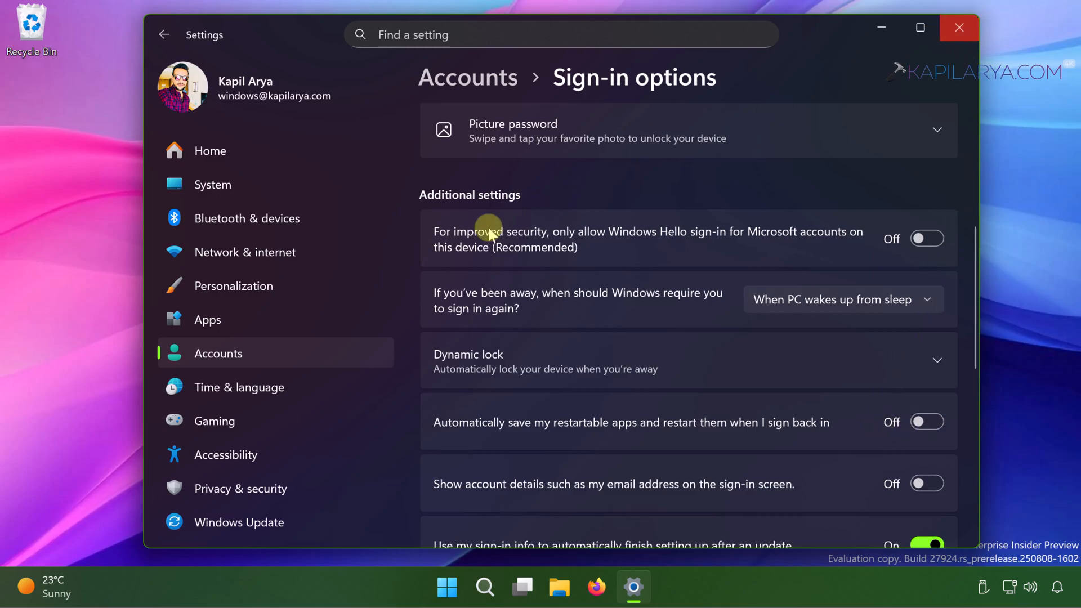
click(959, 28)
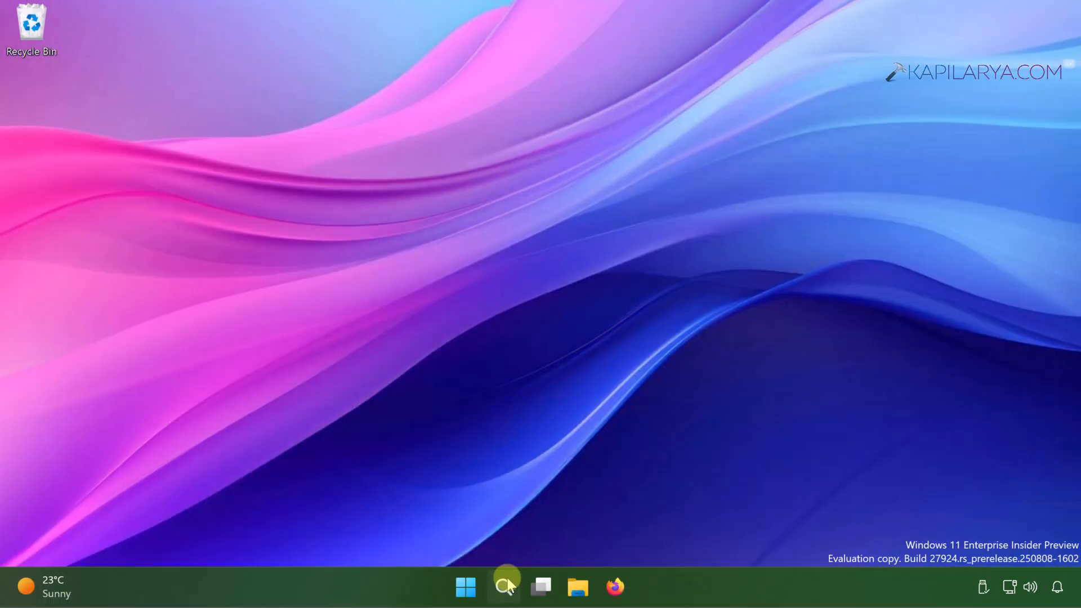
Untick 'Run on a schedule' in Optimize Drives, found by searching 'defrag', and confirm.
text(def)
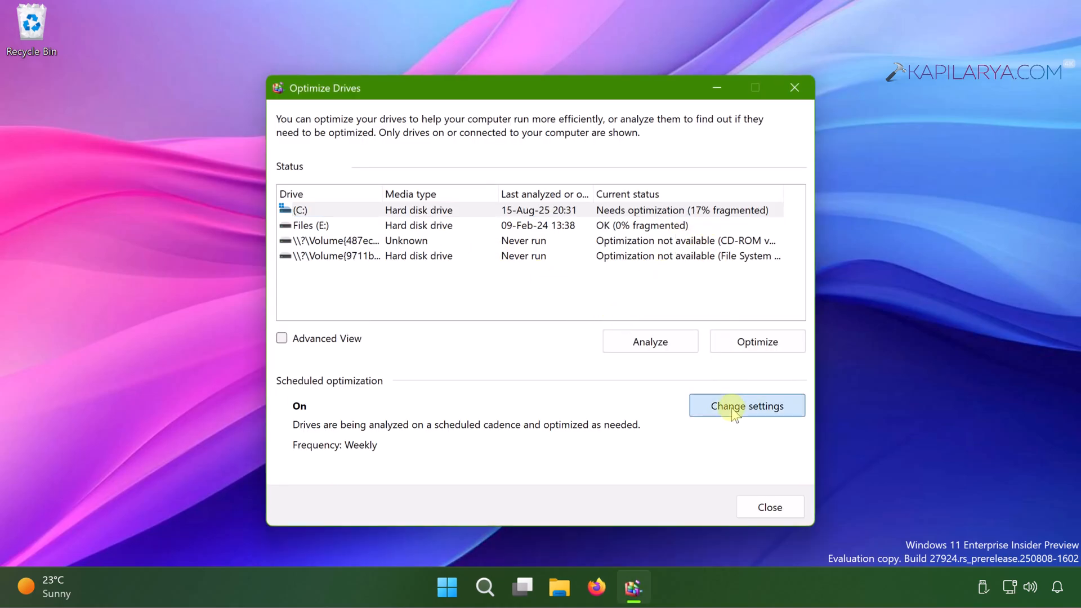
click(746, 405)
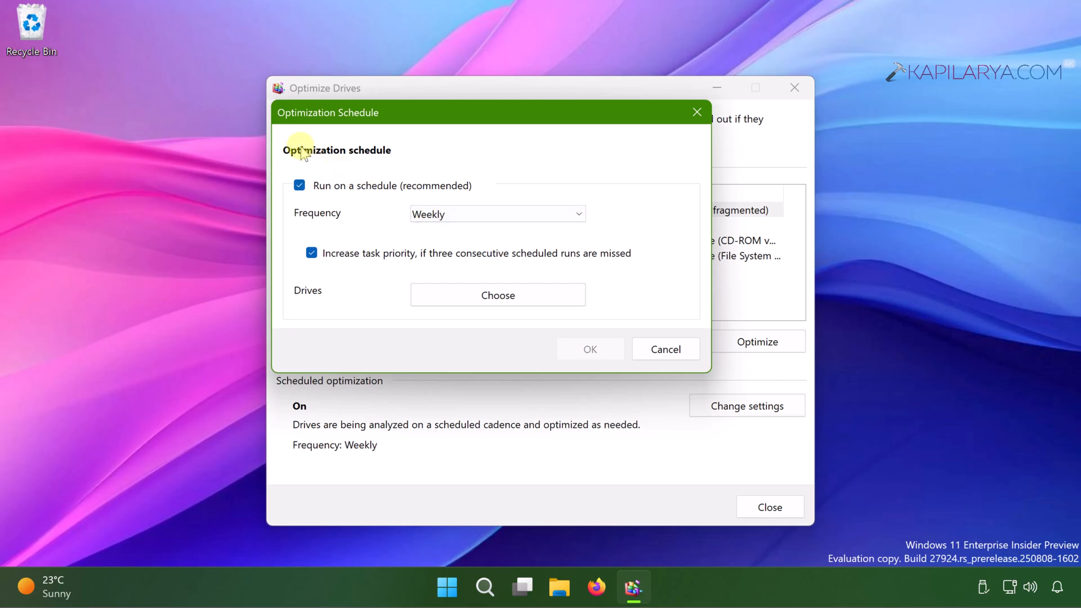
mouse_move(299, 185)
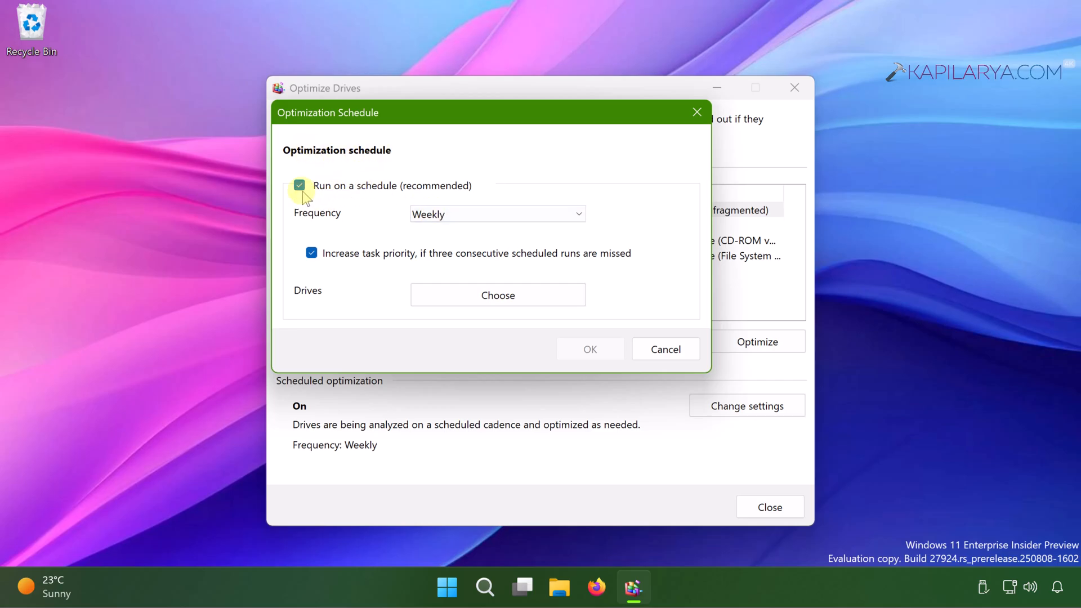
click(300, 185)
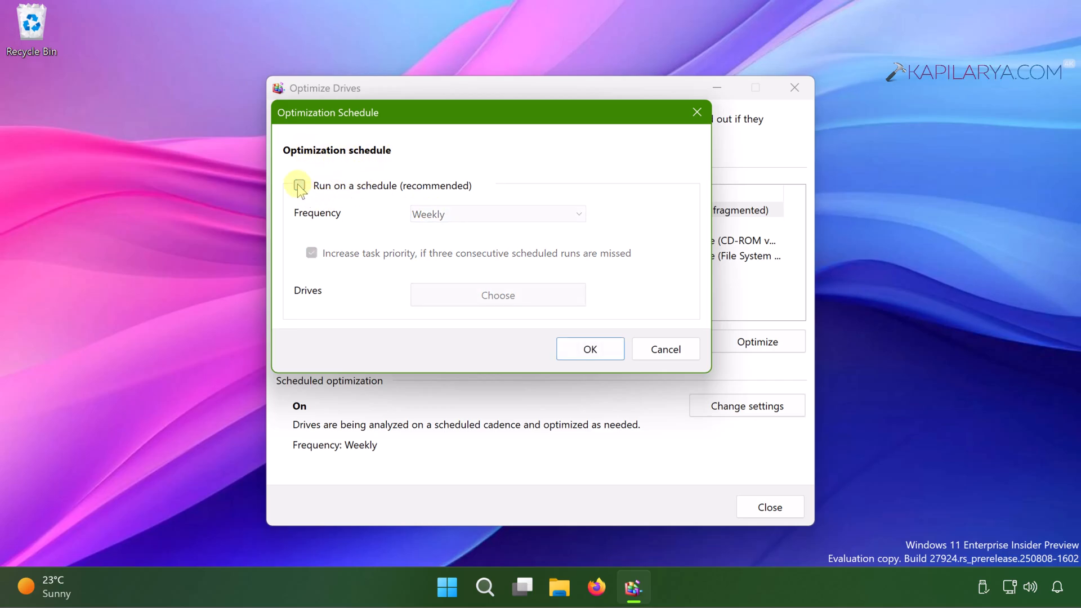
click(299, 186)
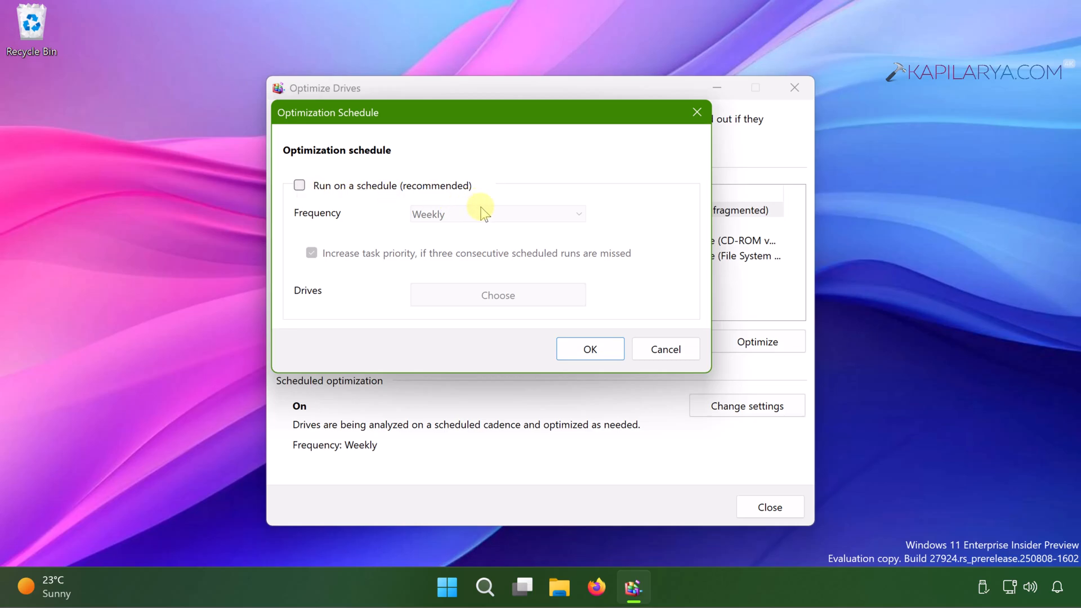
click(589, 349)
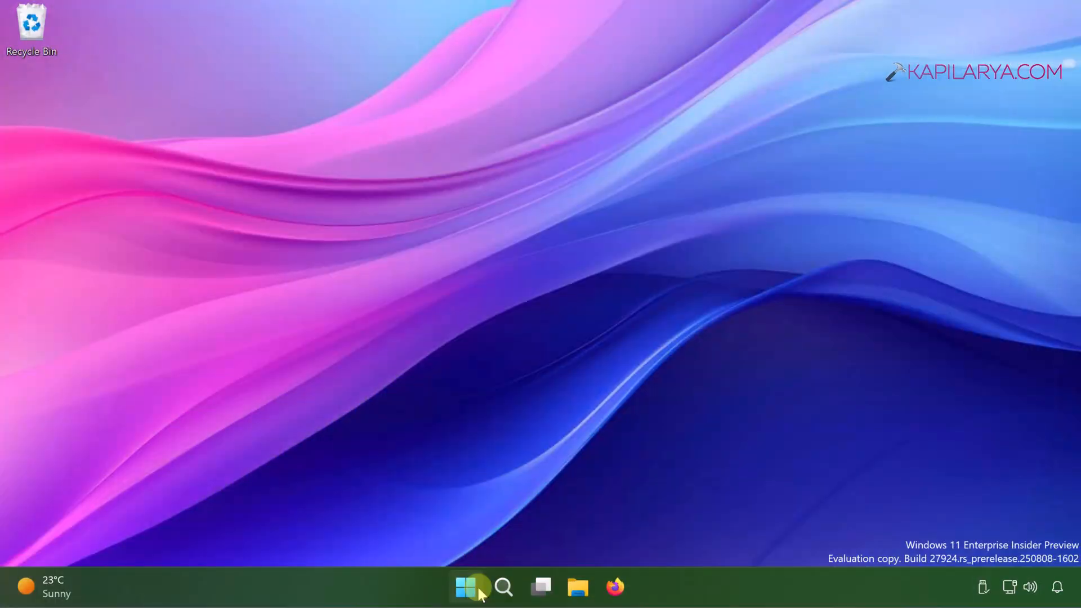
Run sysdm.cpl and show the Advanced tab of System Properties.
right_click(469, 587)
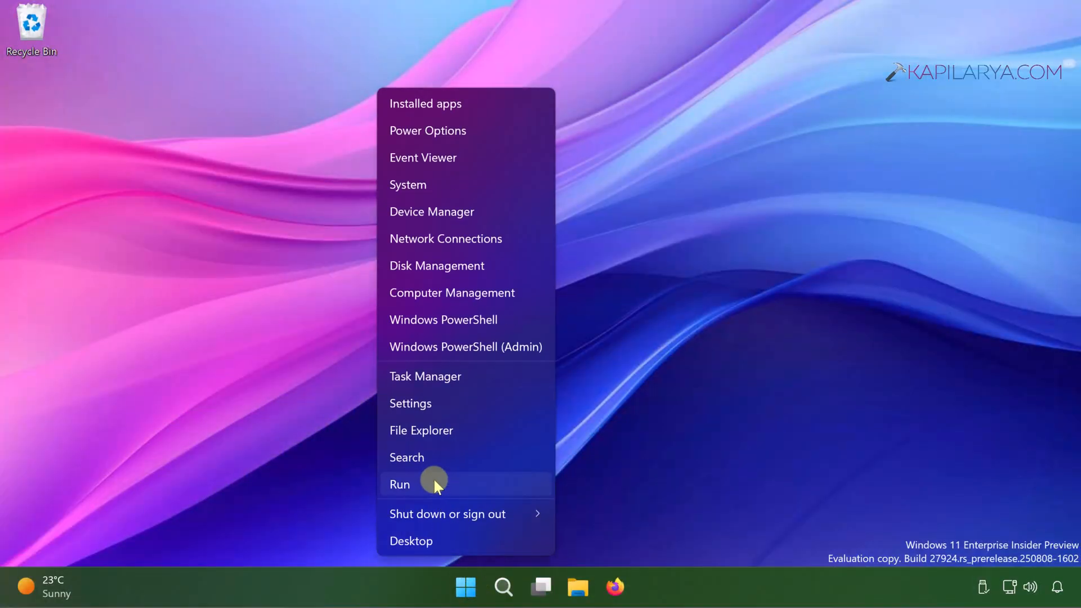
click(399, 485)
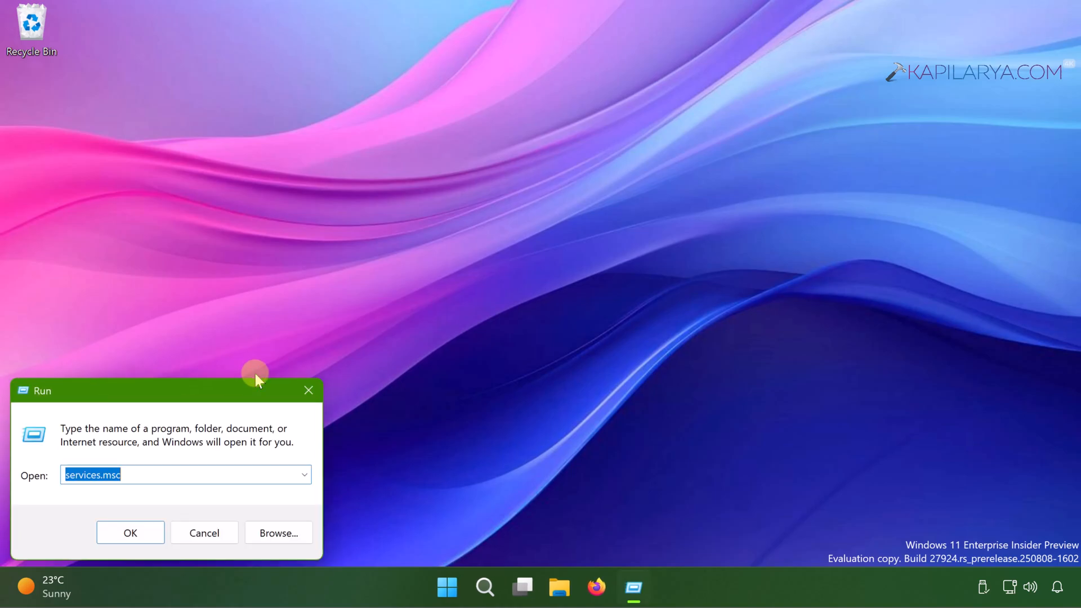
text(sysd)
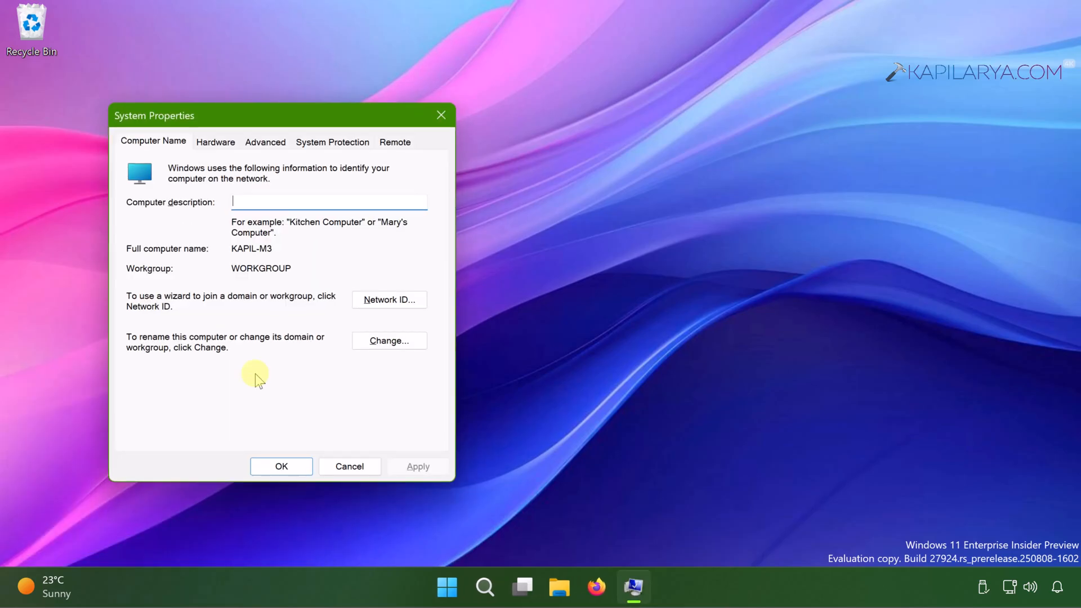
click(264, 142)
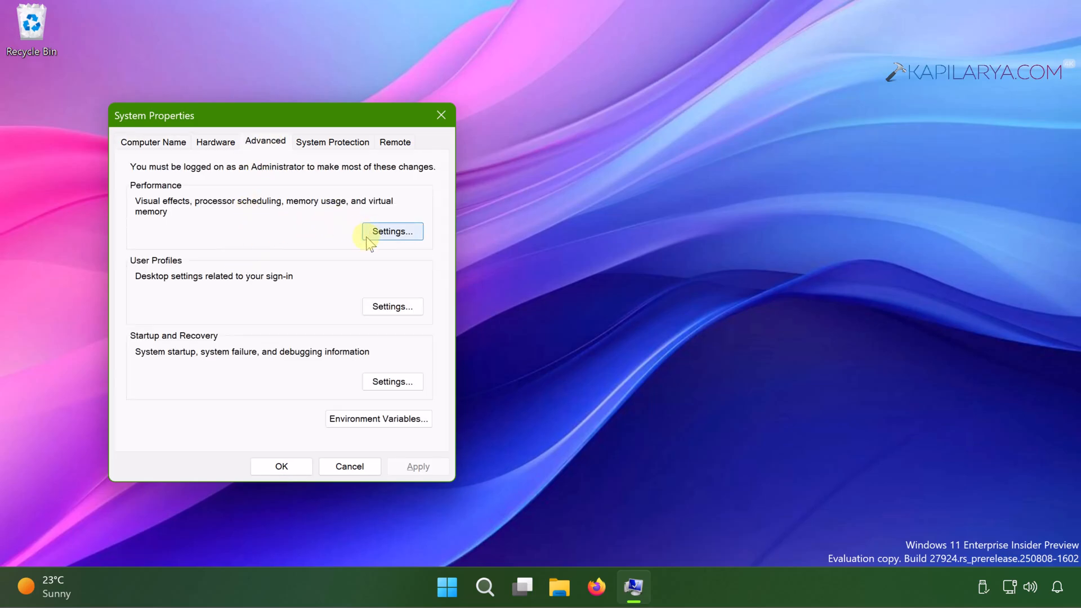
Open Virtual Memory from Performance Options' Advanced tab, showing 1152 MB allocated.
click(393, 230)
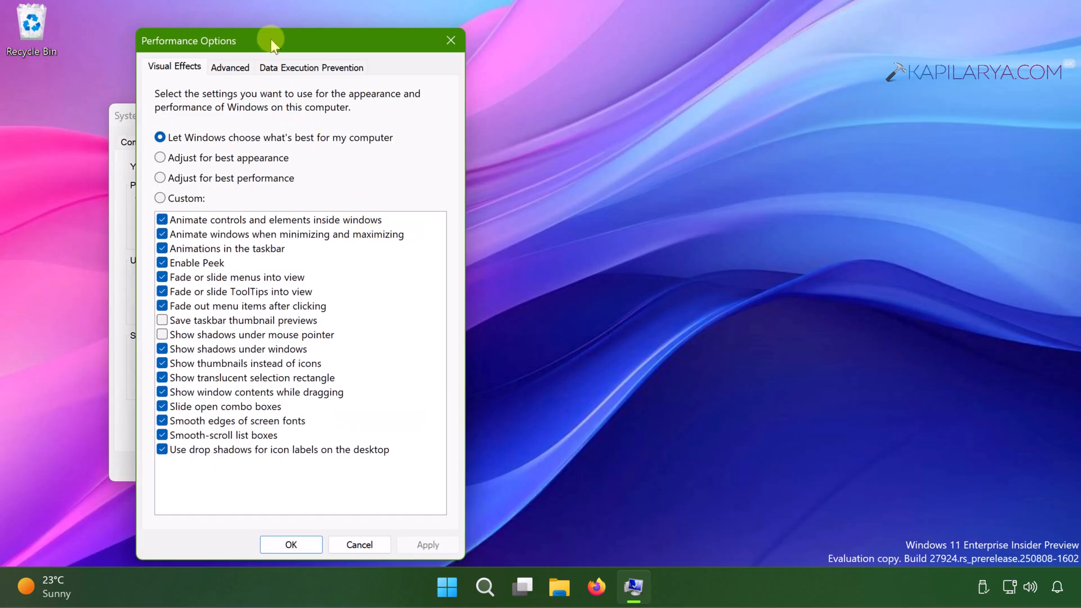
drag(269, 40, 628, 34)
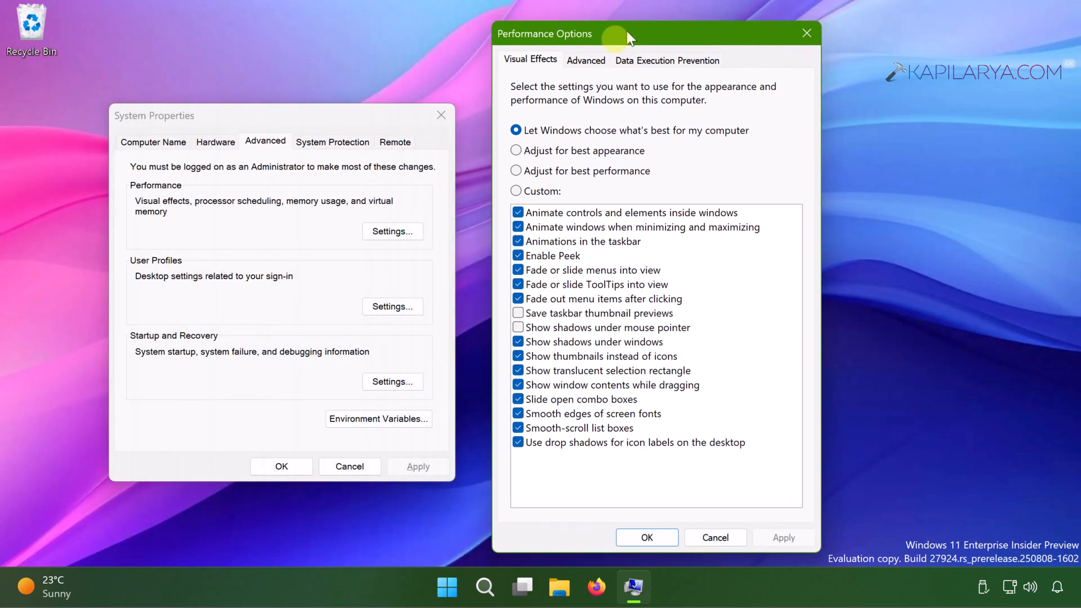
click(585, 60)
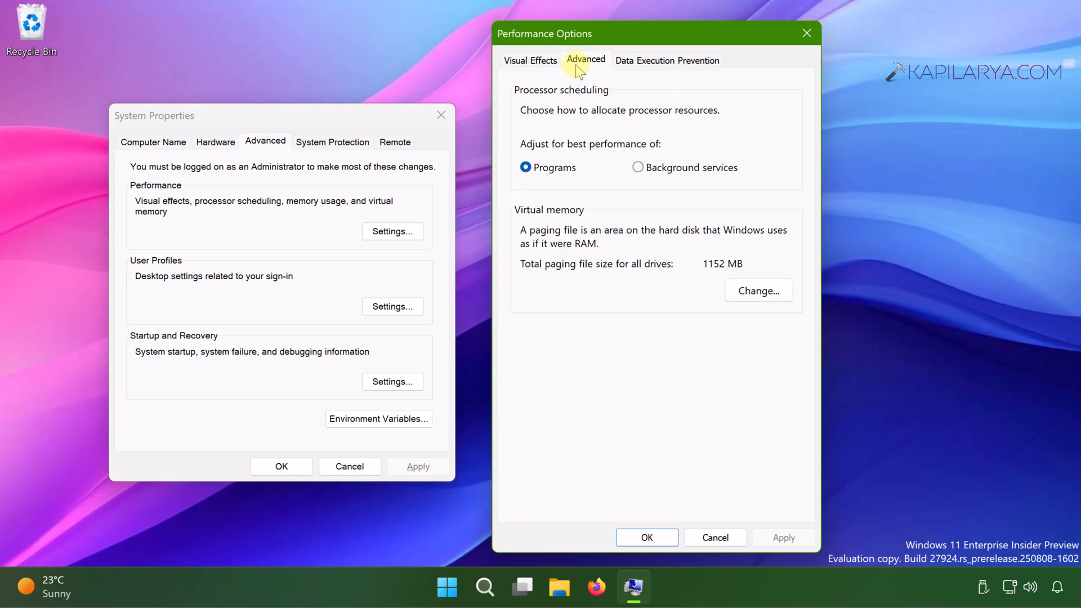
mouse_move(565, 230)
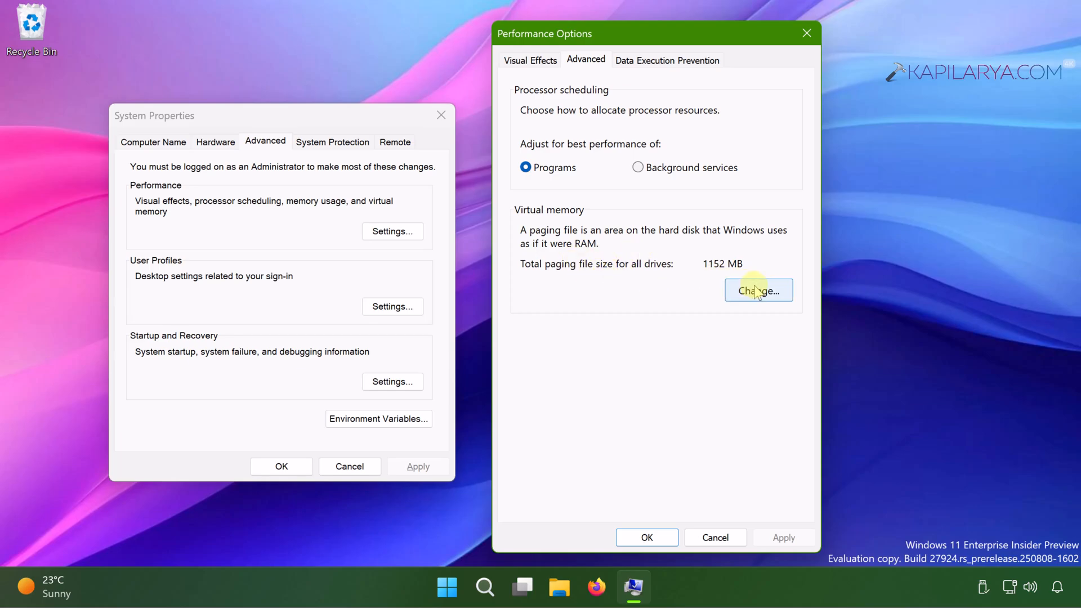
click(758, 291)
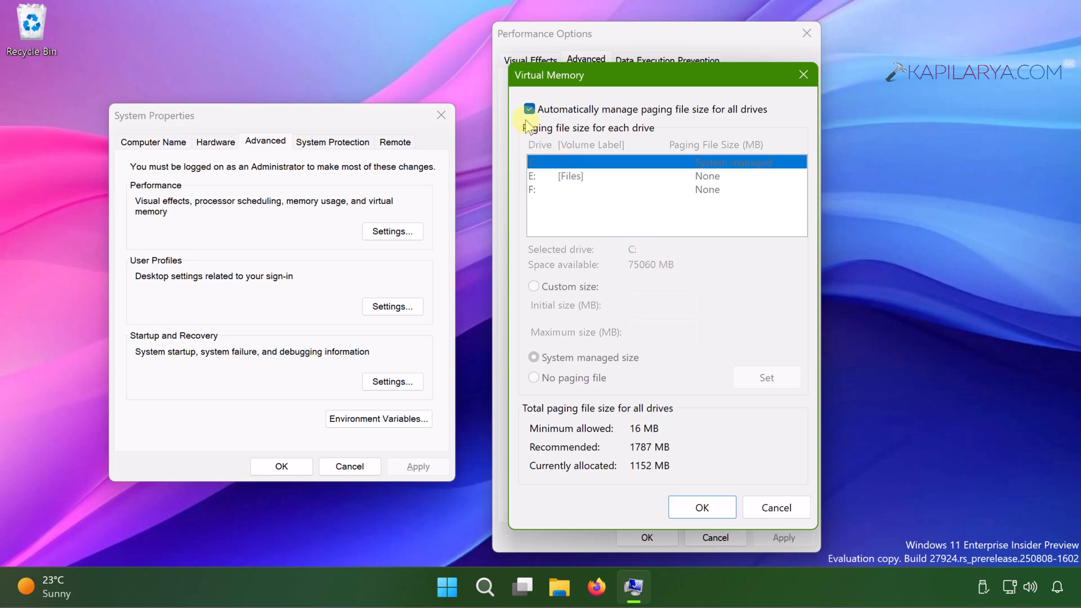
Turn off automatic paging file management, select custom size, then close Performance Options.
click(529, 109)
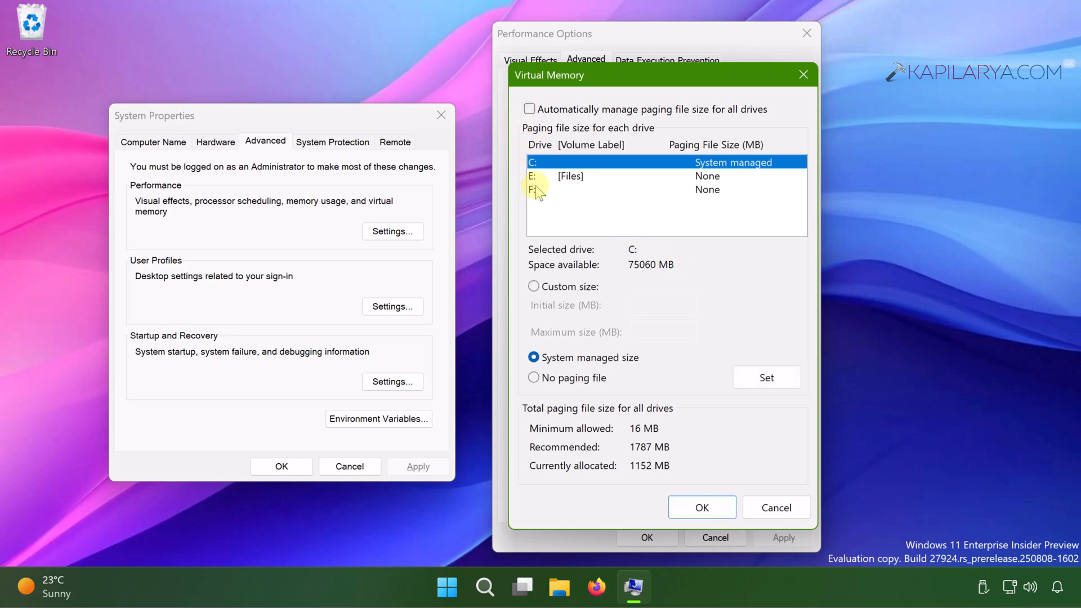
mouse_move(535, 288)
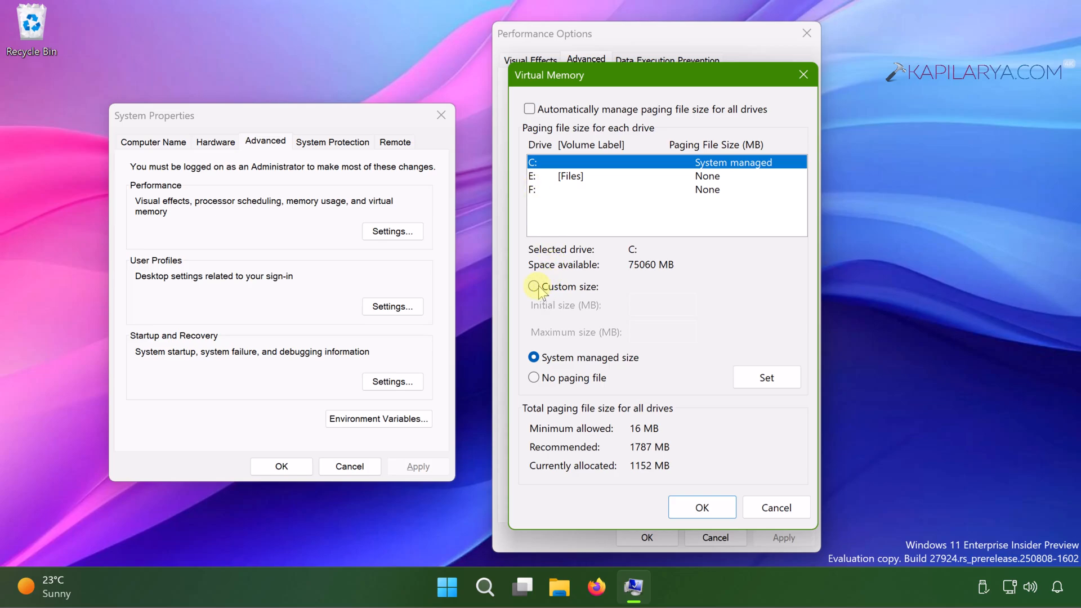
click(534, 286)
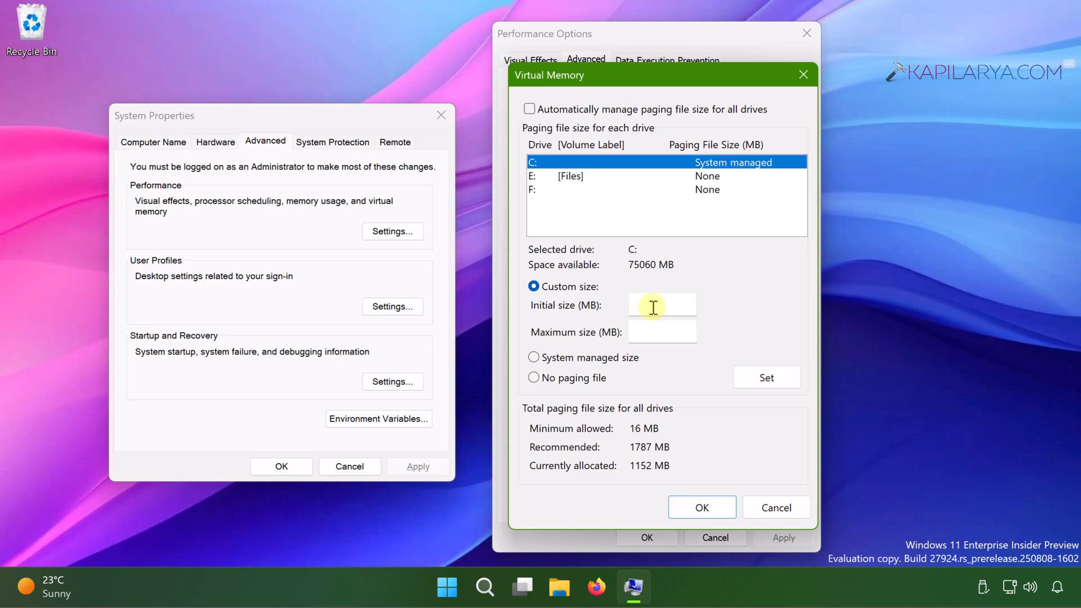
click(662, 305)
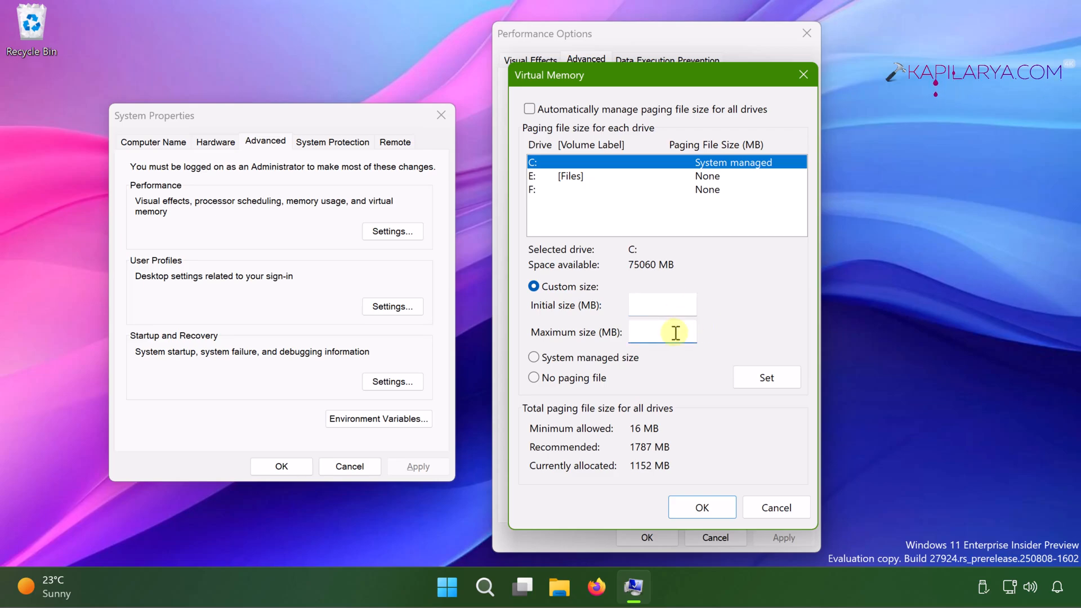
click(703, 507)
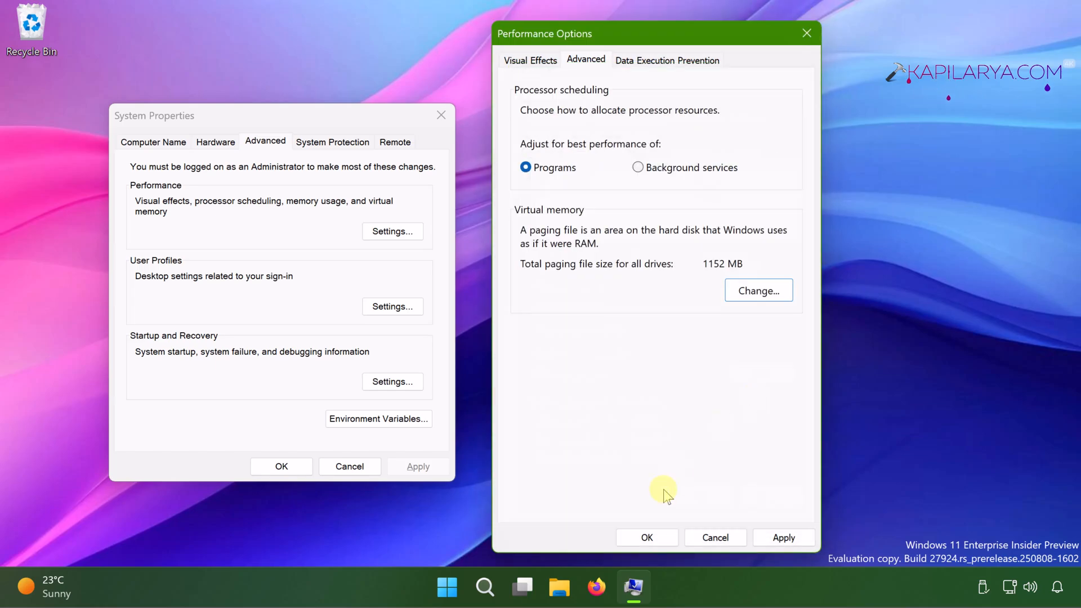
click(646, 537)
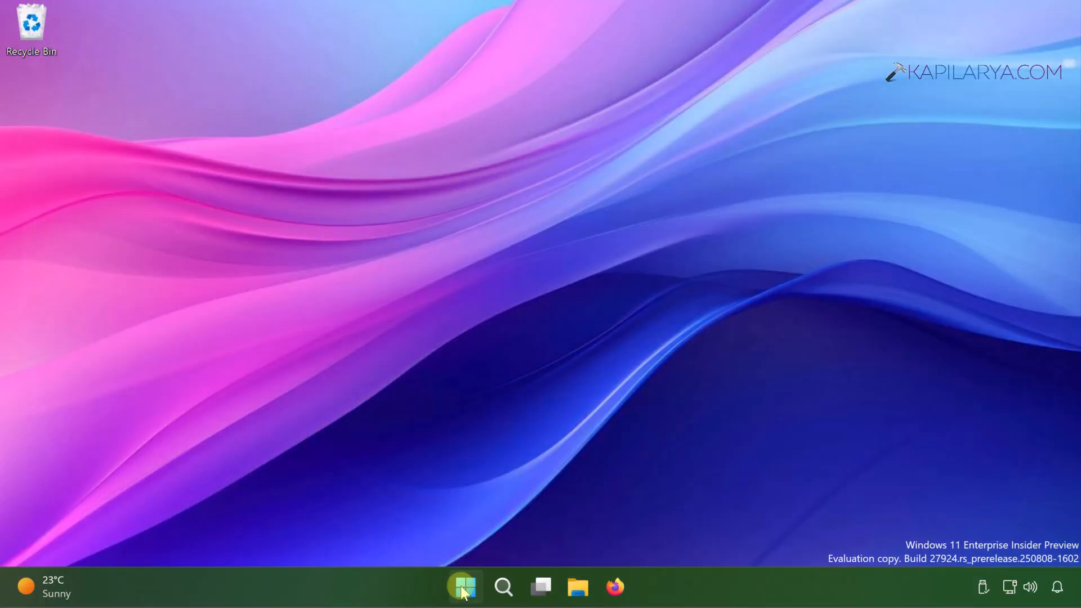
Open Device Manager, expand IDE ATA/ATAPI controllers and open Standard SATA AHCI Controller properties.
right_click(463, 587)
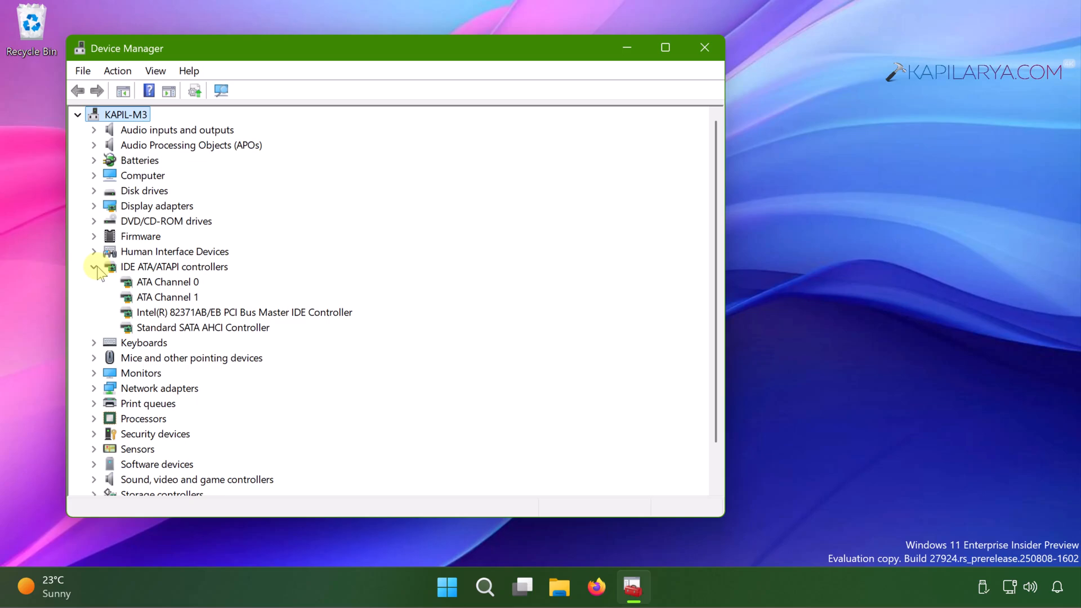
click(203, 327)
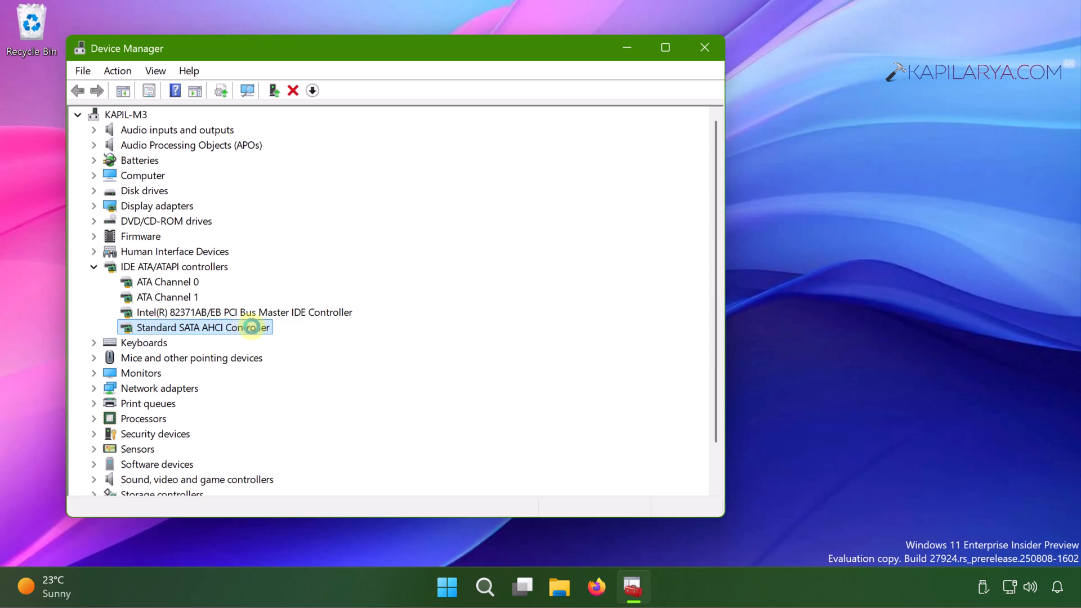
double_click(196, 327)
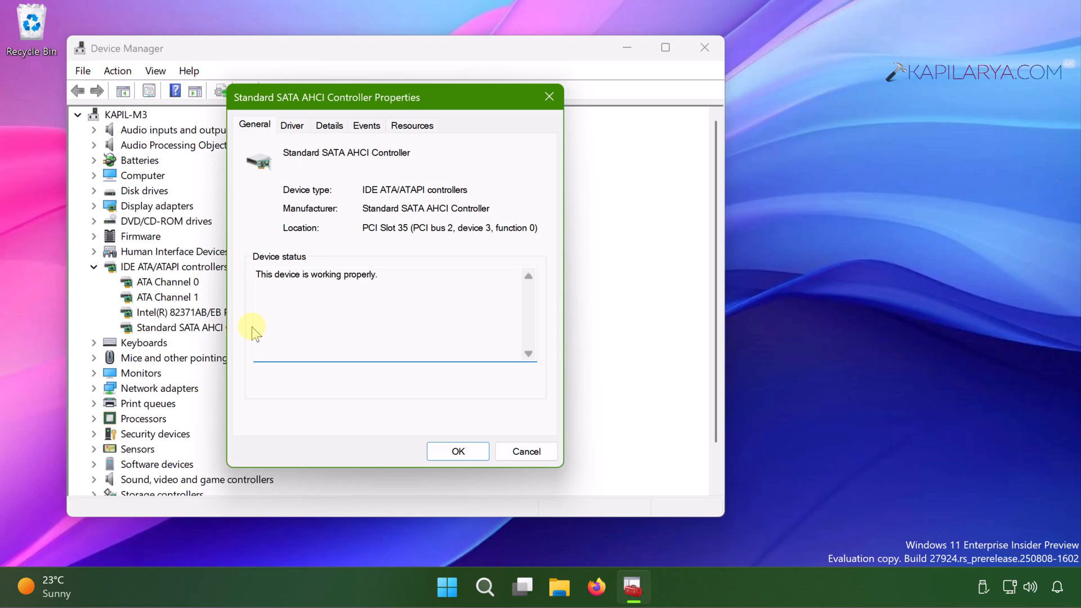
mouse_move(237, 247)
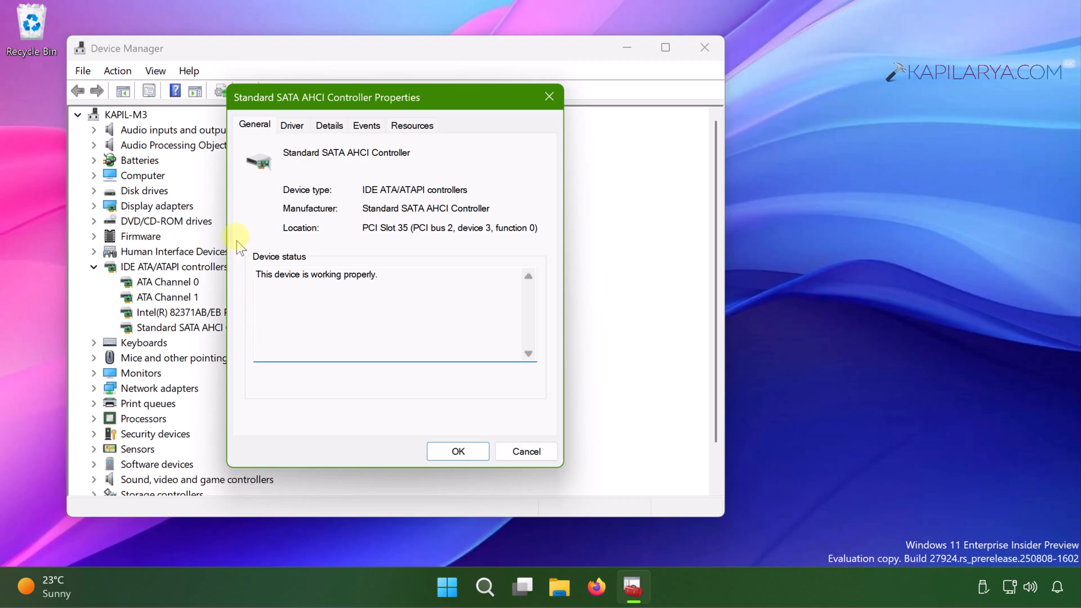
Review the controller's storahci.sys driver details, then show its Details tab properties.
click(291, 125)
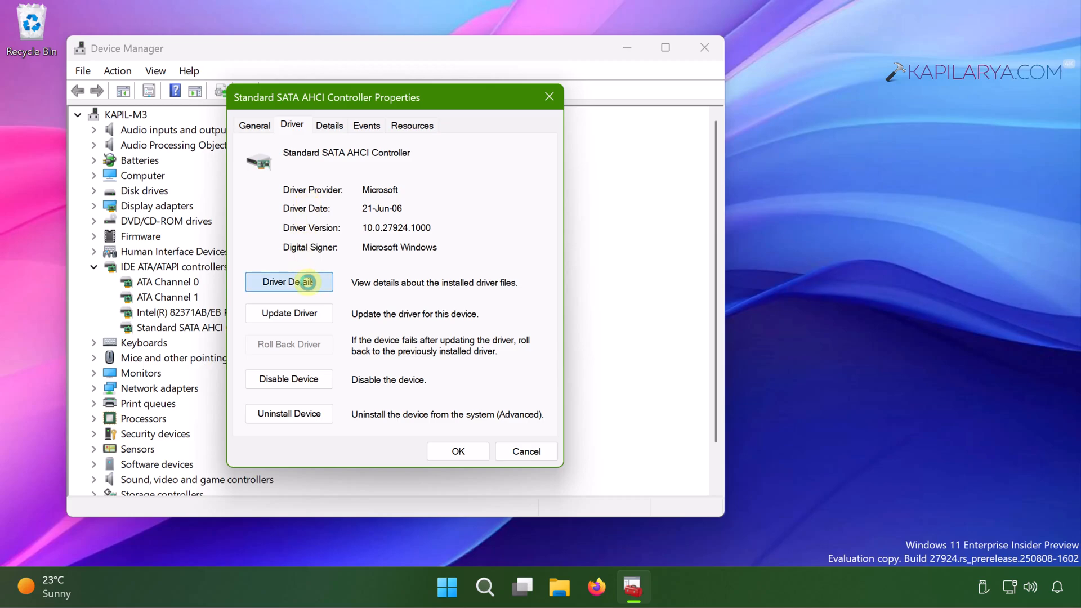
click(289, 282)
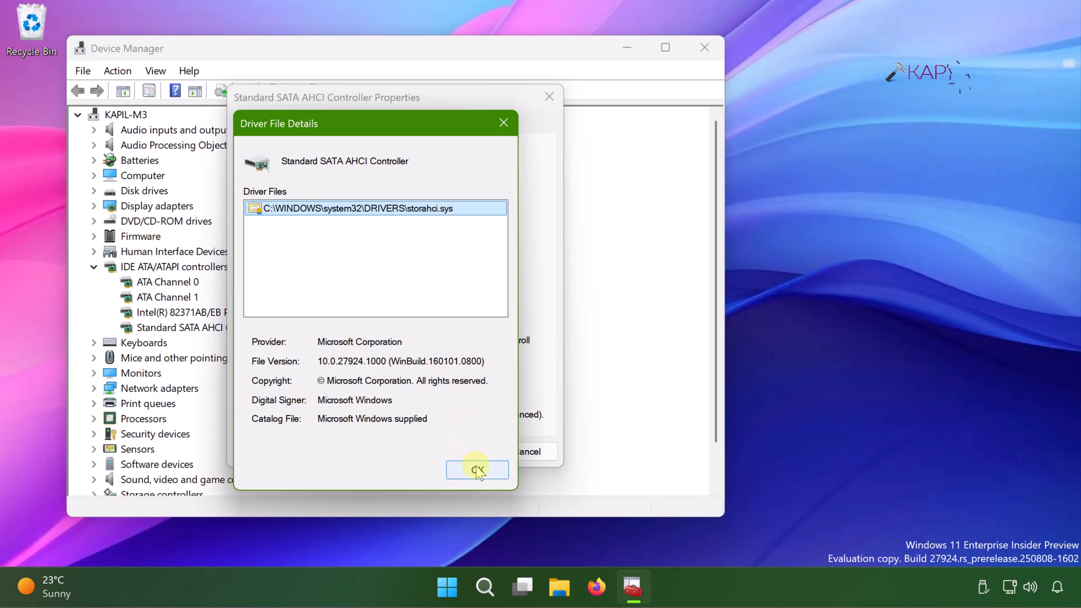
click(476, 469)
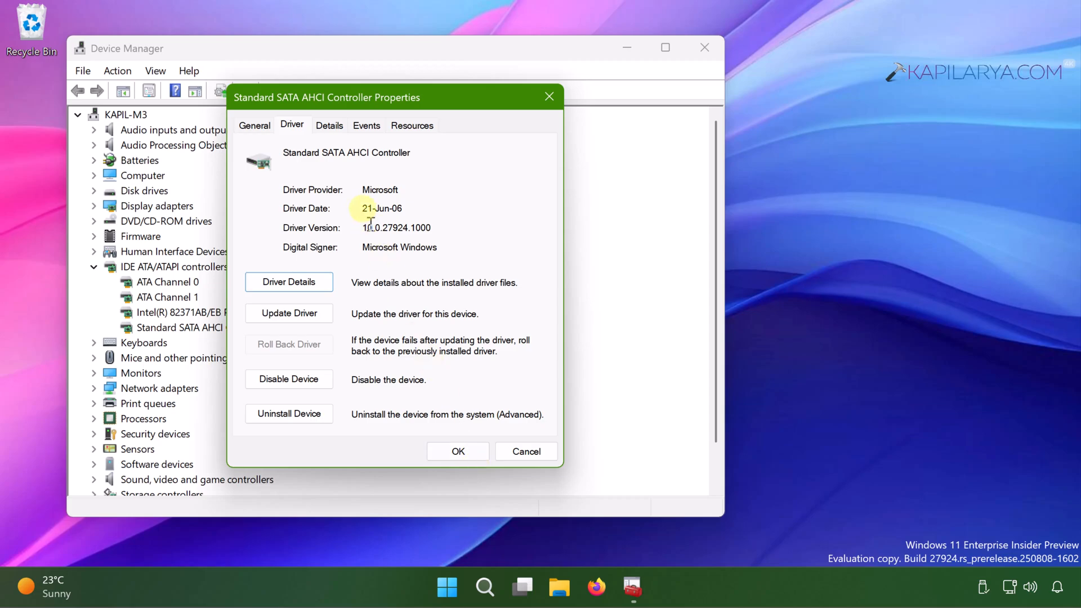
click(329, 125)
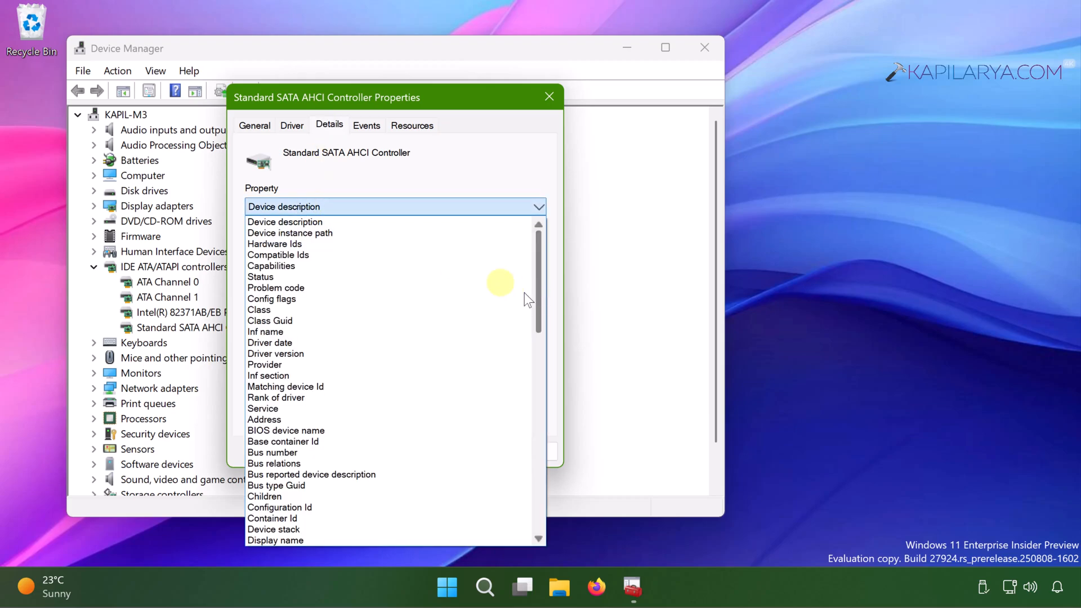
Show the controller's Device instance path (PCI\VEN_15AD&DEV_07E0…) and copy it.
click(289, 233)
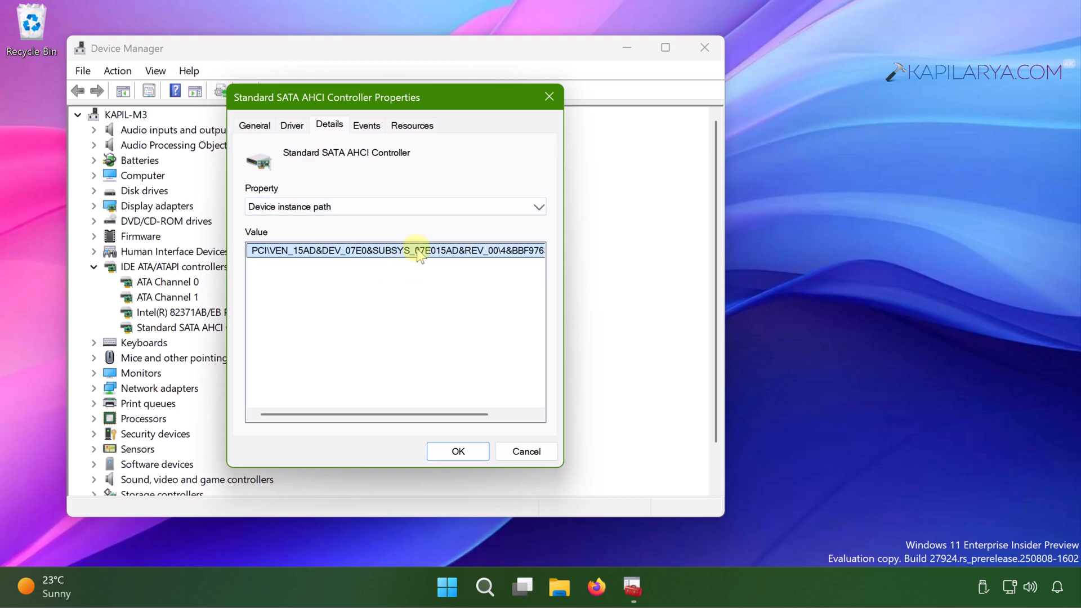
right_click(417, 250)
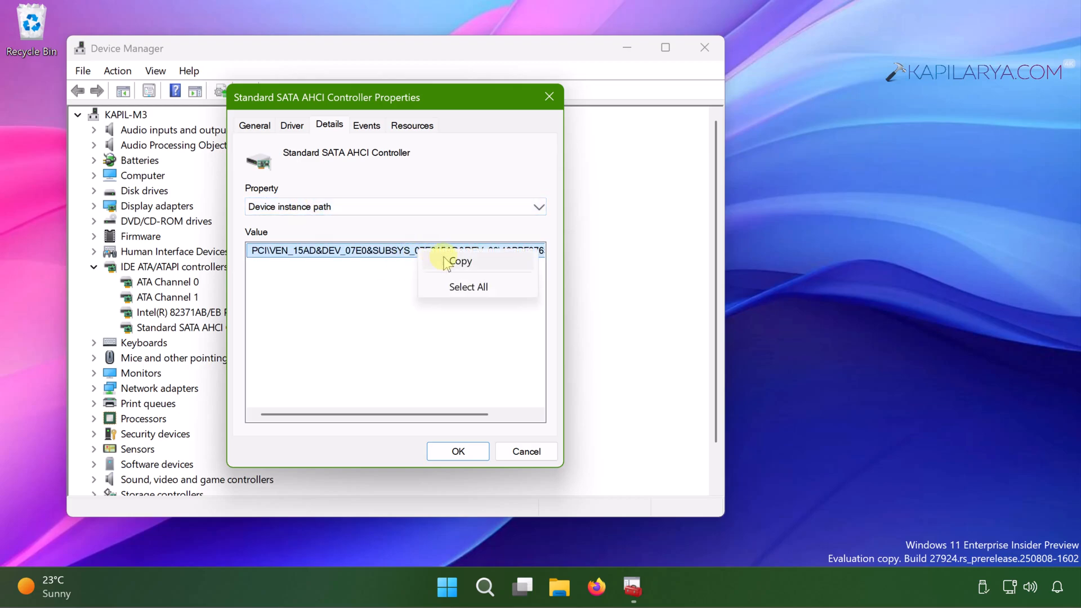
click(461, 261)
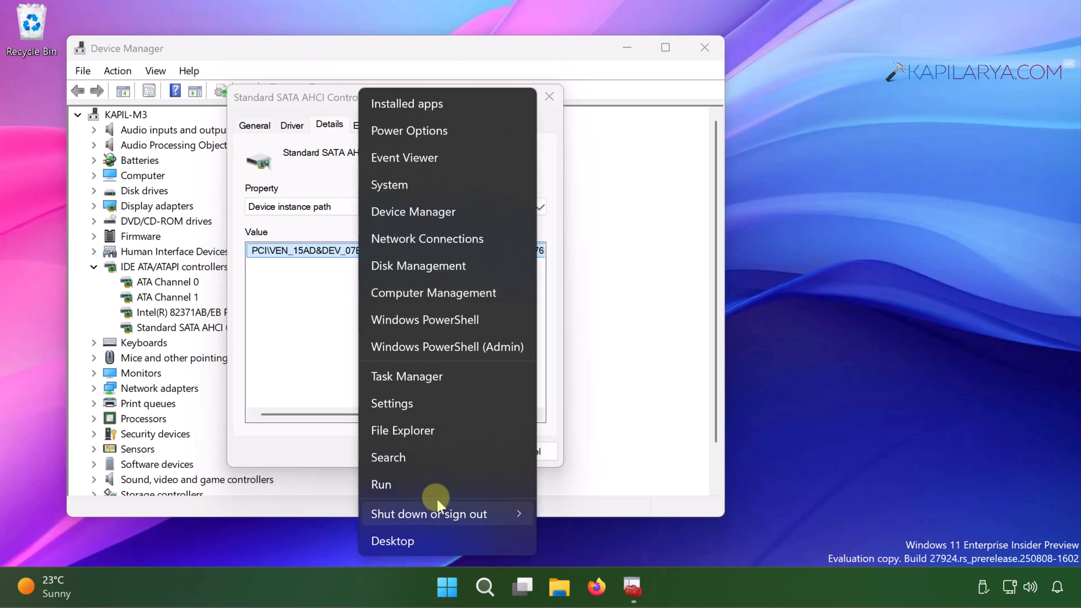
Launch Registry Editor with admin approval and expand HKEY_LOCAL_MACHINE down to SYSTEM.
text(re)
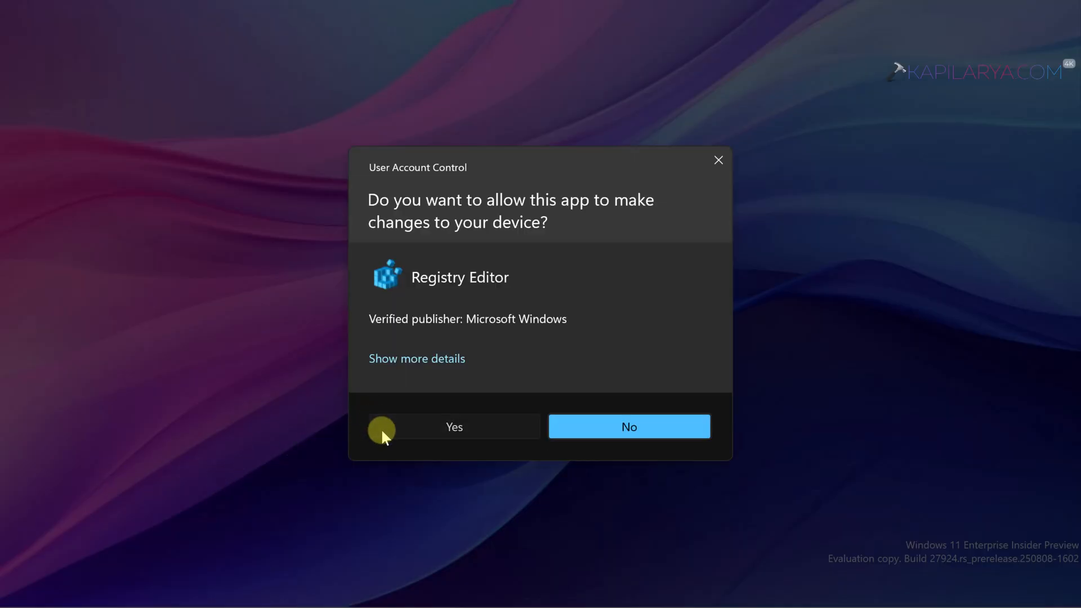
click(454, 426)
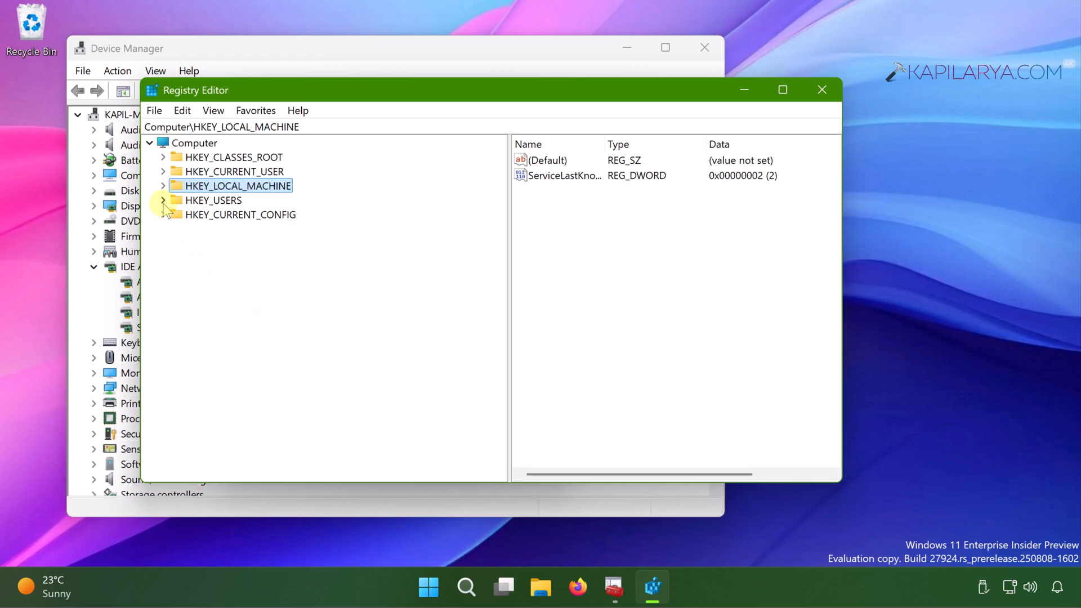
click(162, 185)
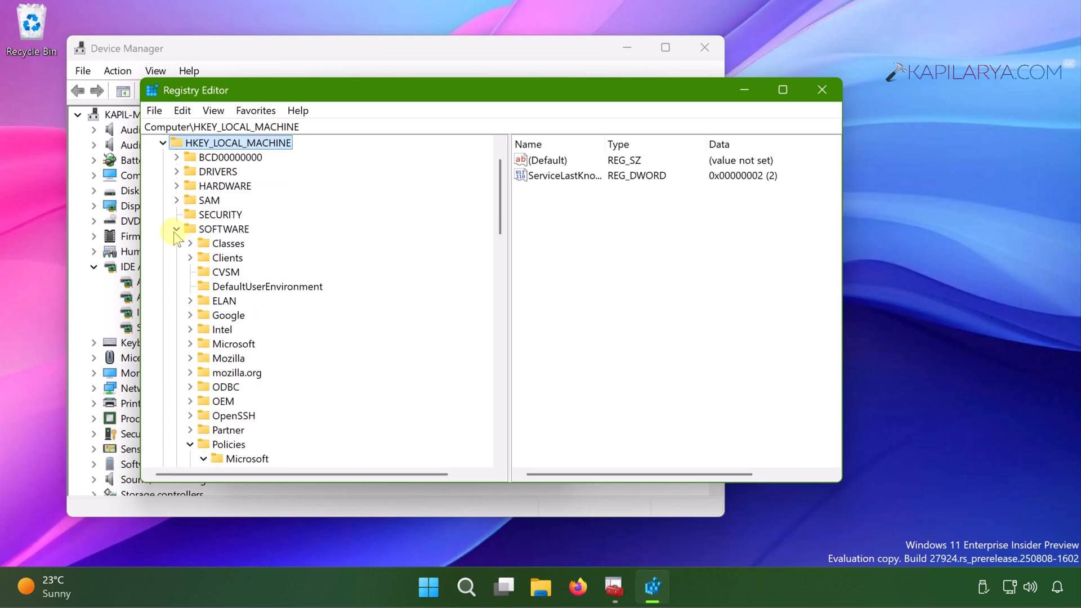
click(177, 229)
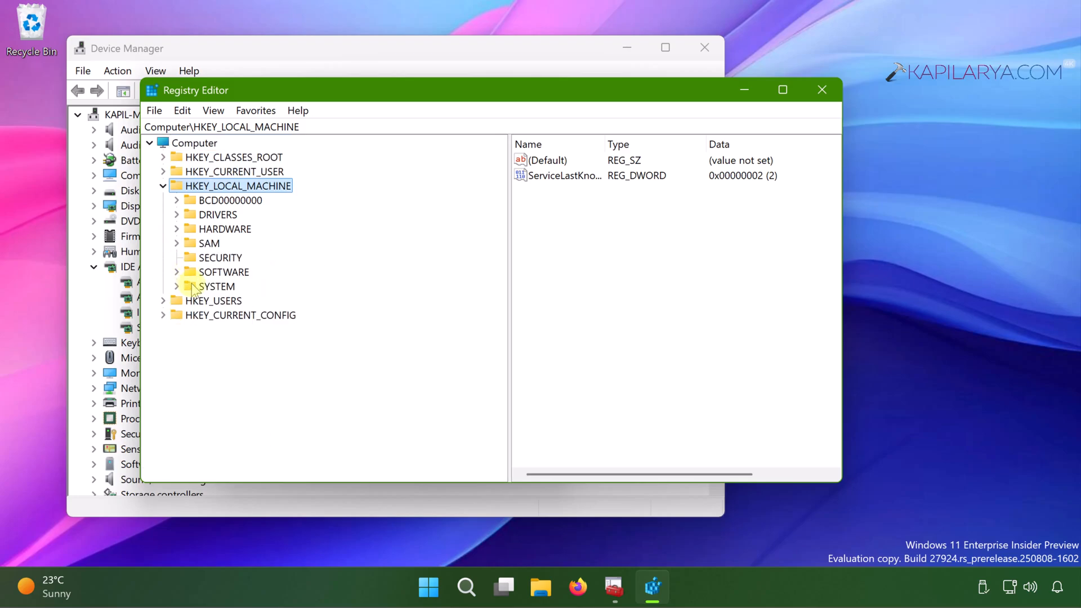
click(216, 286)
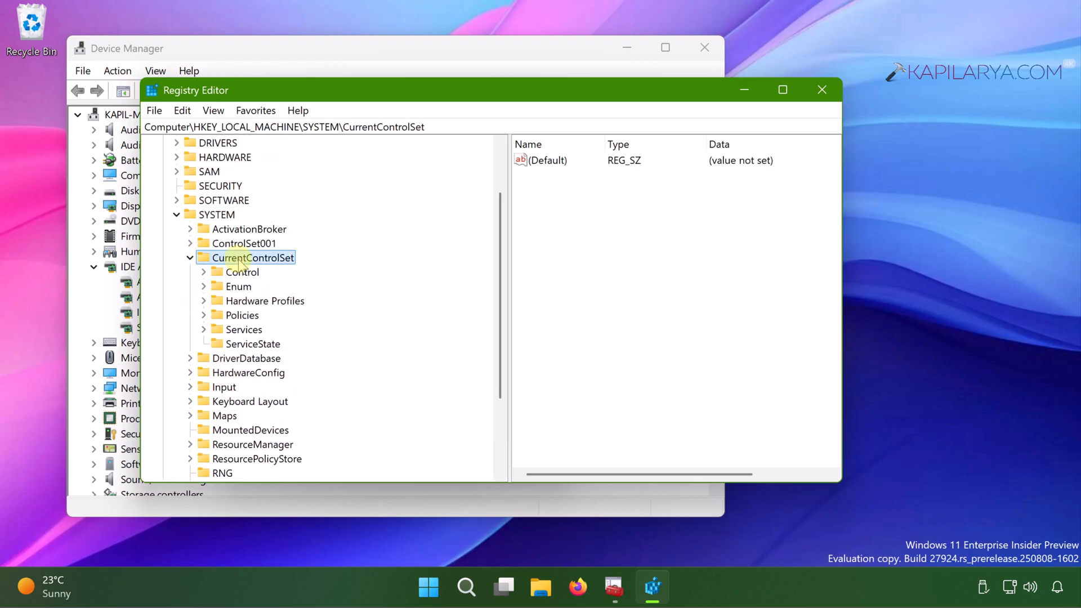
Browse CurrentControlSet\Enum\PCI to the VEN_15AD&DEV_07E0&SUBSYS_07E015AD&REV_00 key.
click(237, 286)
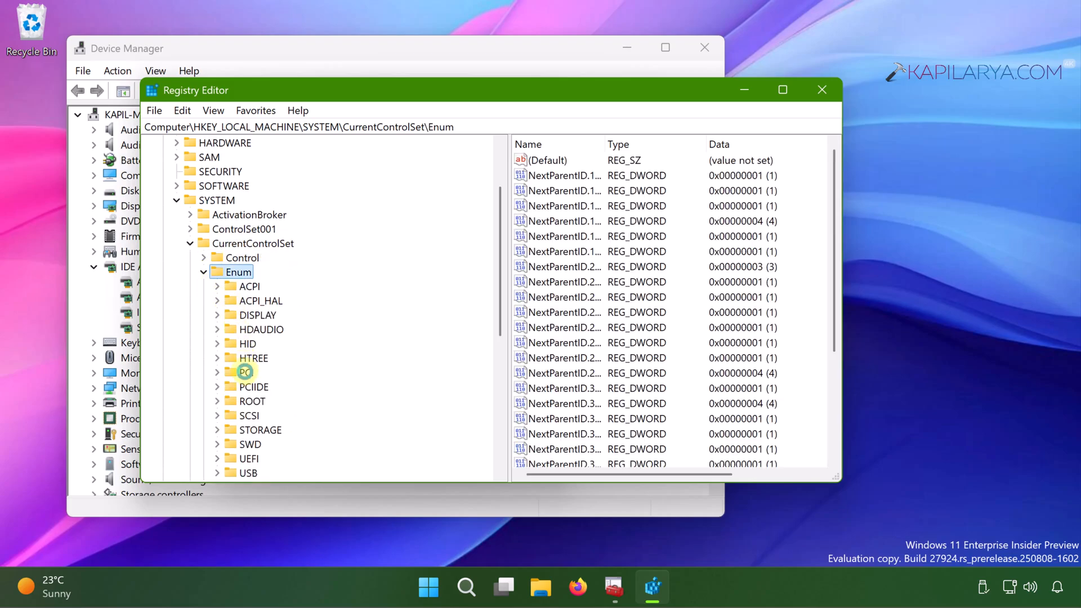
click(247, 373)
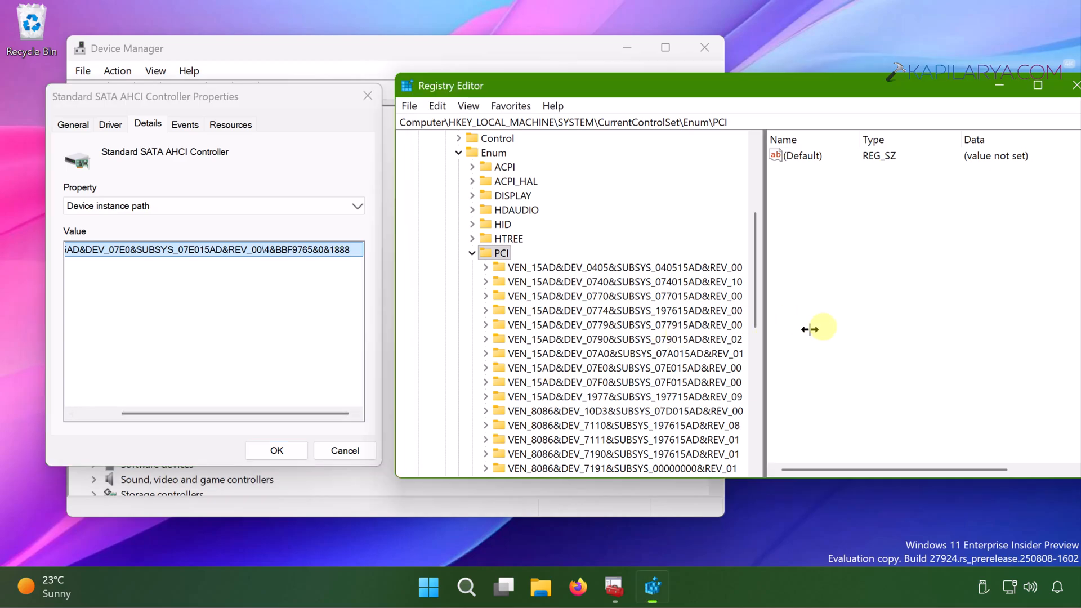
drag(817, 329, 844, 321)
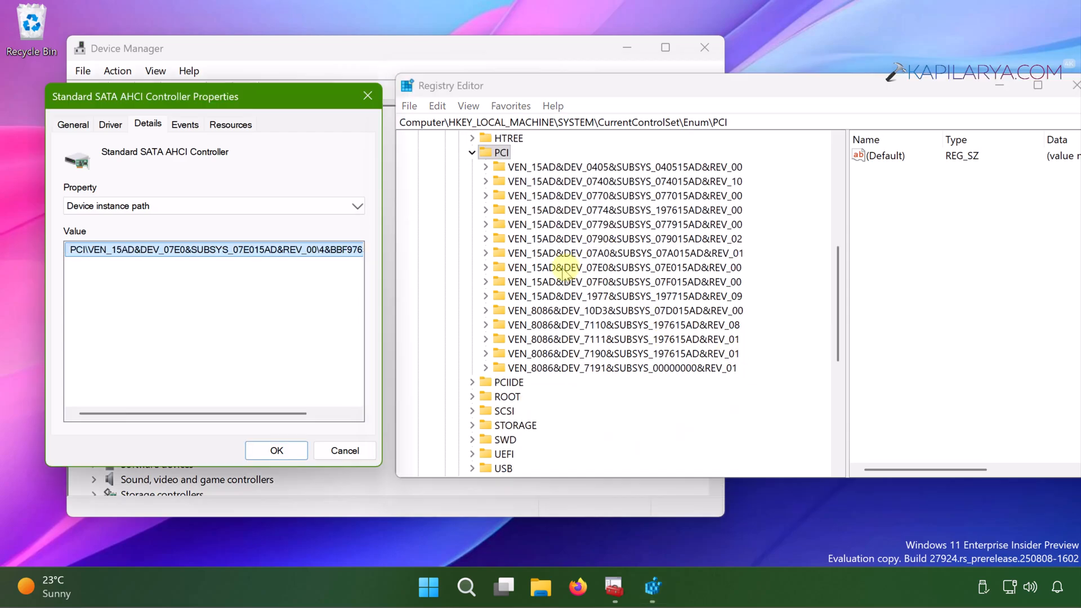
click(620, 268)
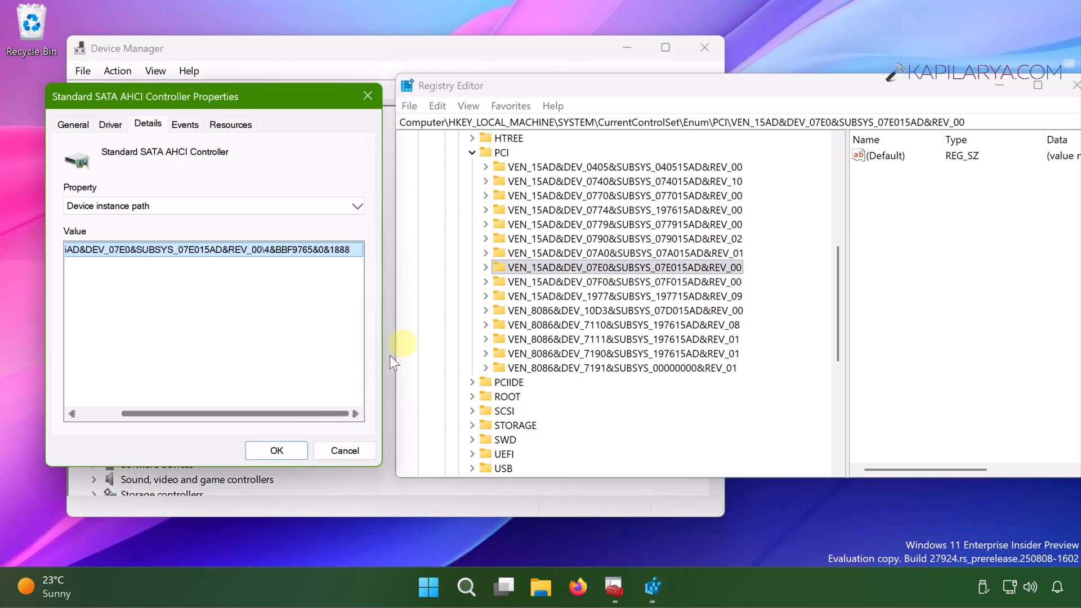
Expand 4&bbf9765&0&1888, Device Parameters and Interrupt Management to MessageSignaledInterruptProperties.
click(485, 268)
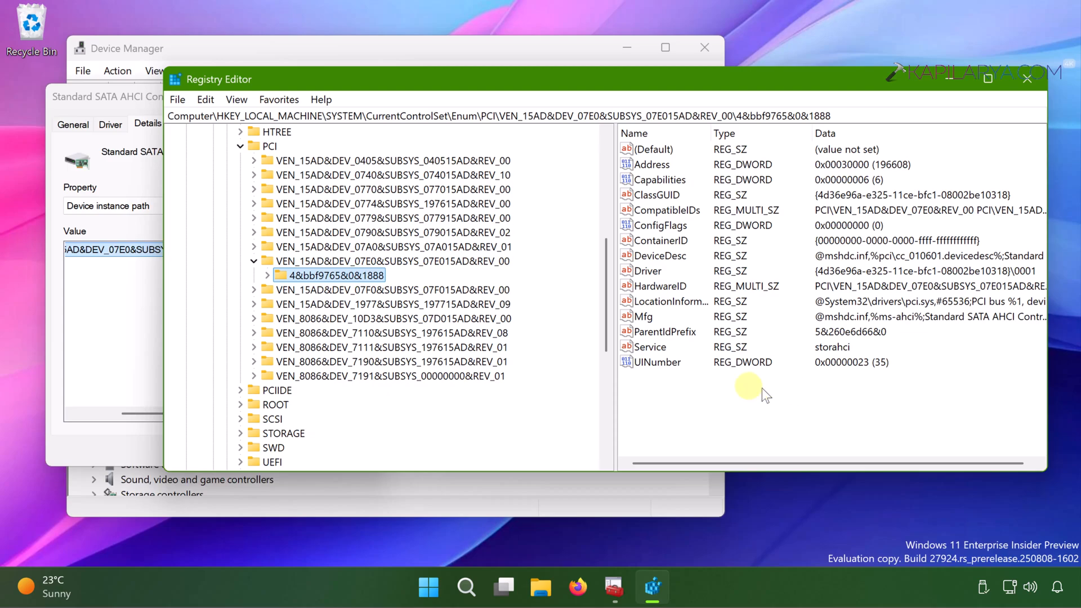
click(264, 275)
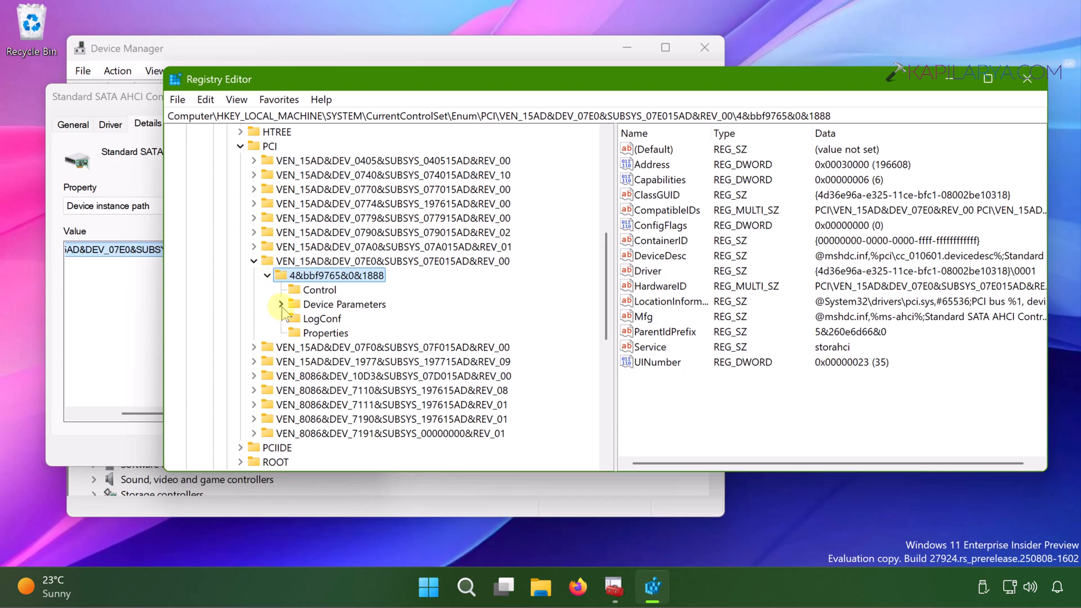
click(281, 304)
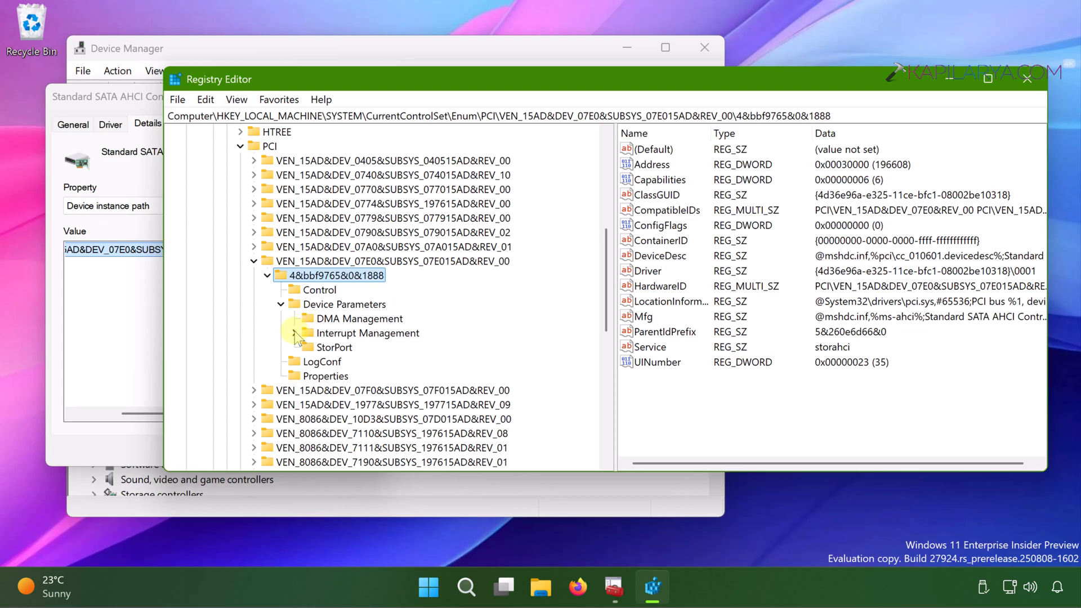
click(295, 332)
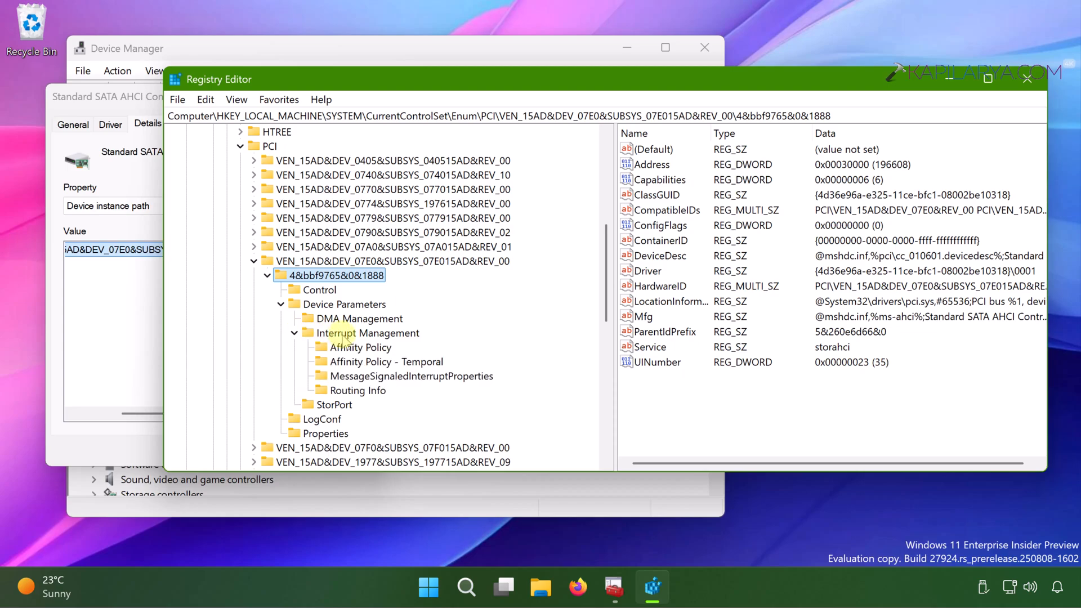
click(405, 376)
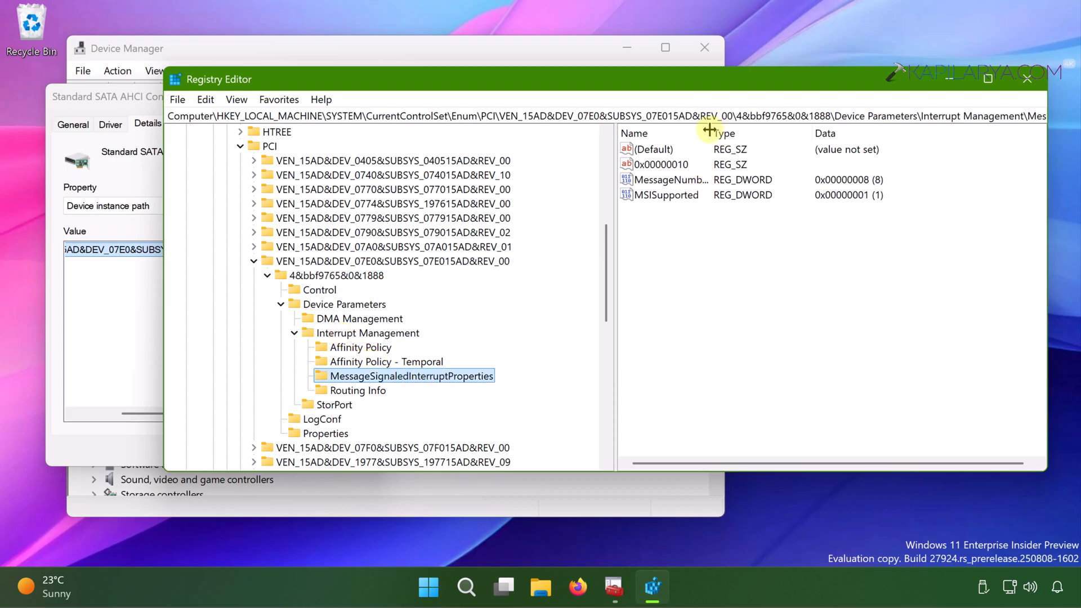
Change the controller's MSISupported value data from 1 to 0 and confirm.
click(666, 194)
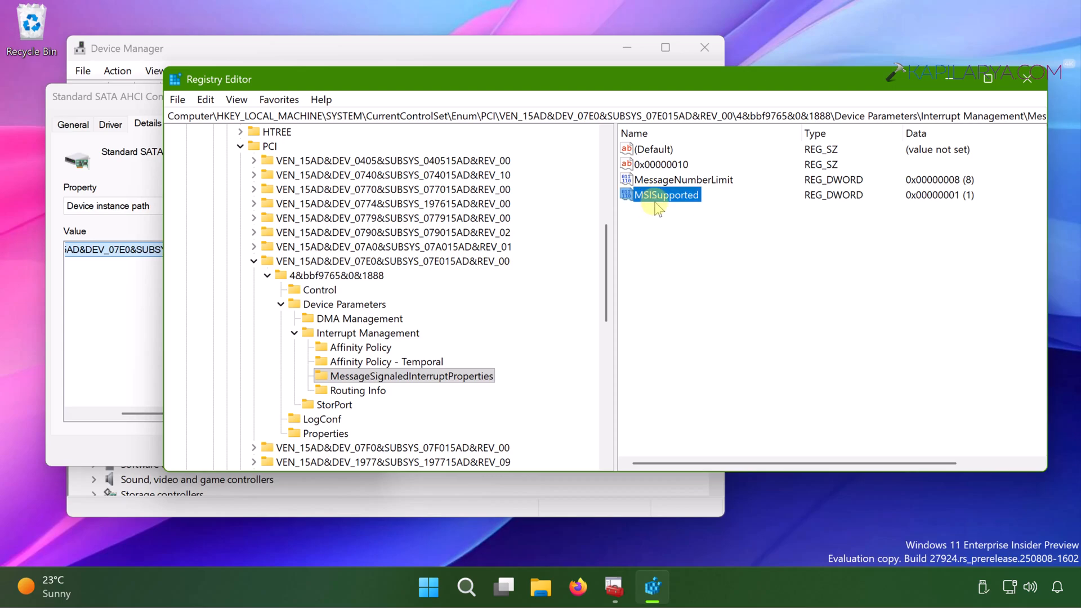
double_click(663, 194)
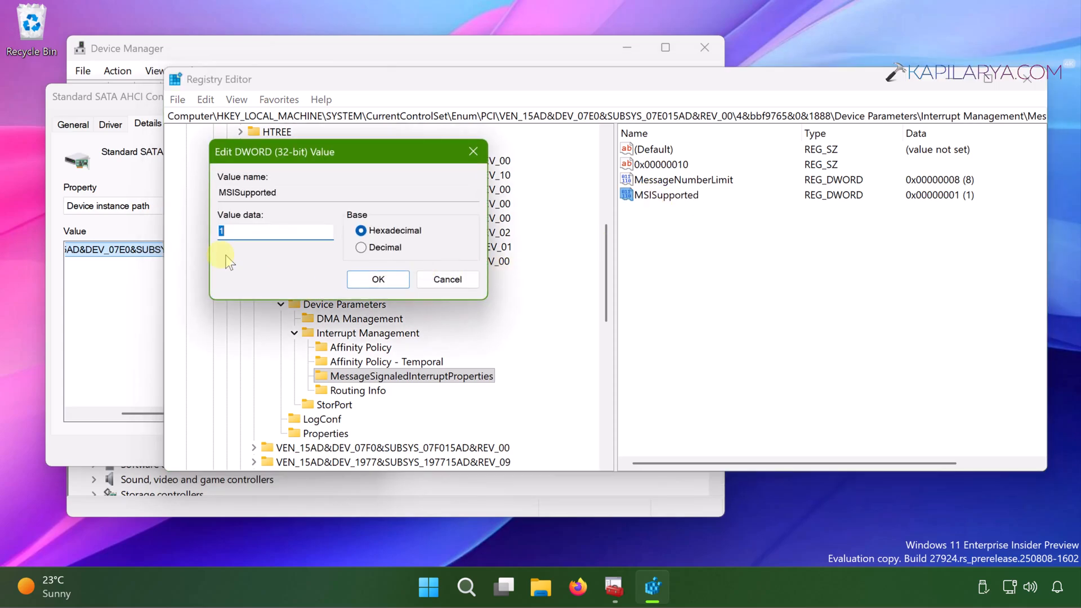
text(0)
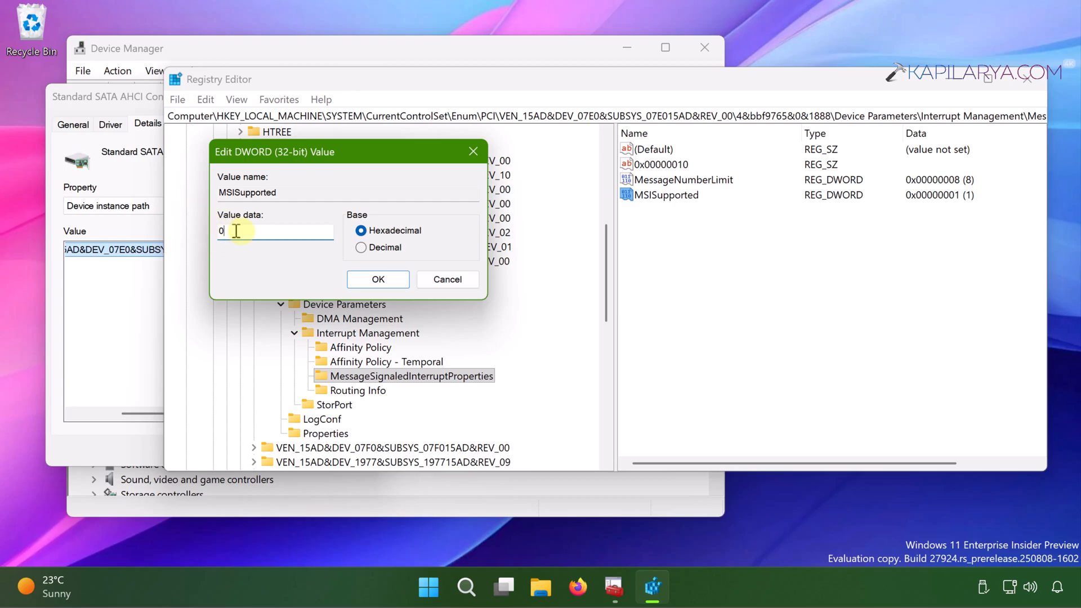
click(377, 279)
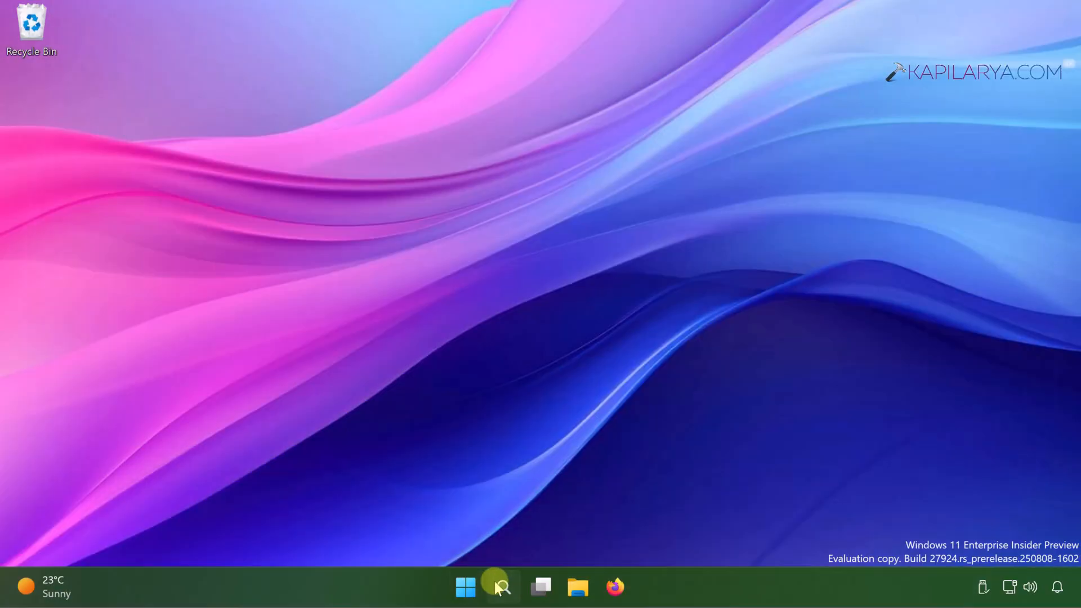
Search for cmd and run Command Prompt as administrator, approving the UAC prompt.
click(502, 587)
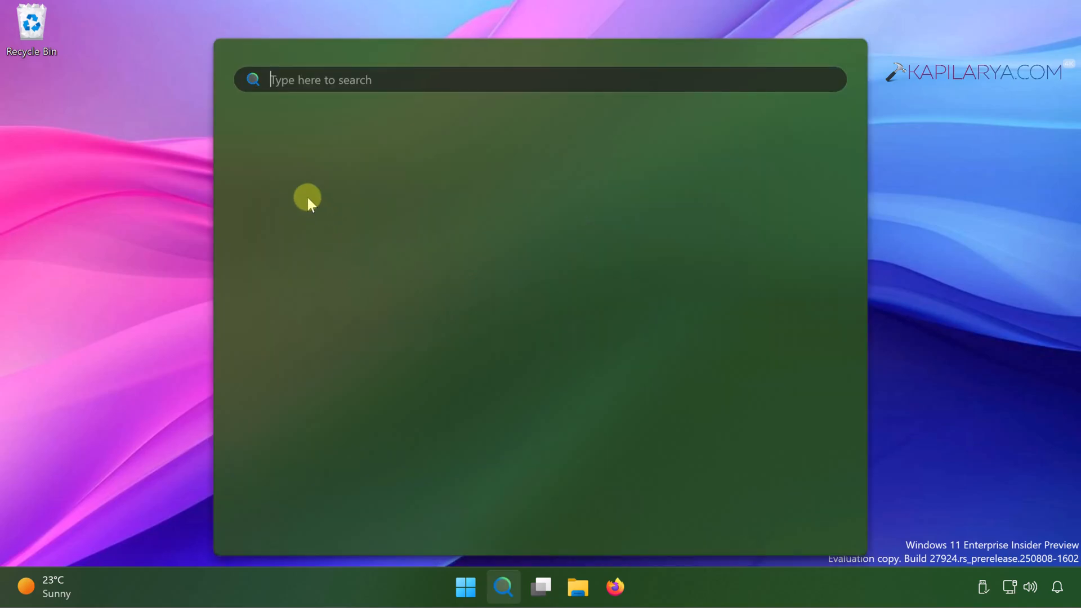
text(cmd)
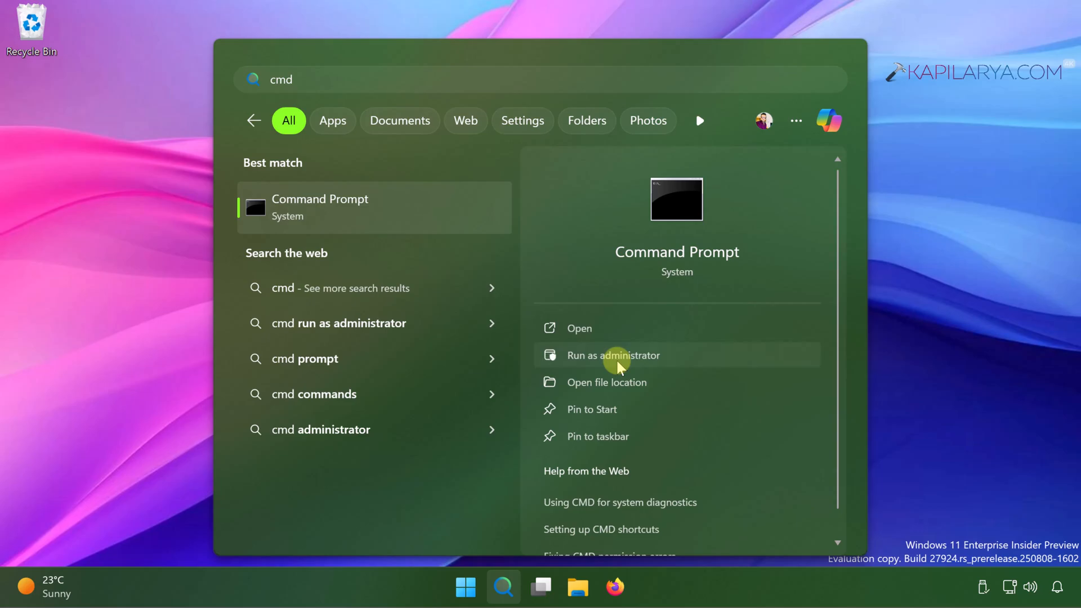
click(612, 356)
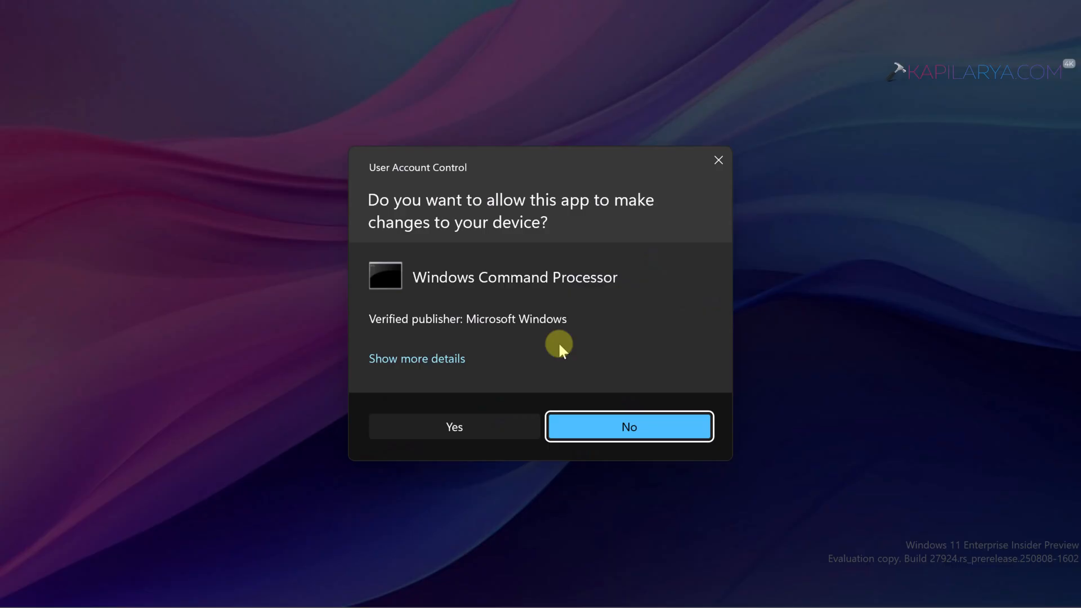
click(628, 427)
text(c)
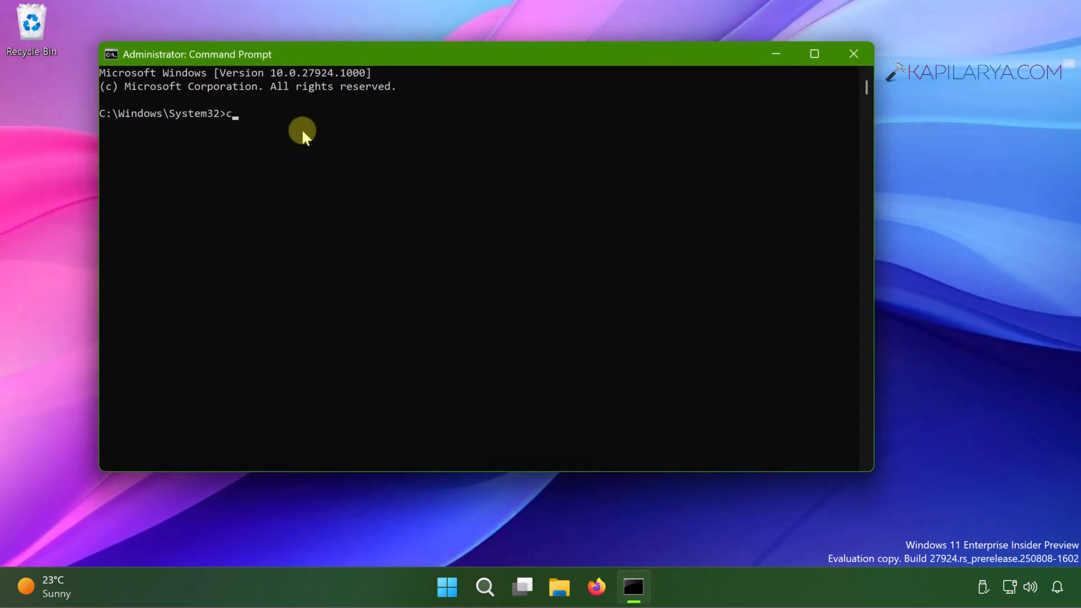
Schedule chkdsk /r C: for the next restart, highlight the confirmation, and close Command Prompt.
text(hkds)
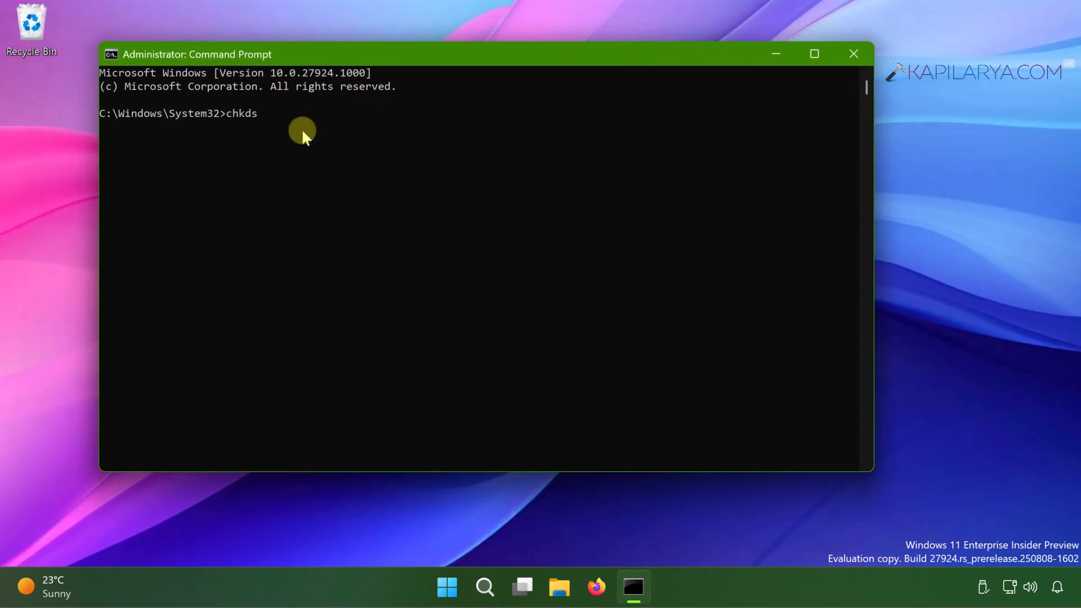
text(k)
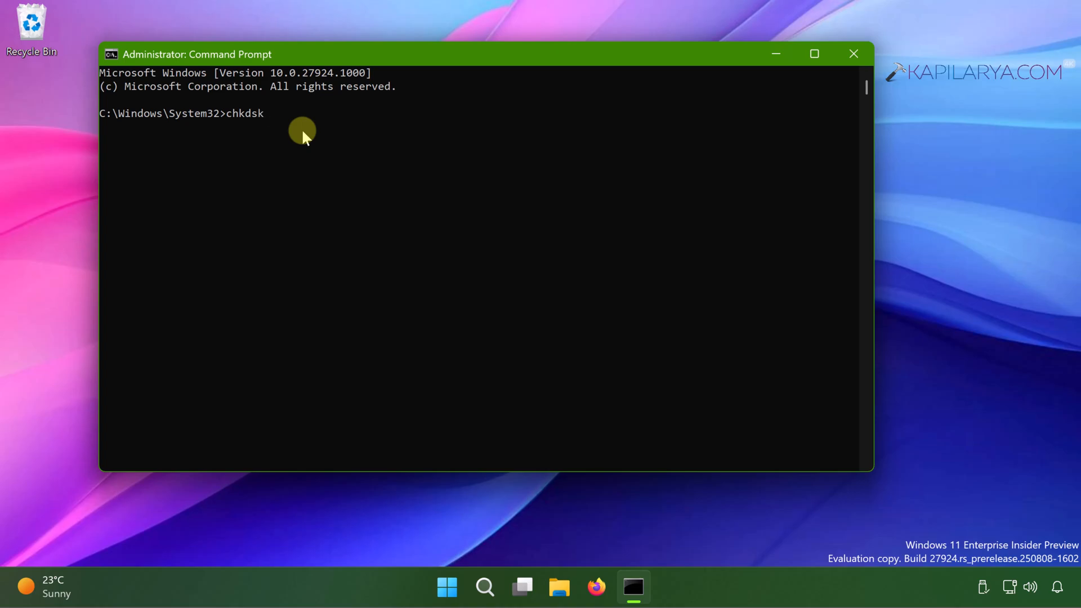
text(/r)
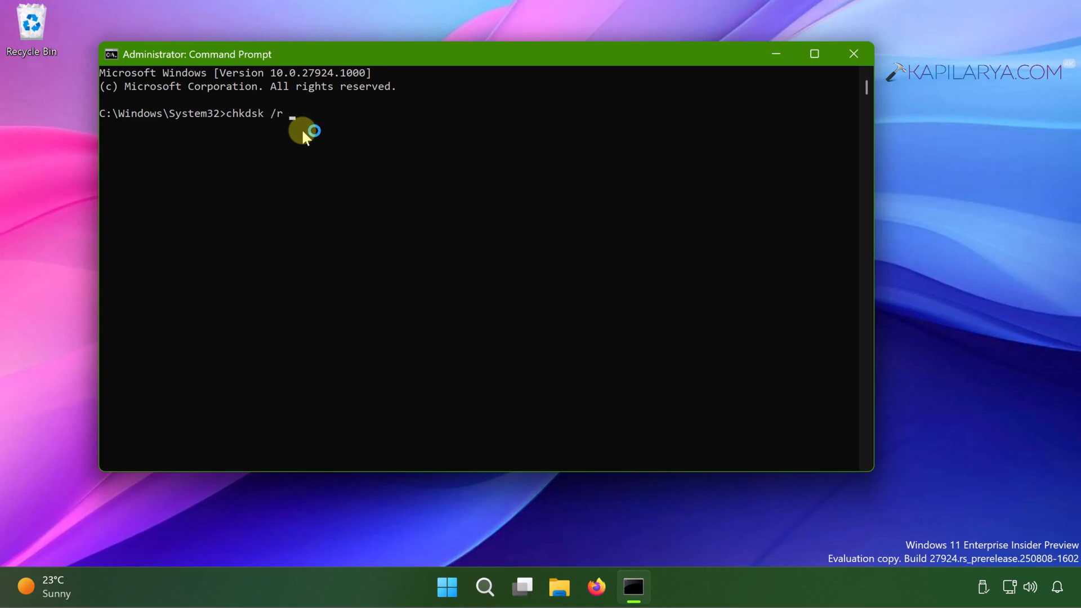
text(C:)
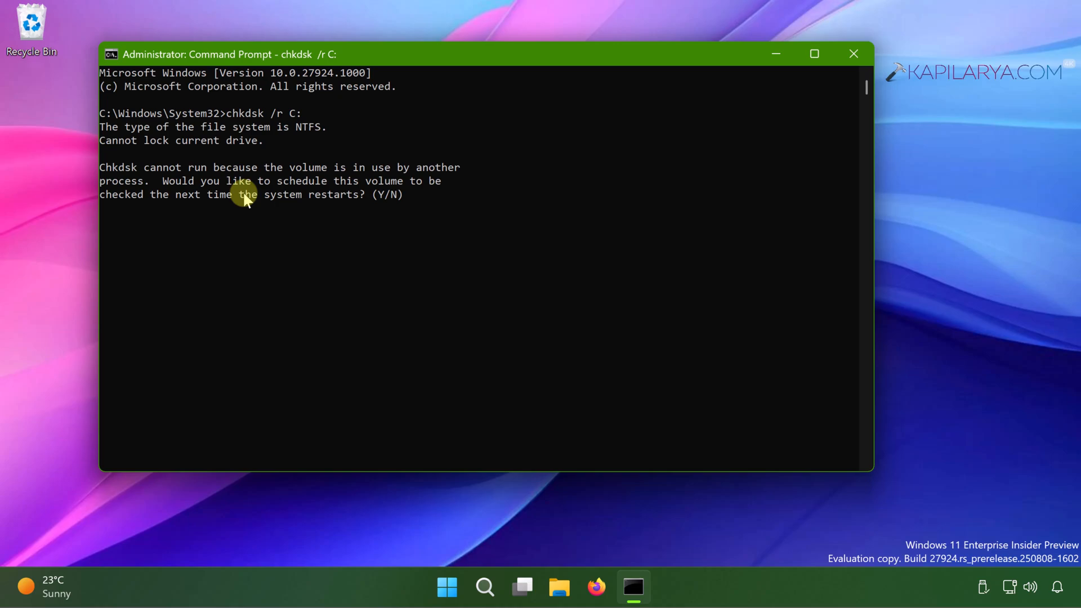
mouse_move(392, 219)
text(Y)
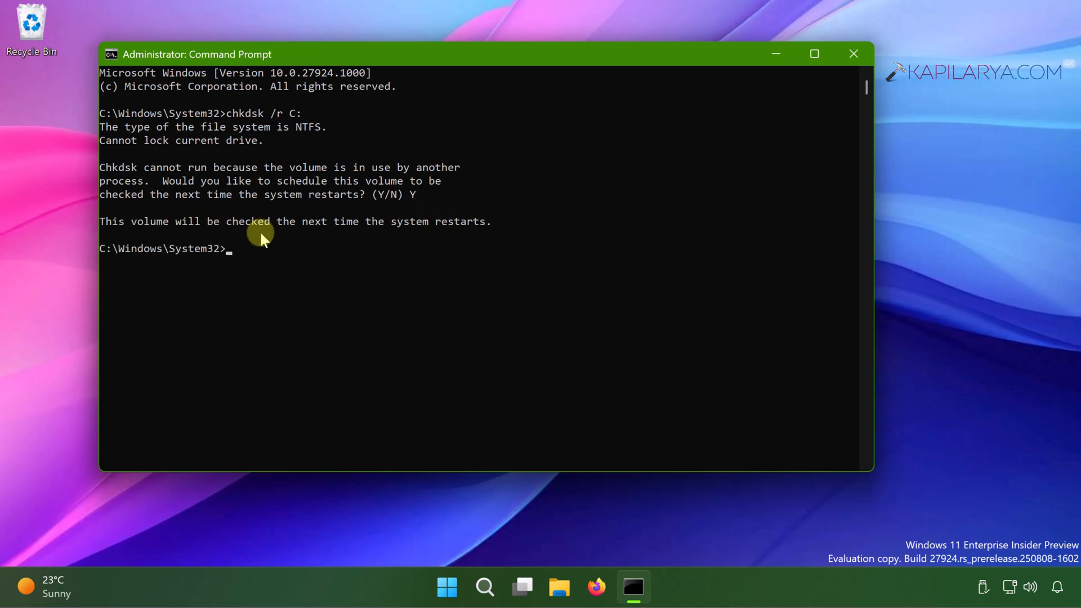
mouse_move(505, 224)
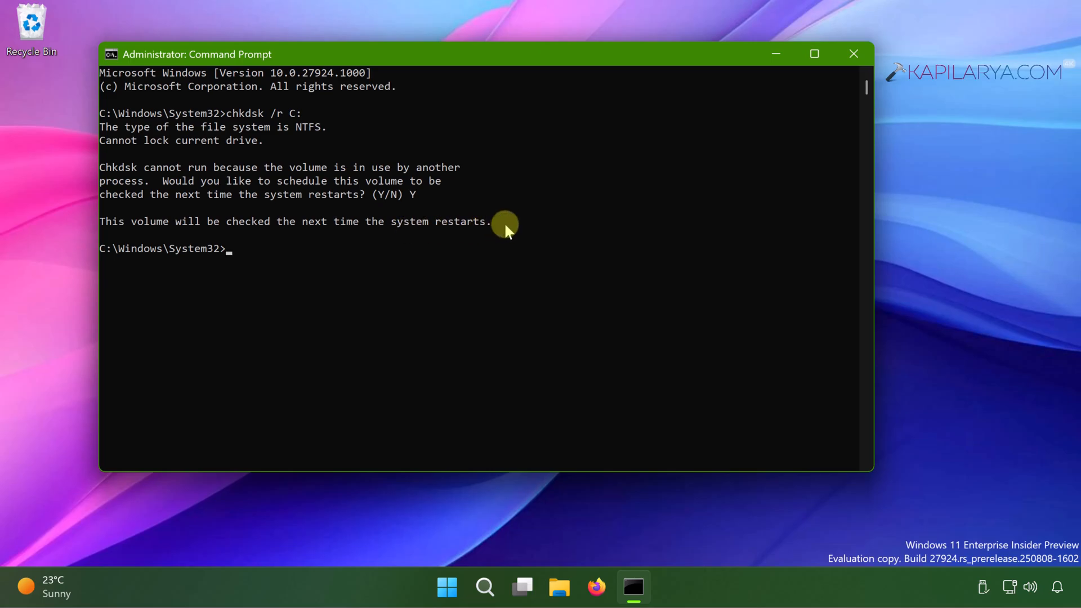
drag(504, 221, 99, 221)
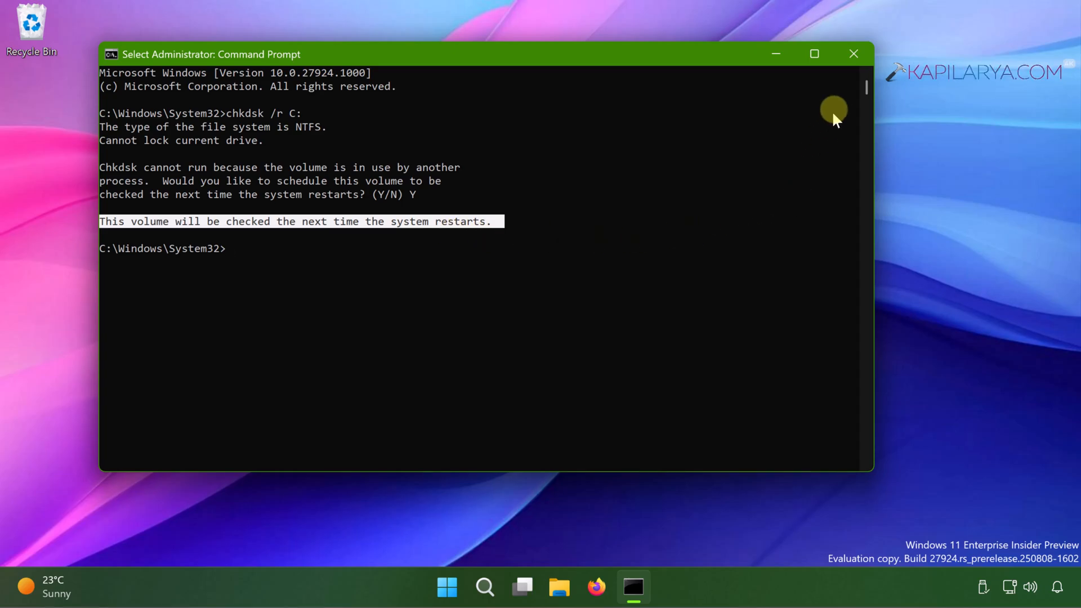
click(854, 54)
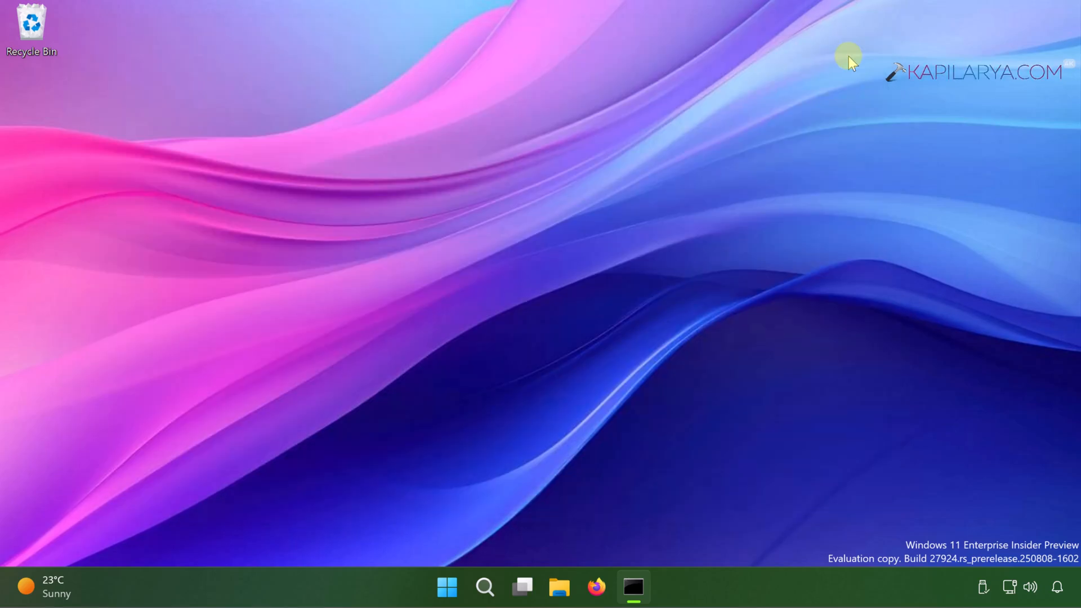
Open the Run box from the Start context menu and launch services.msc.
right_click(465, 587)
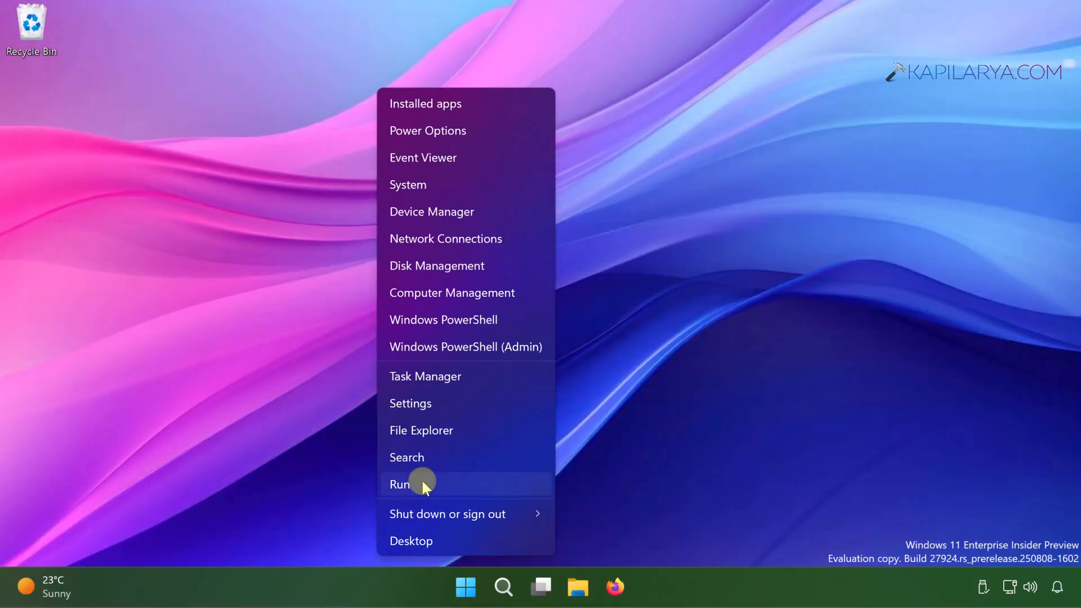
click(400, 484)
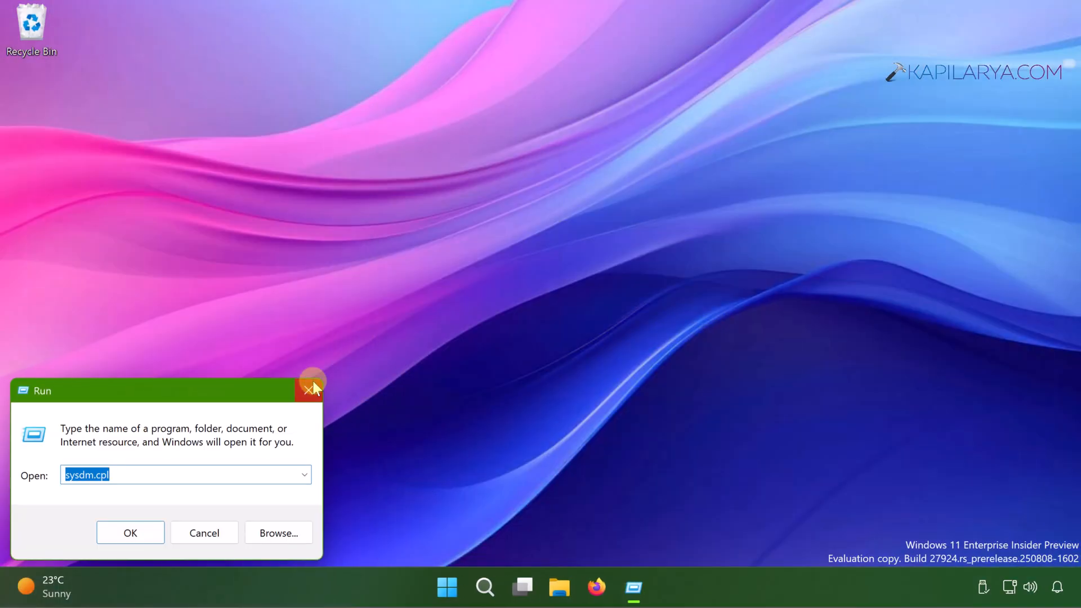
text(servi)
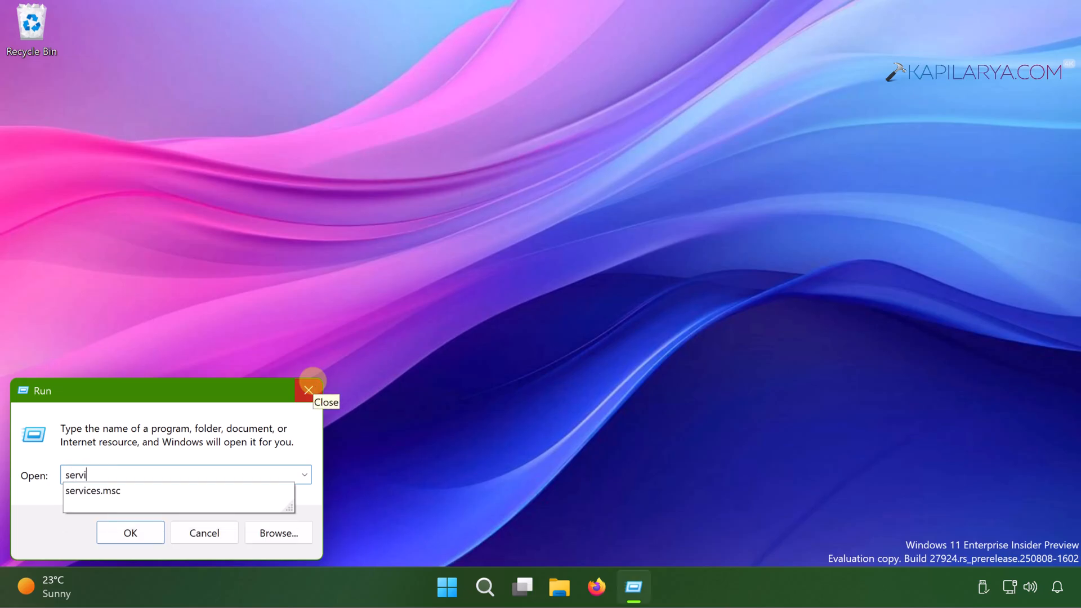
click(308, 390)
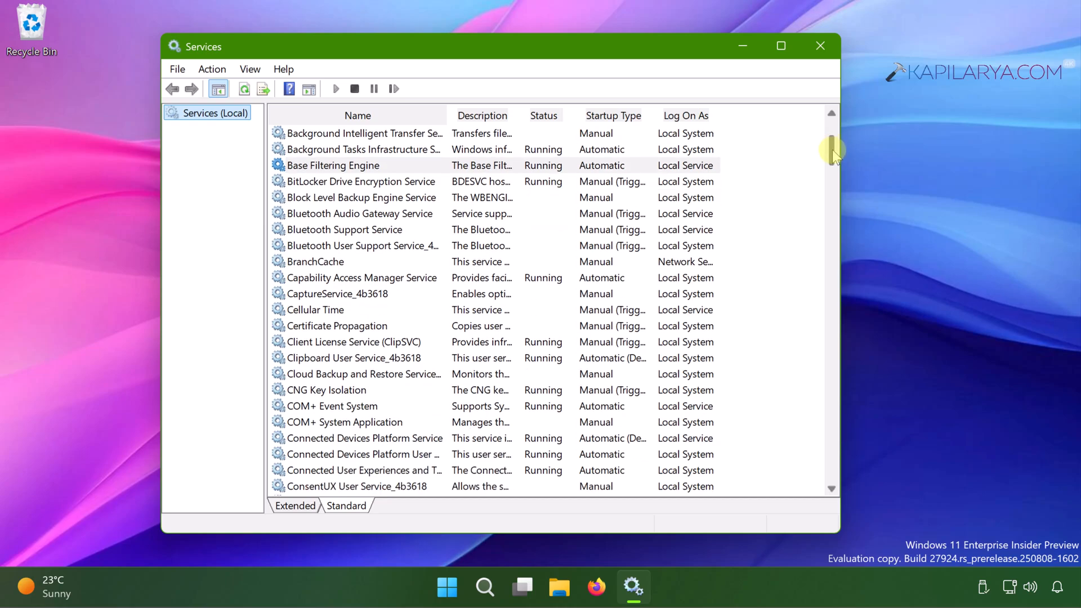
Disable and stop the Connected User Experiences and Telemetry service, then close Services.
scroll(down, 3)
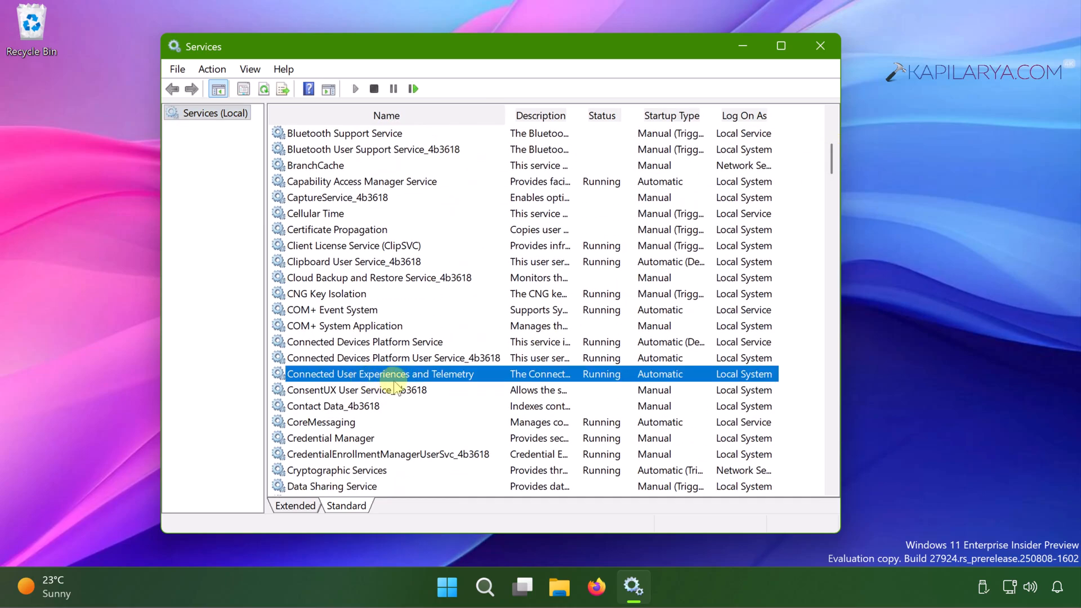
mouse_move(421, 380)
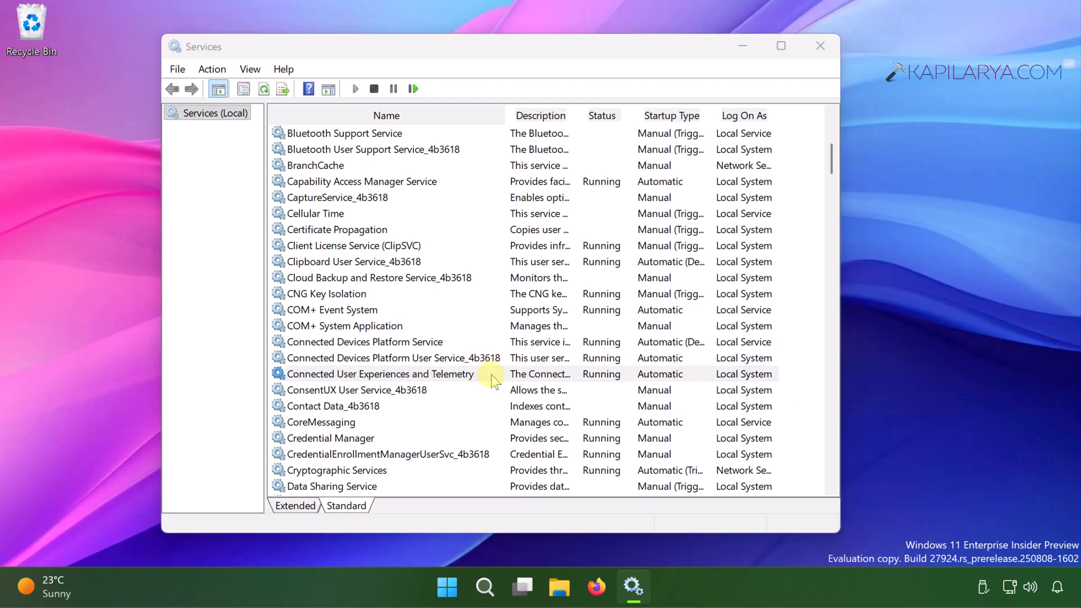
double_click(380, 374)
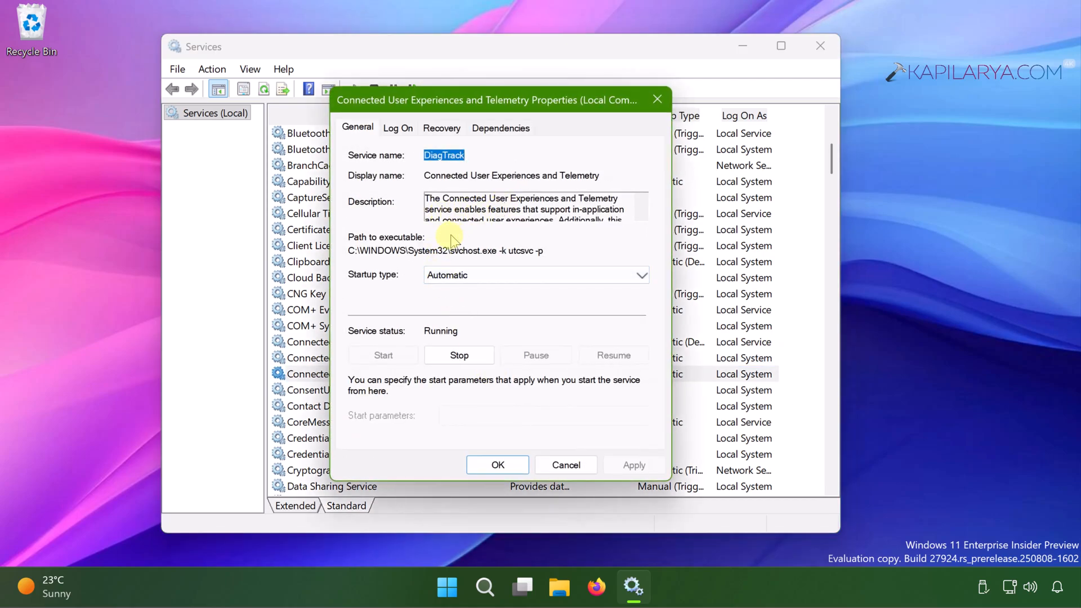
click(536, 276)
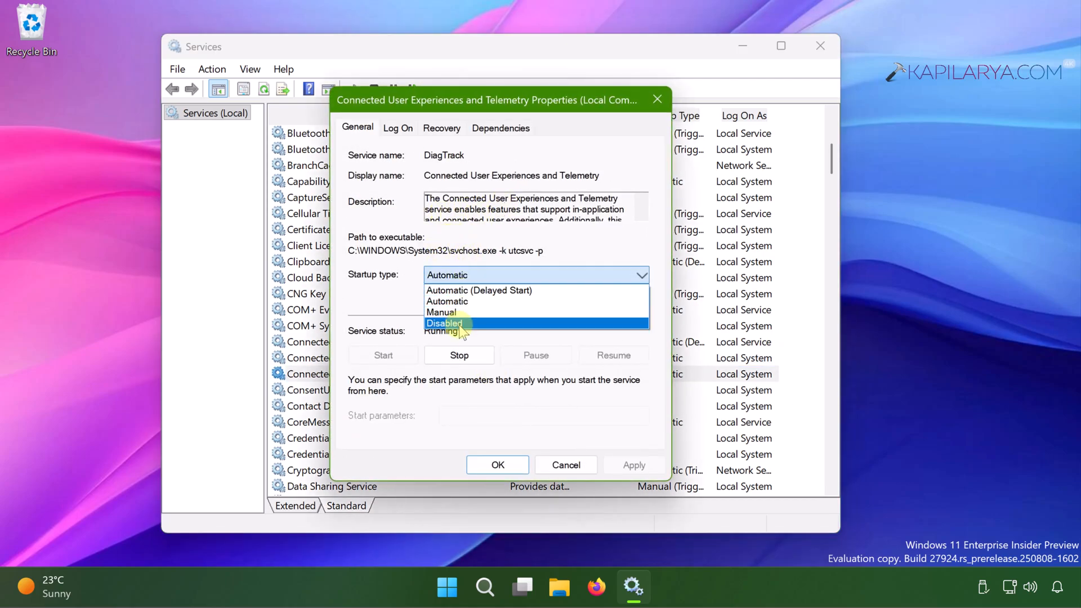
click(445, 323)
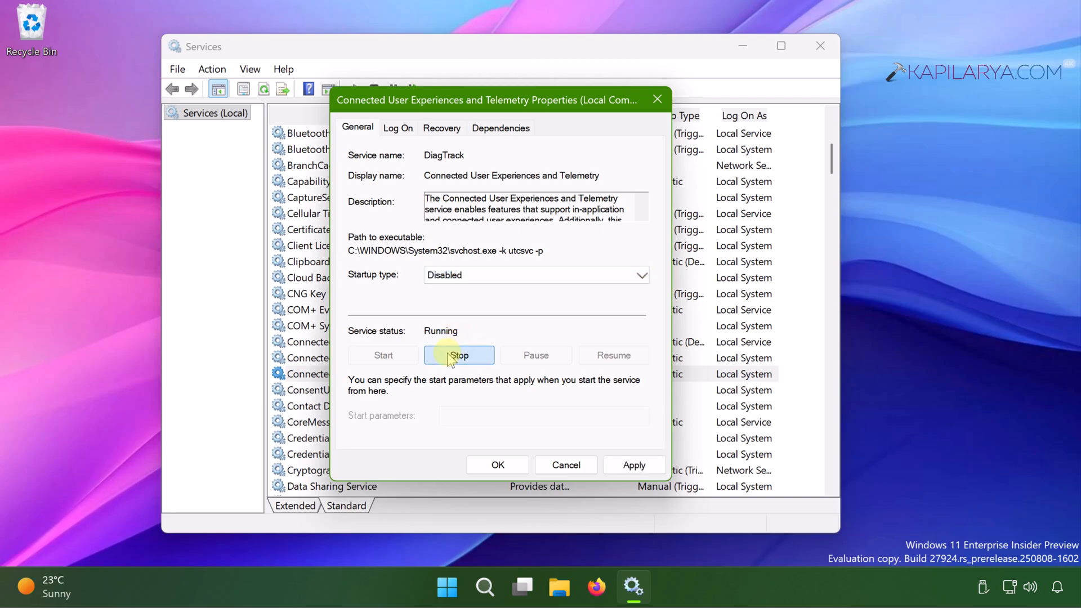
click(458, 355)
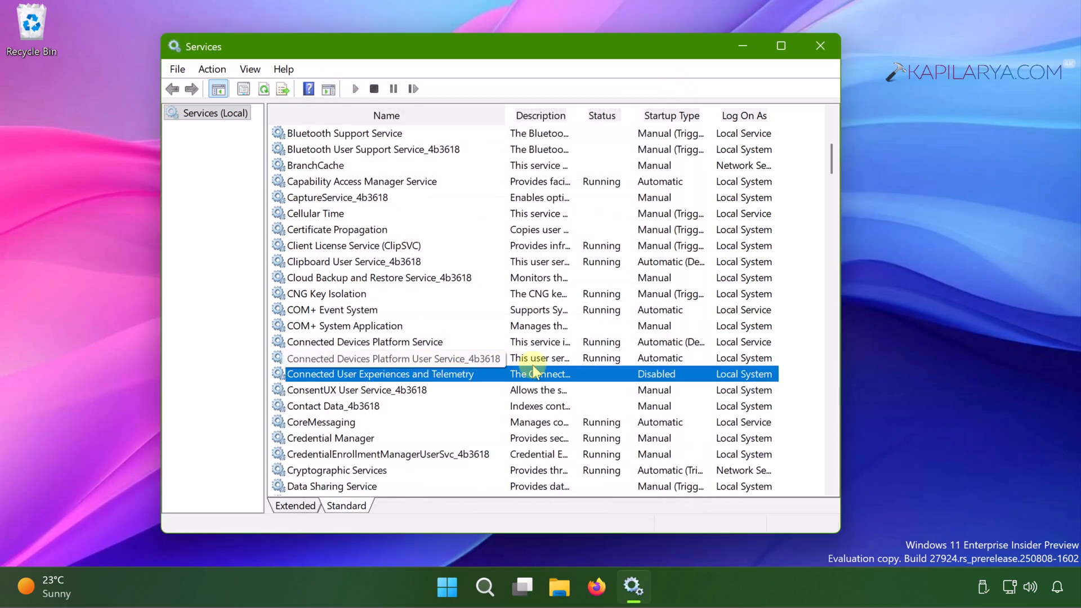
mouse_move(820, 46)
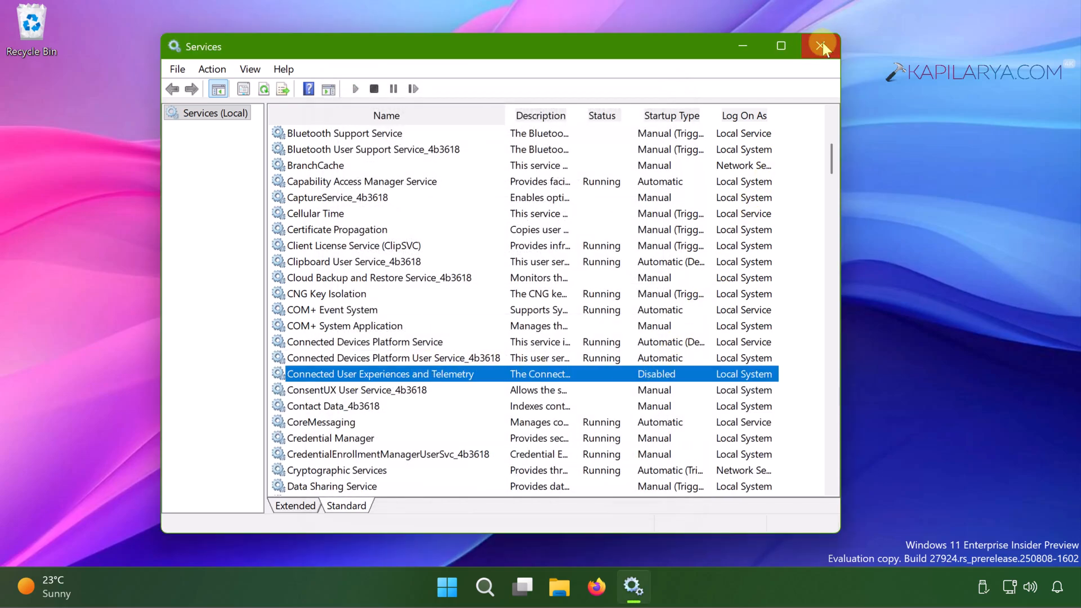
click(820, 47)
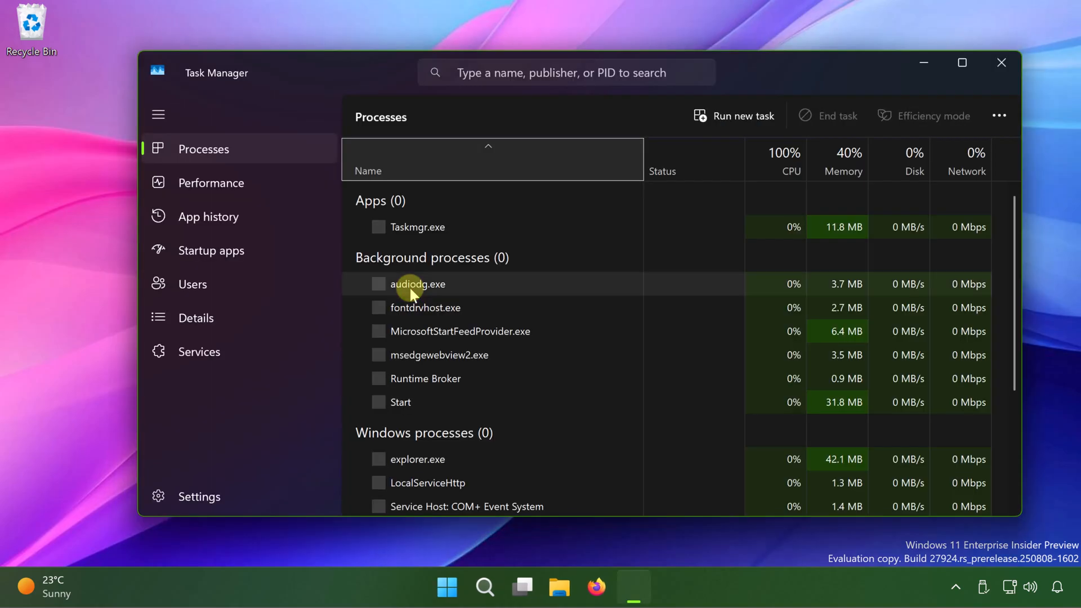
mouse_move(267, 206)
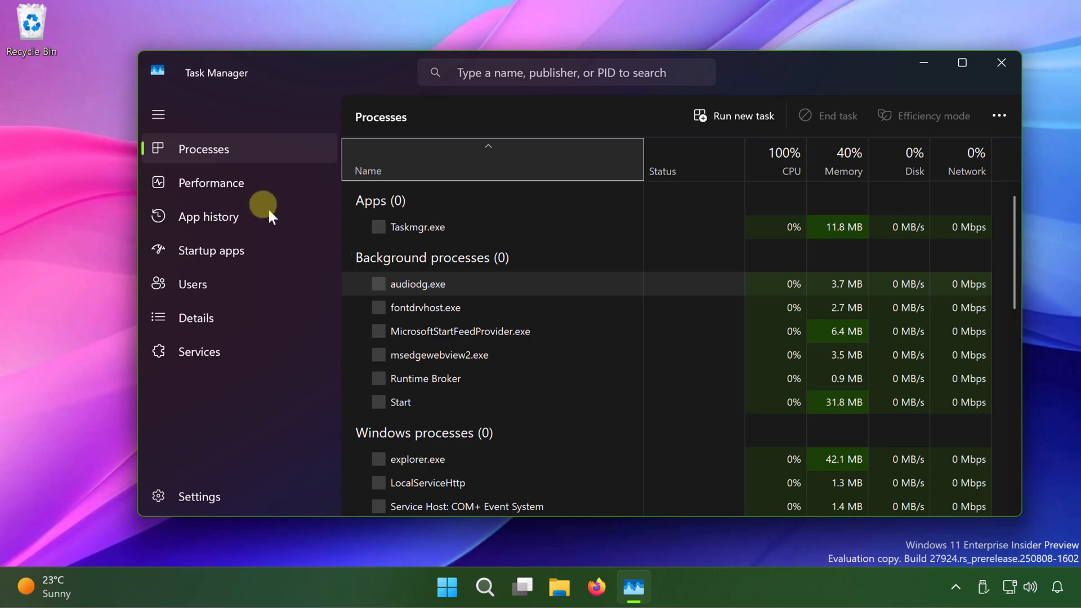
View Disk 0 on Task Manager's Performance page to confirm it is an SSD (NVMe).
click(212, 182)
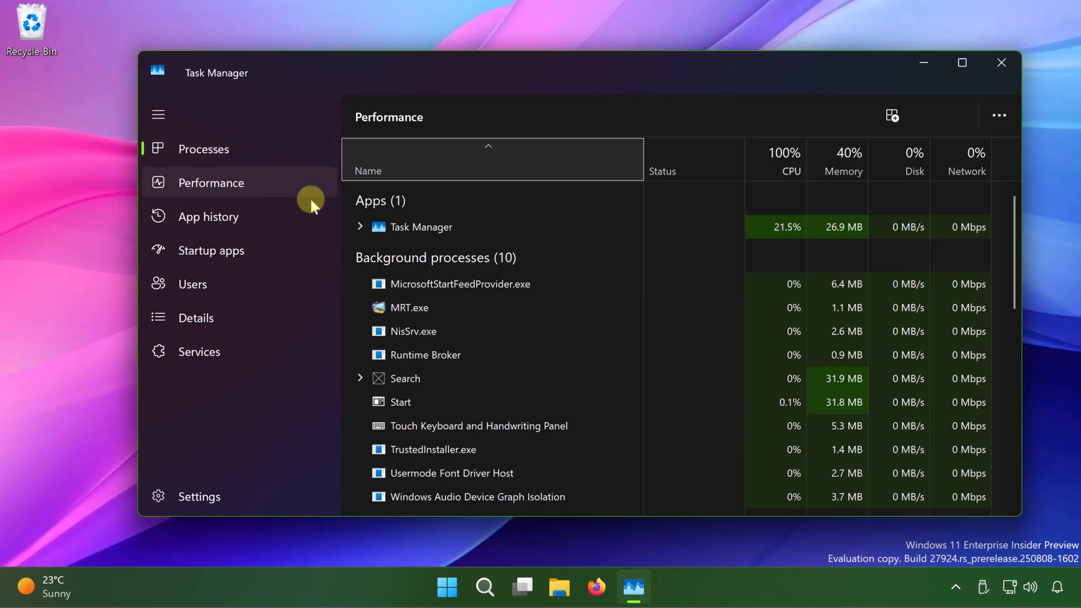
click(213, 183)
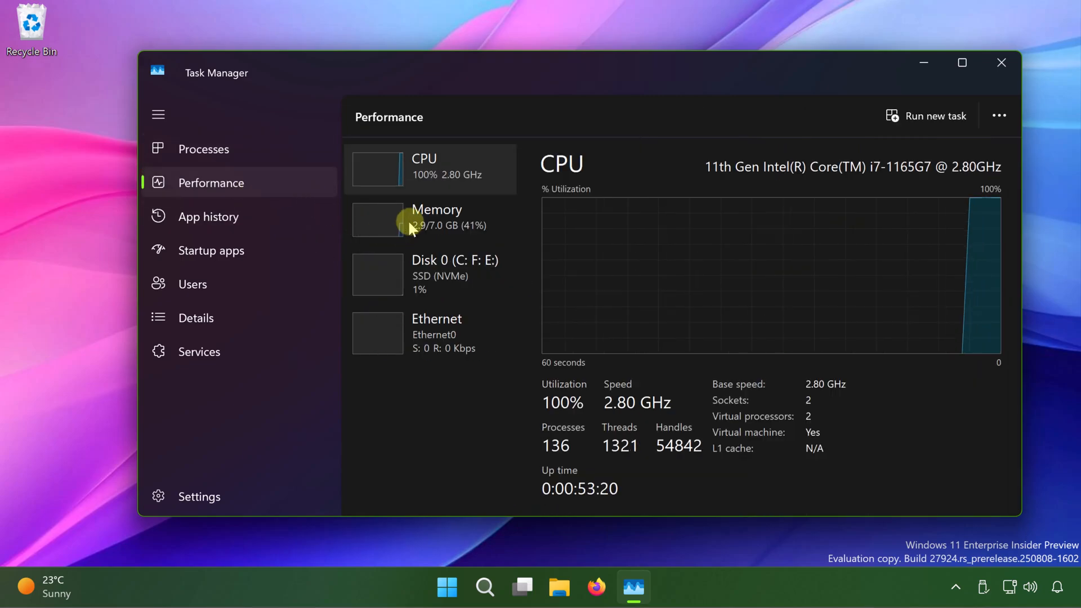
click(430, 275)
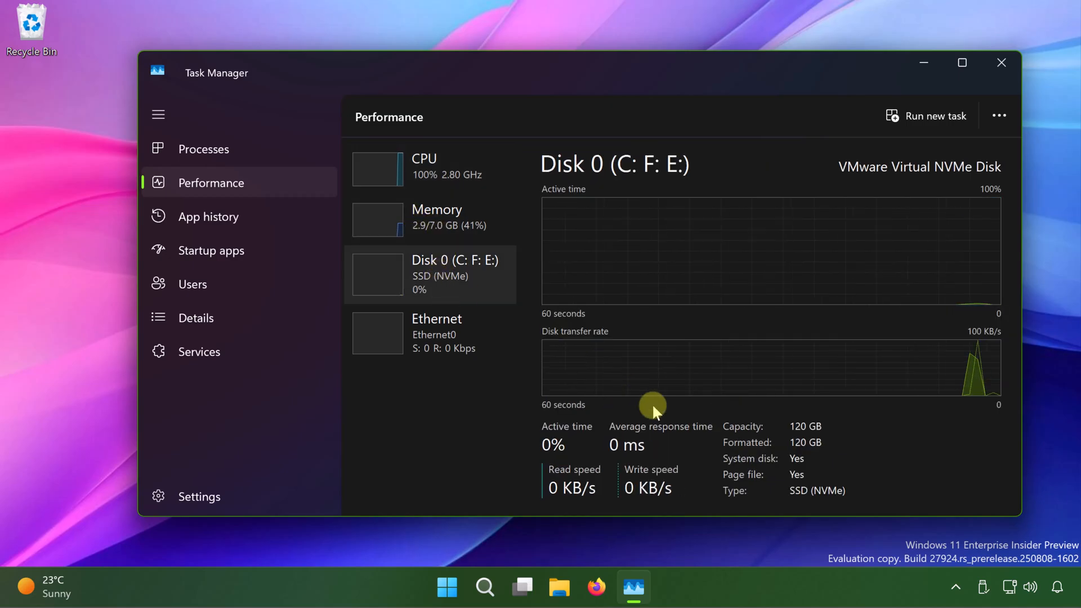
mouse_move(808, 501)
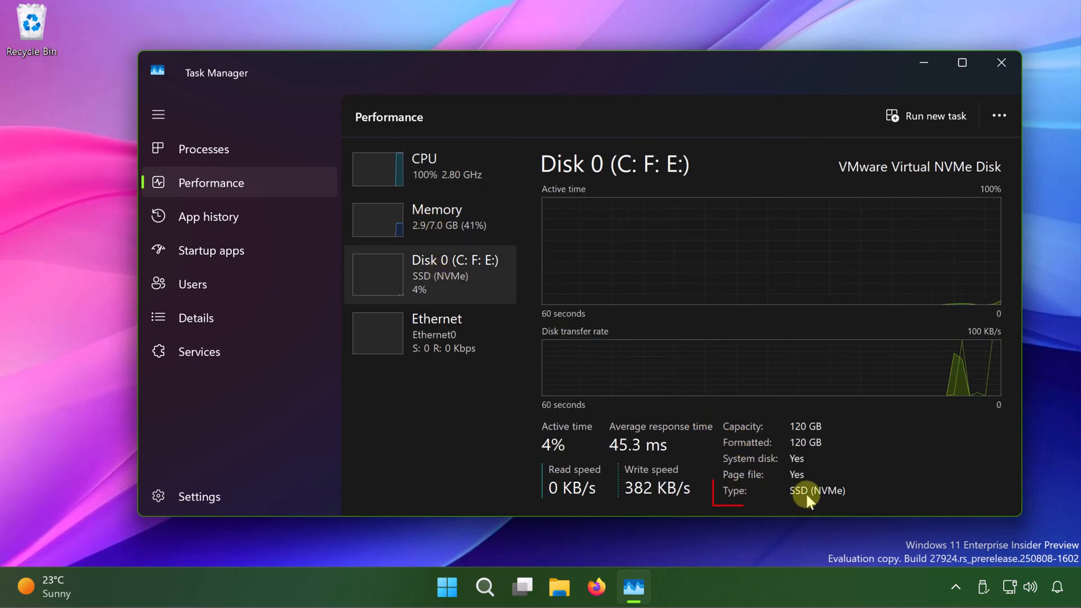